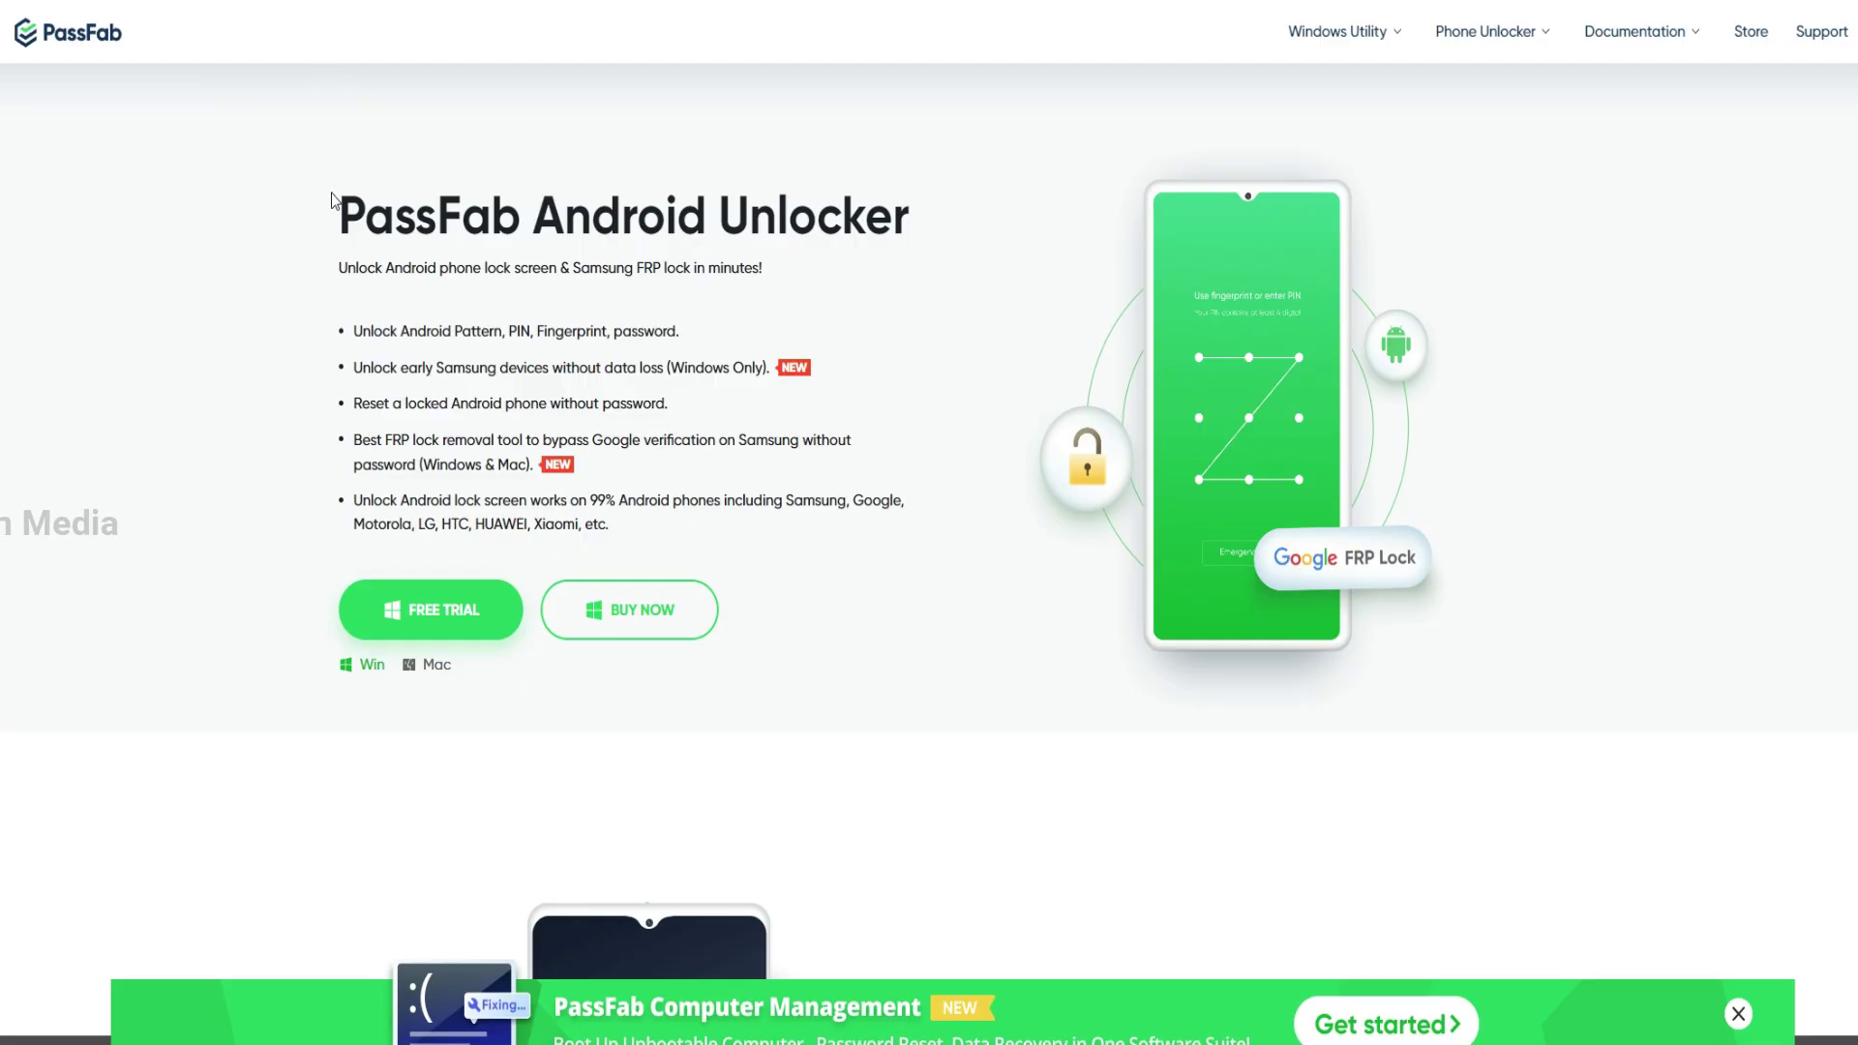
mouse_move(400, 152)
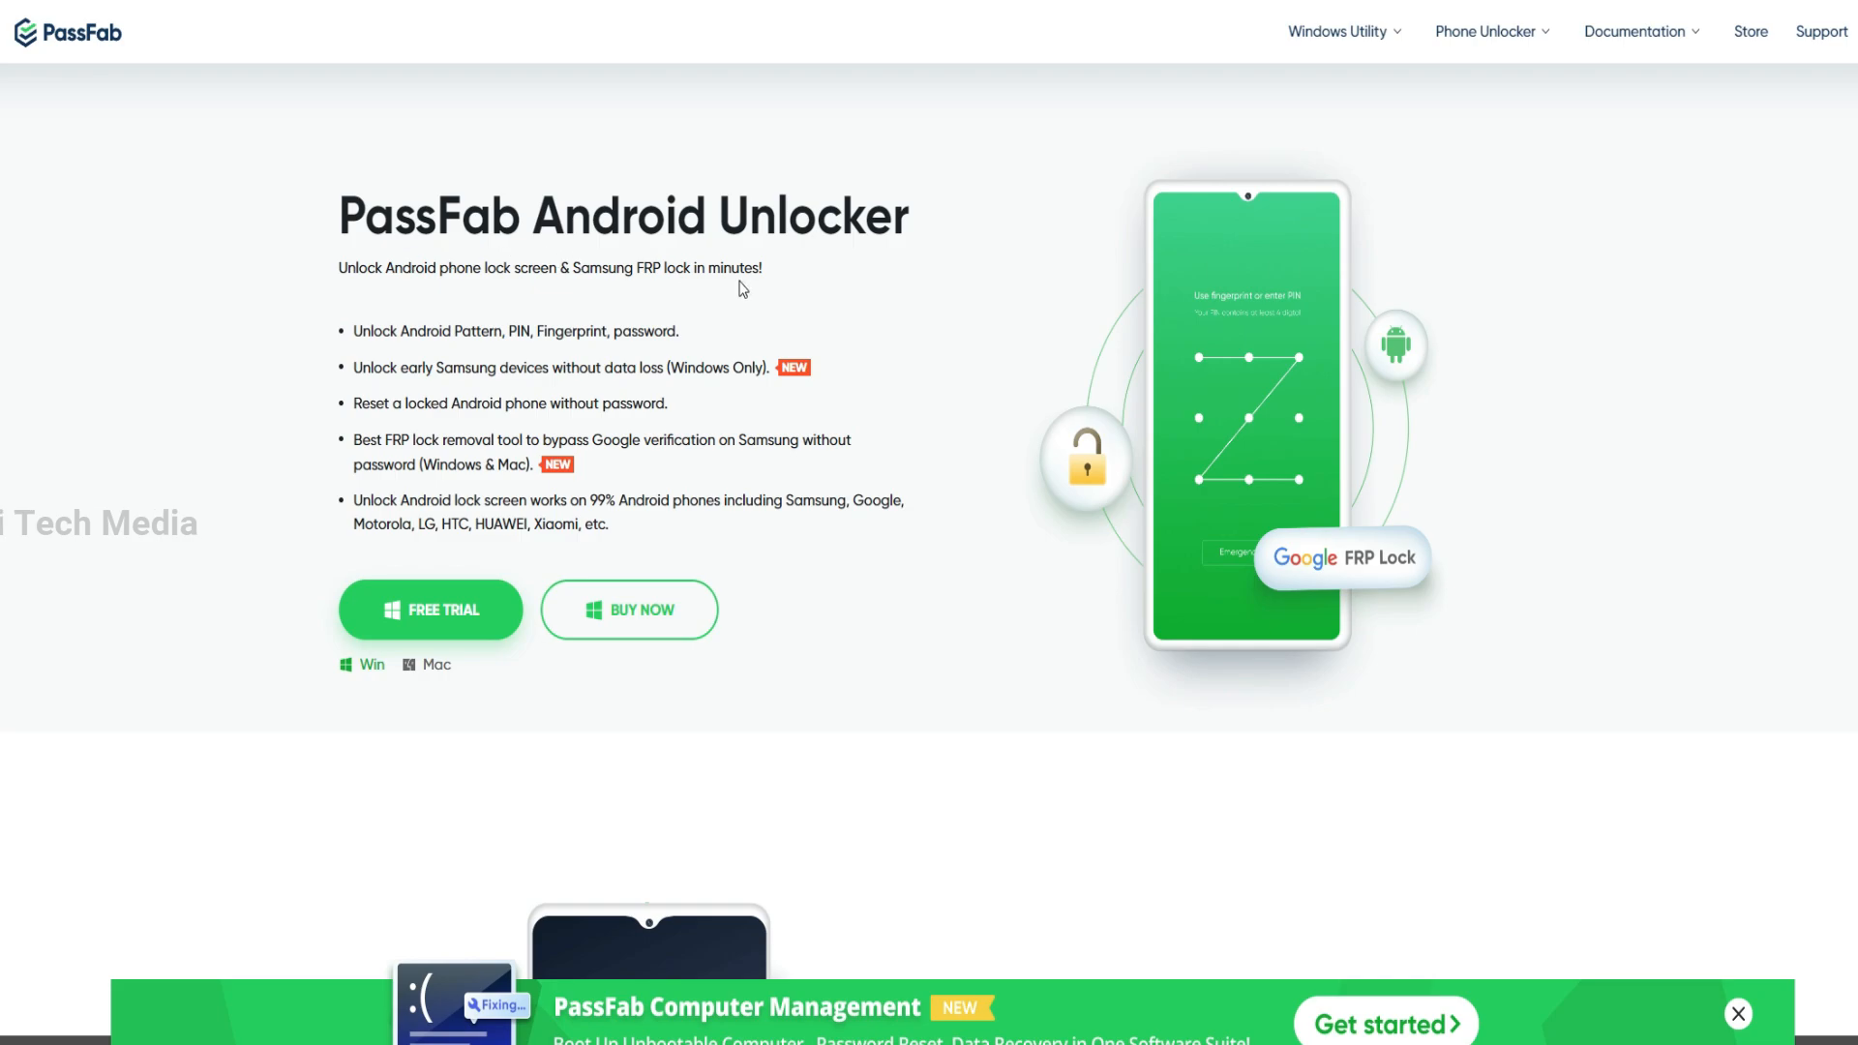
mouse_move(352, 353)
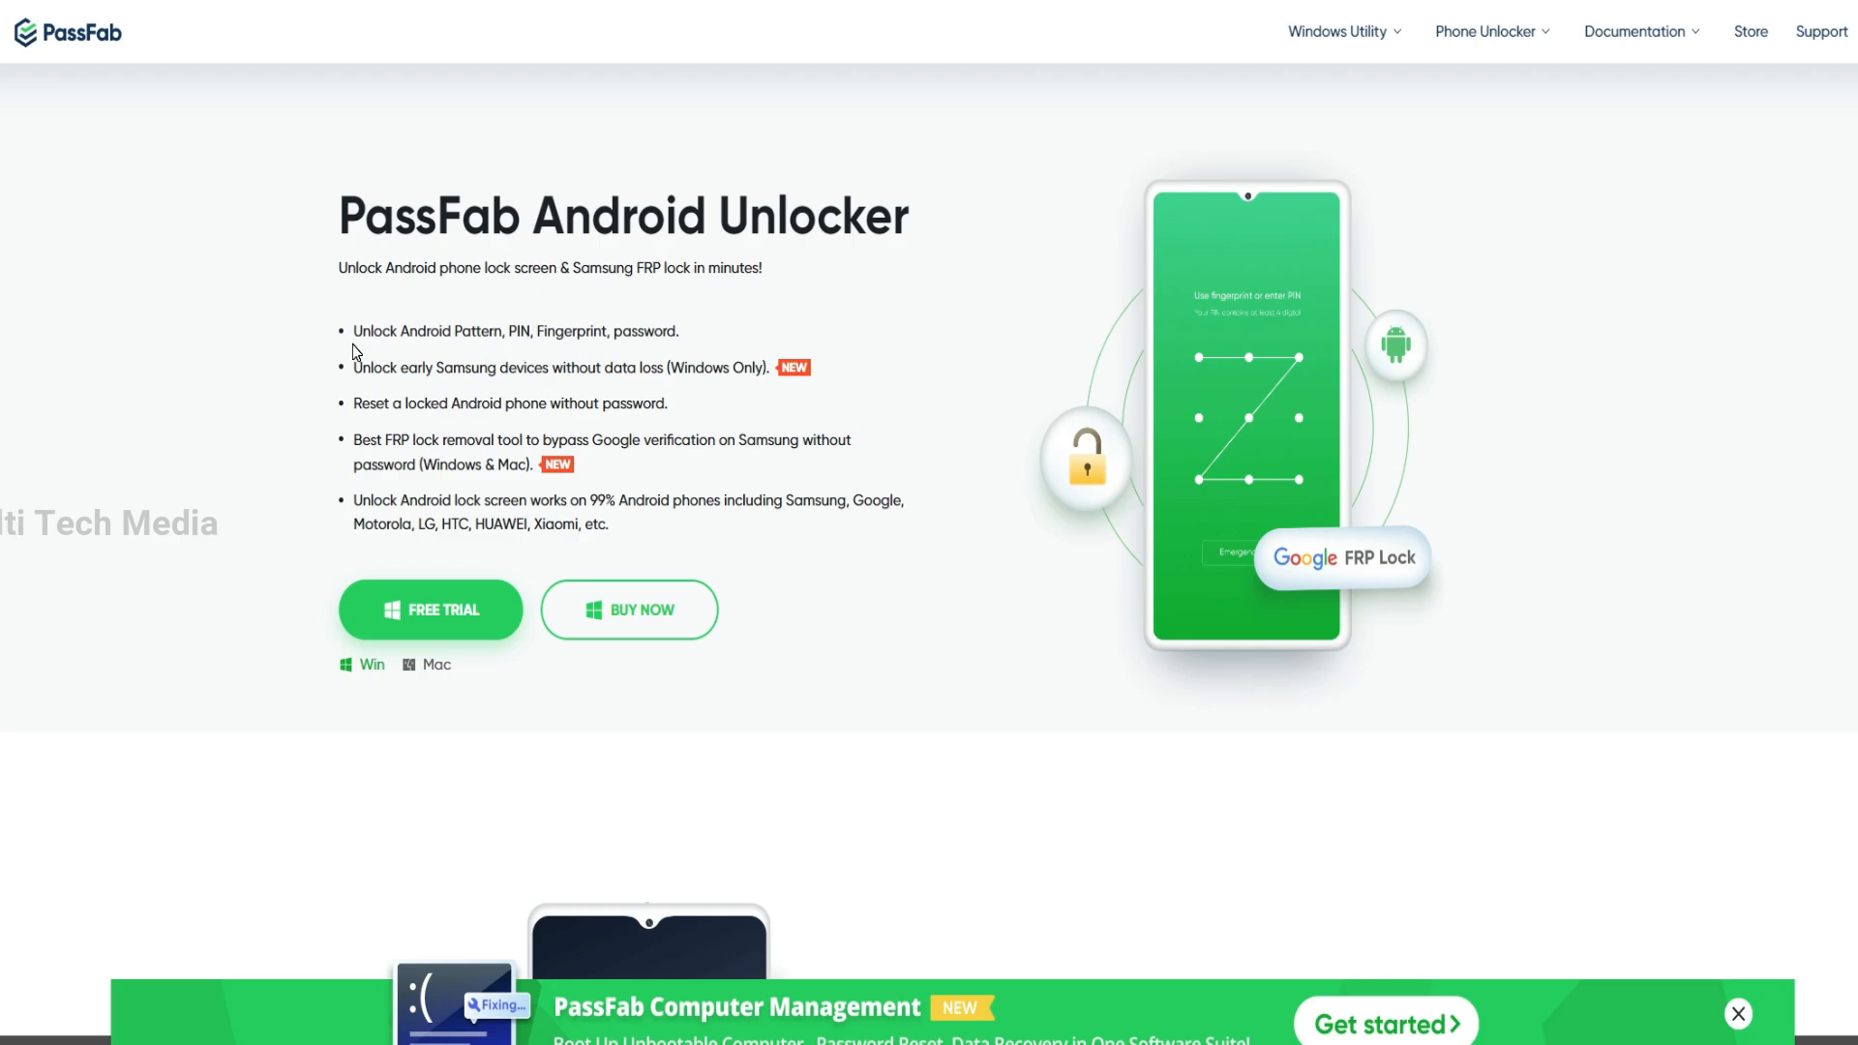
mouse_move(433, 437)
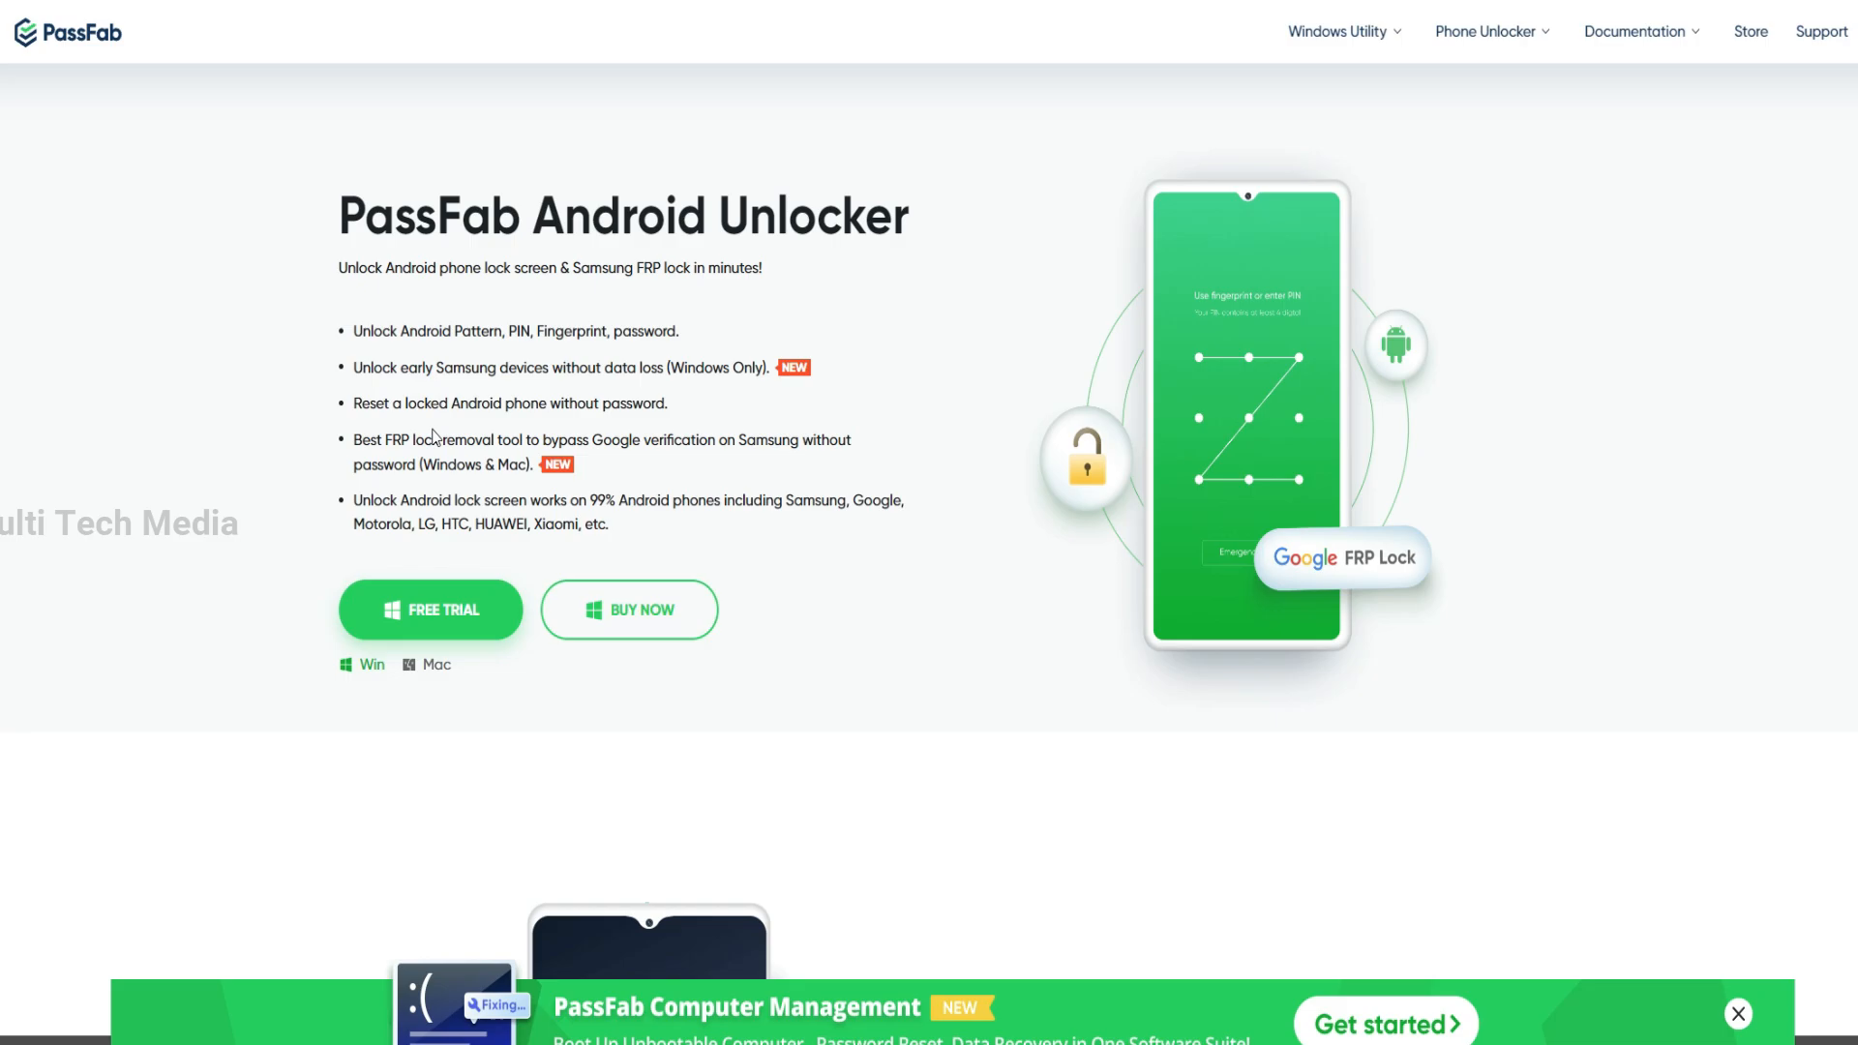
mouse_move(477, 522)
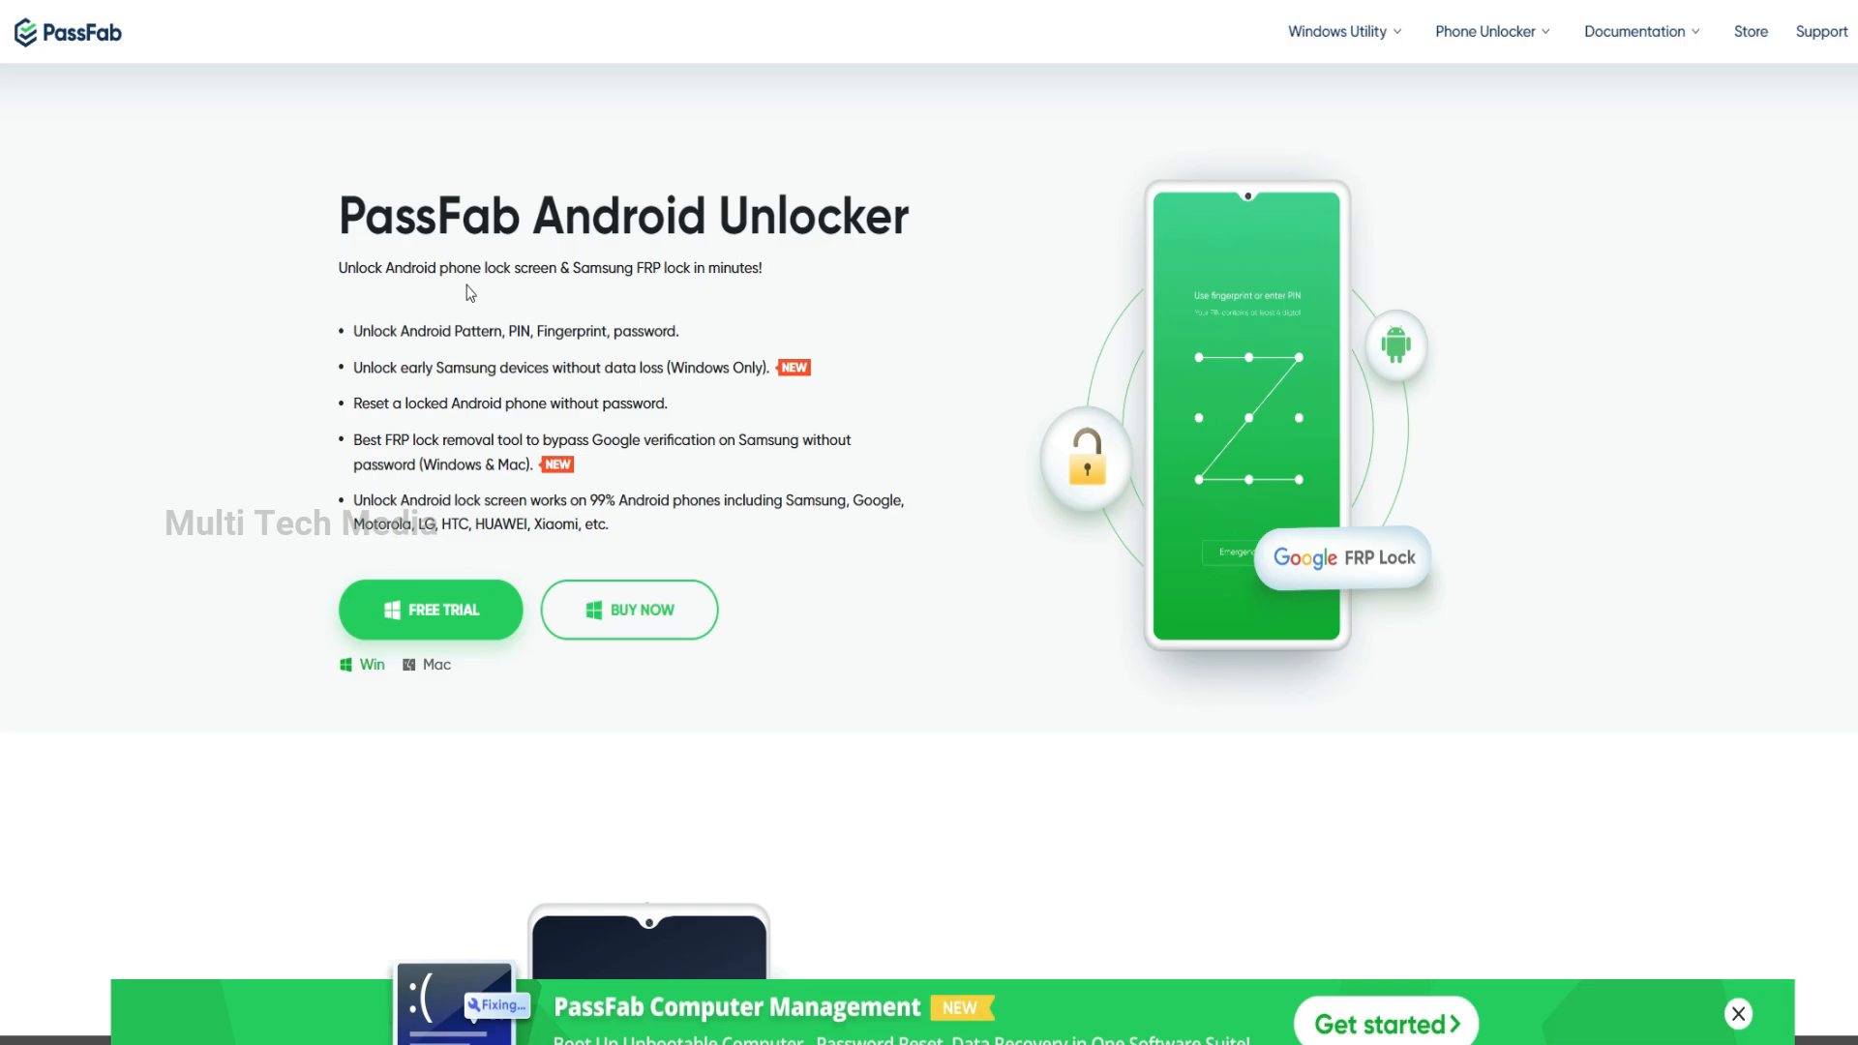
Open the Android Unlocker purchase page showing $29.95 monthly, $39.95 yearly and $49.95 lifetime licences.
left_click(628, 609)
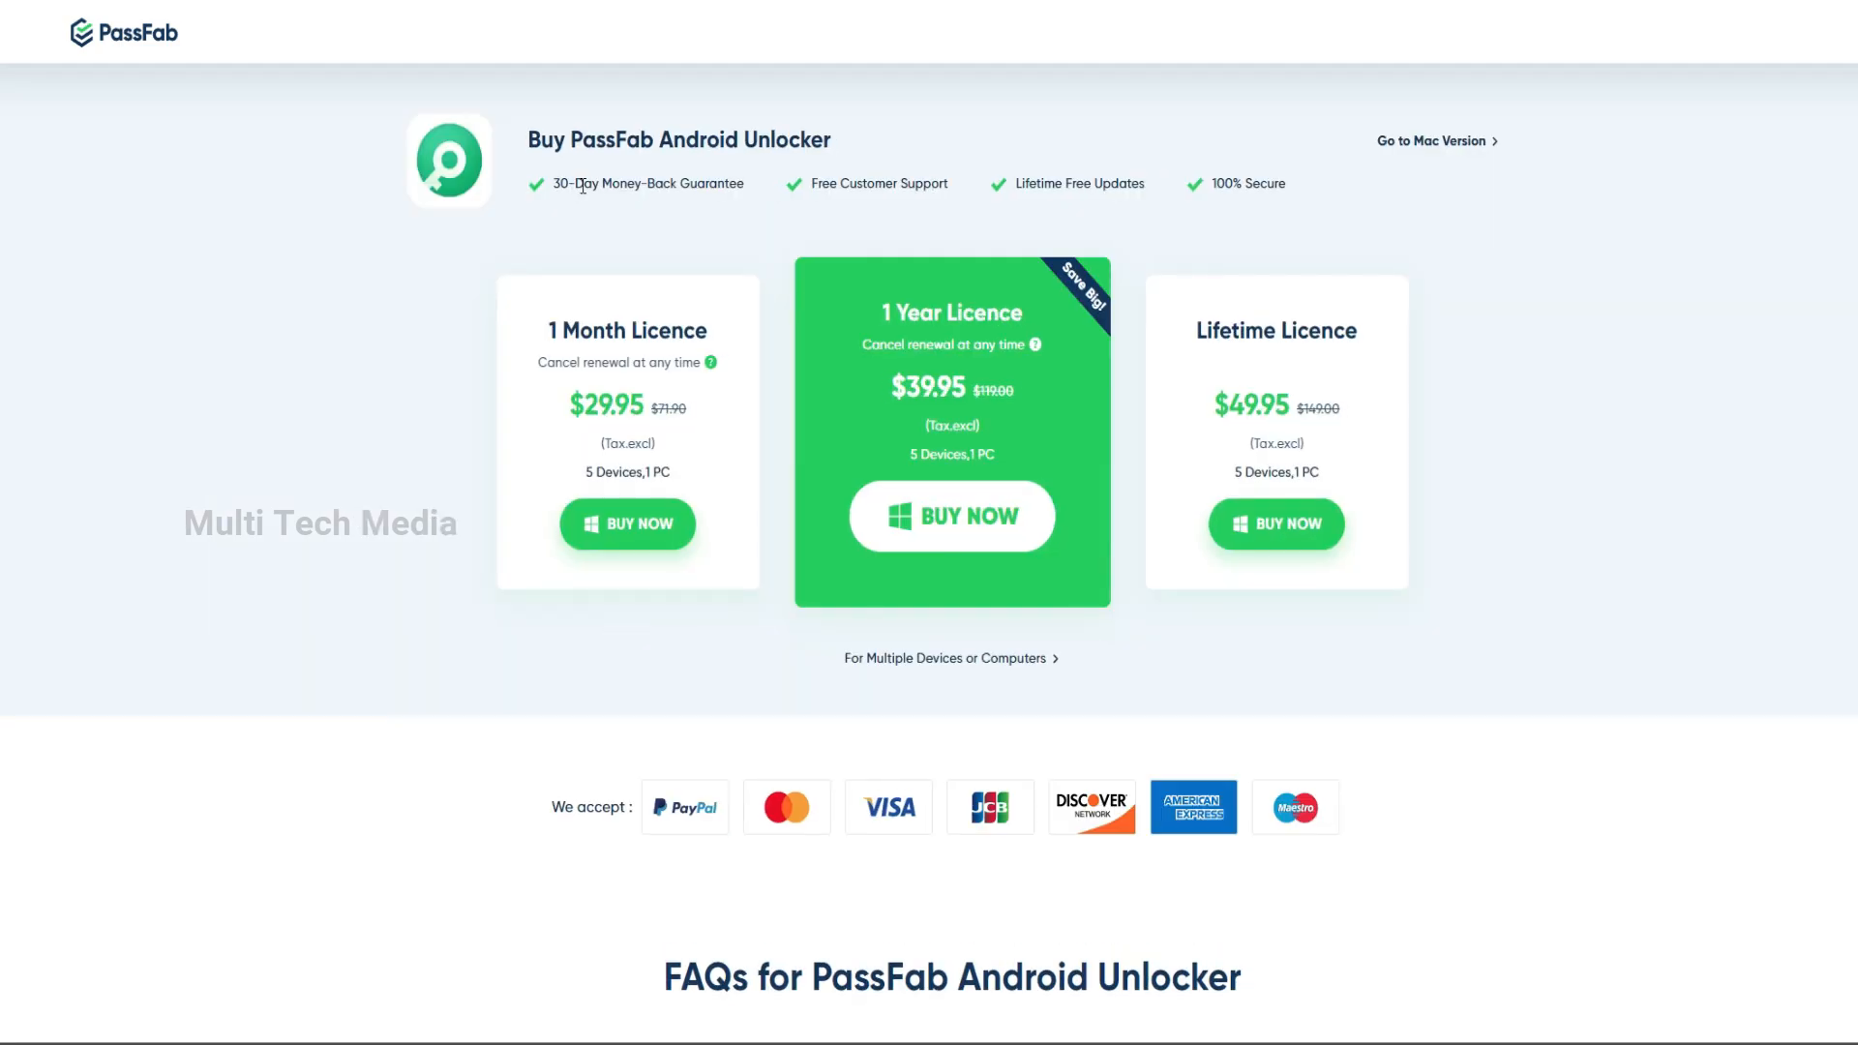
mouse_move(977, 186)
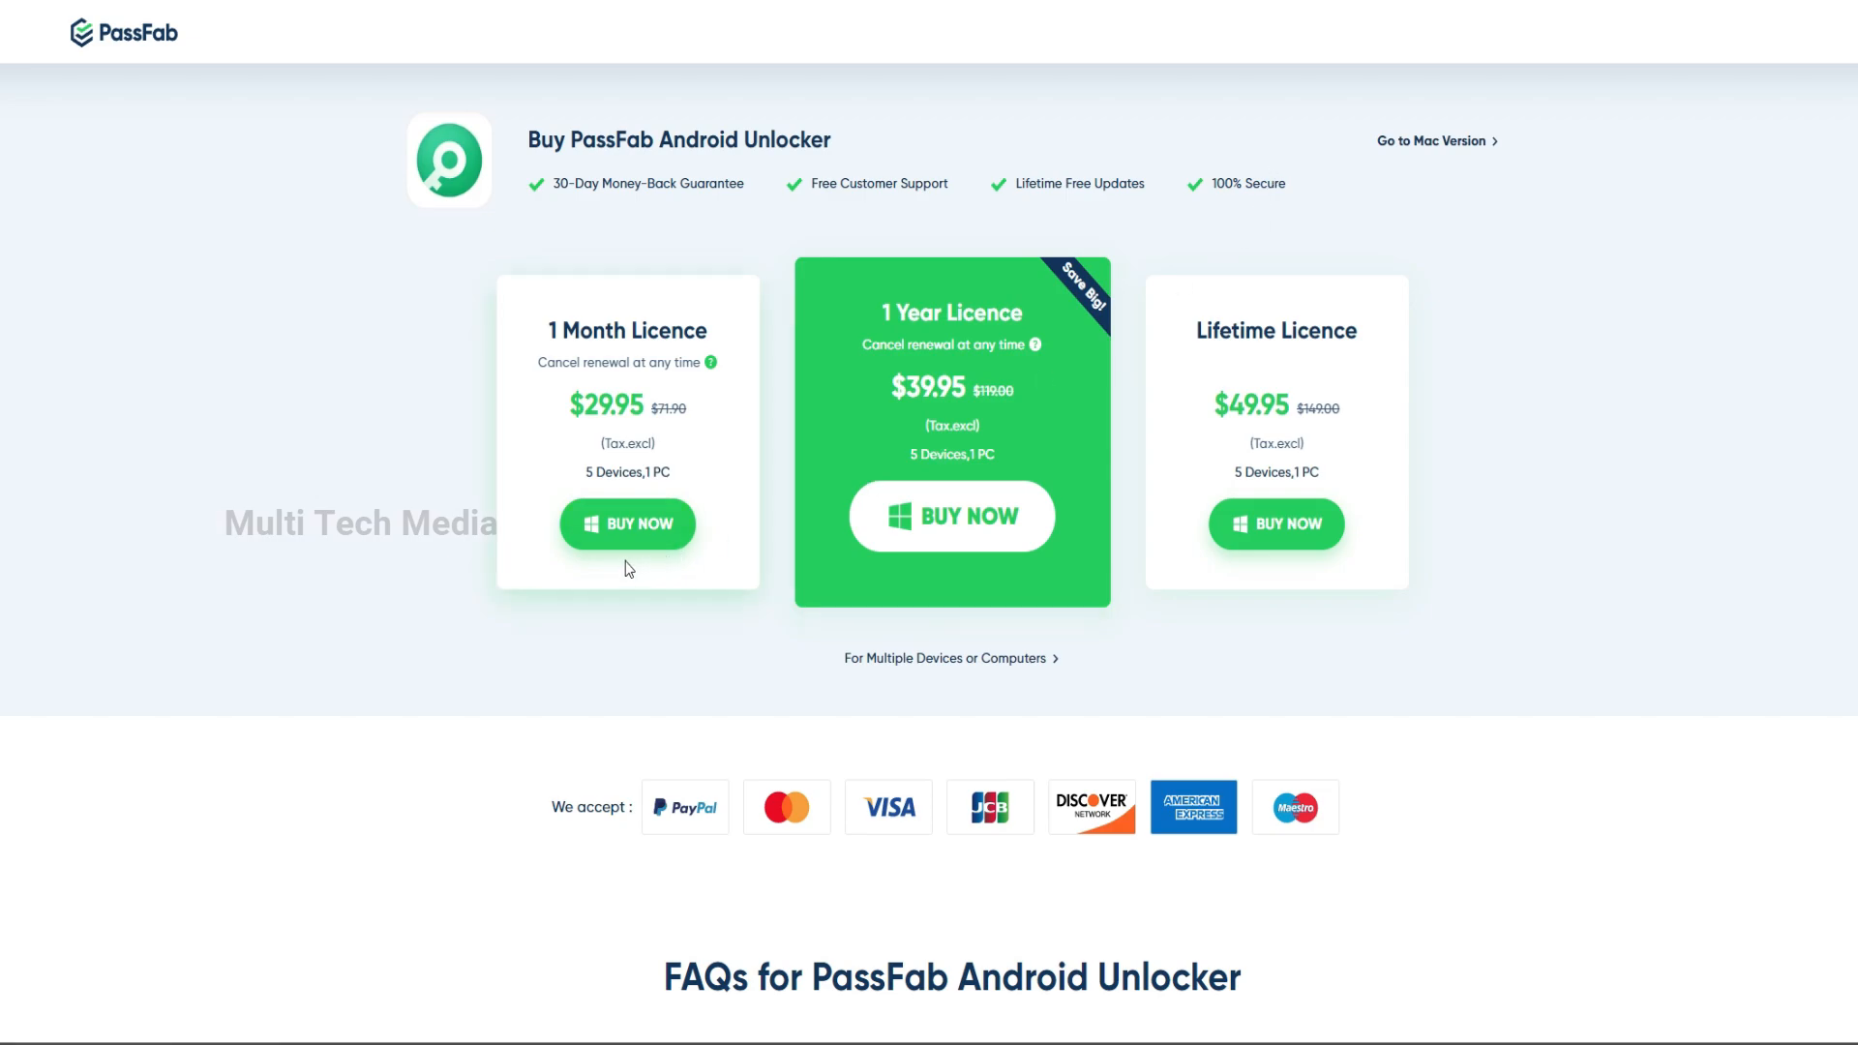
mouse_move(608, 354)
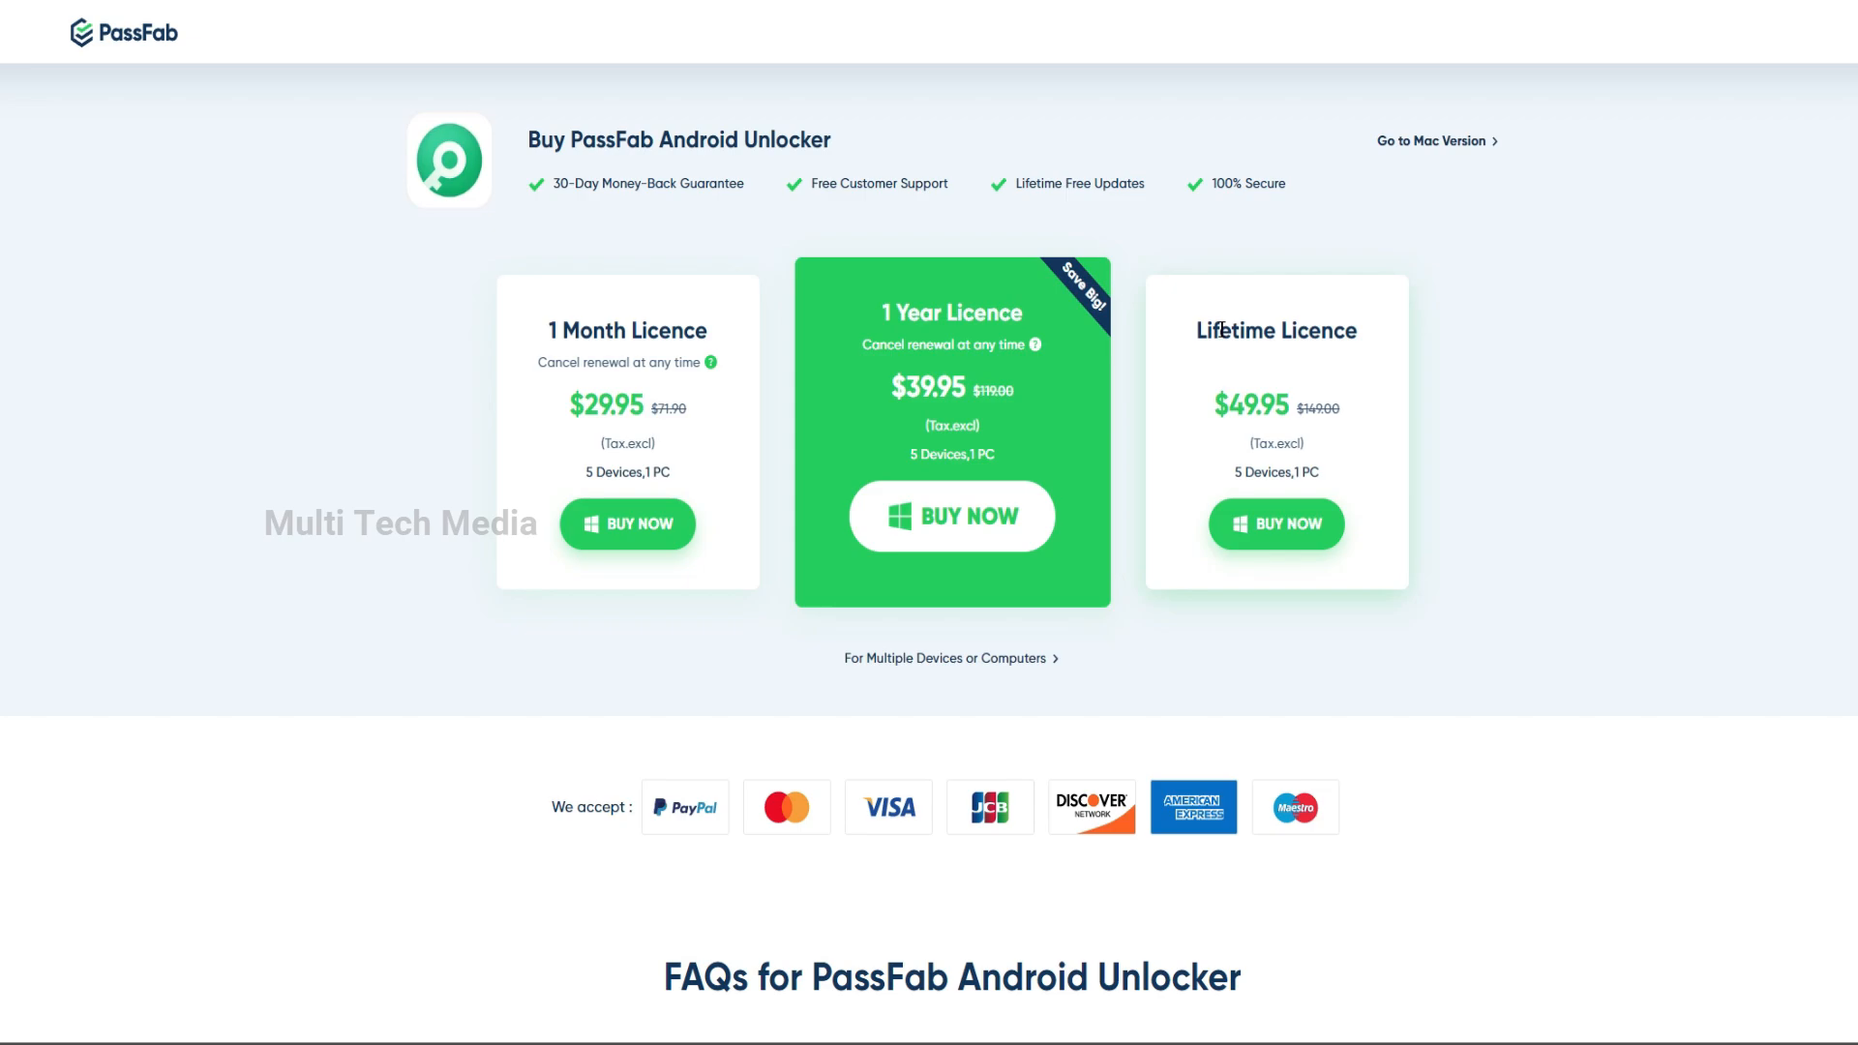
mouse_move(750, 349)
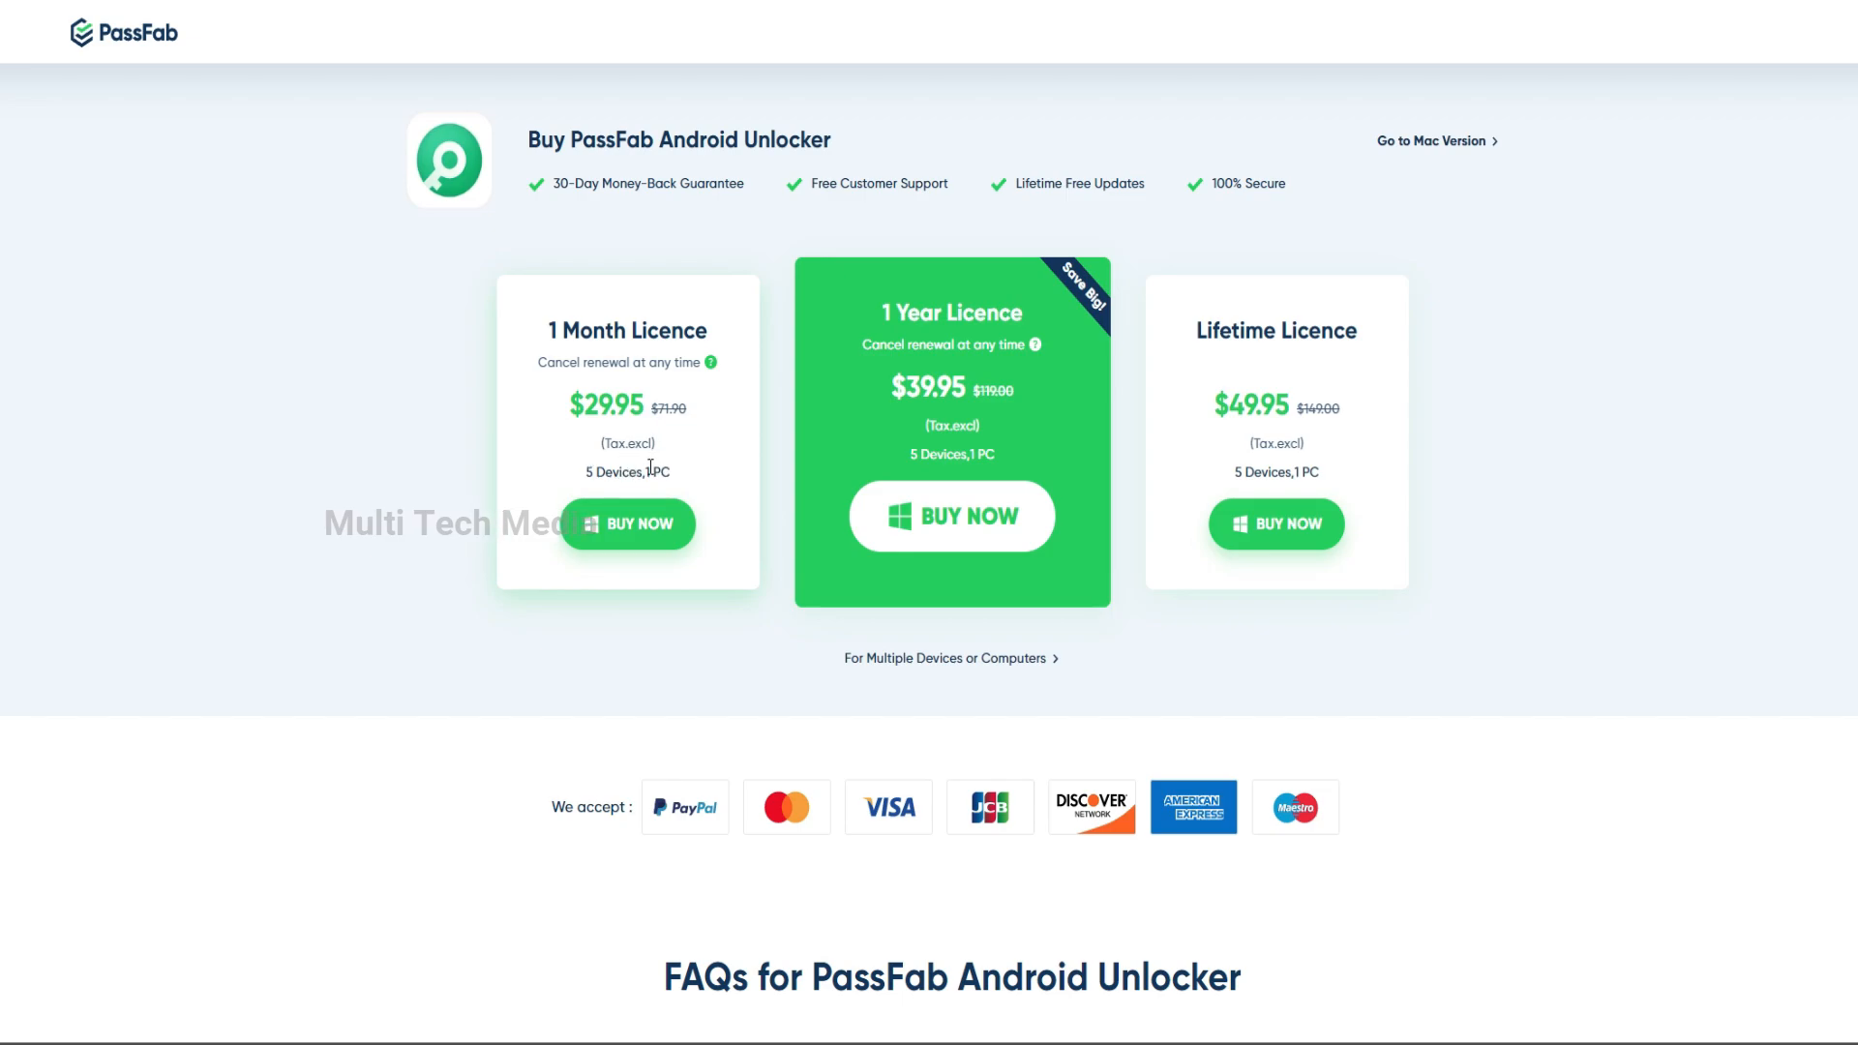
mouse_move(649, 410)
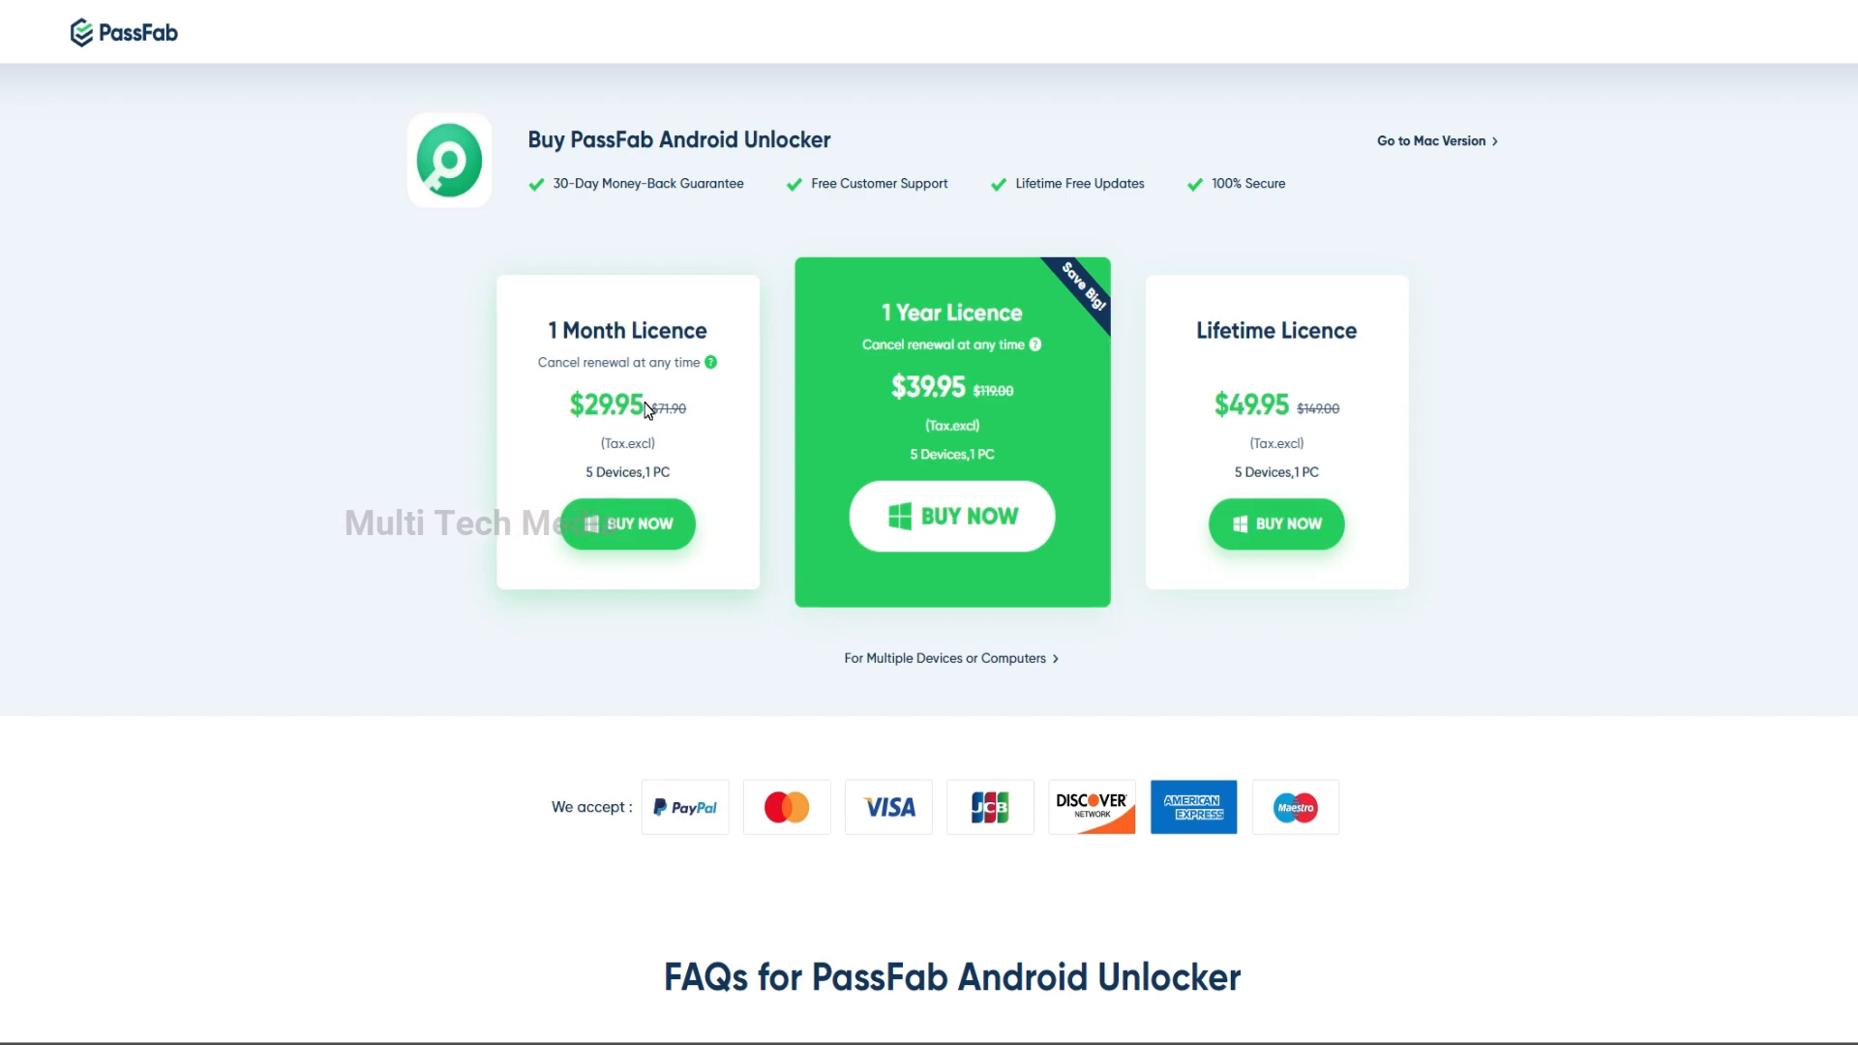
mouse_move(624, 459)
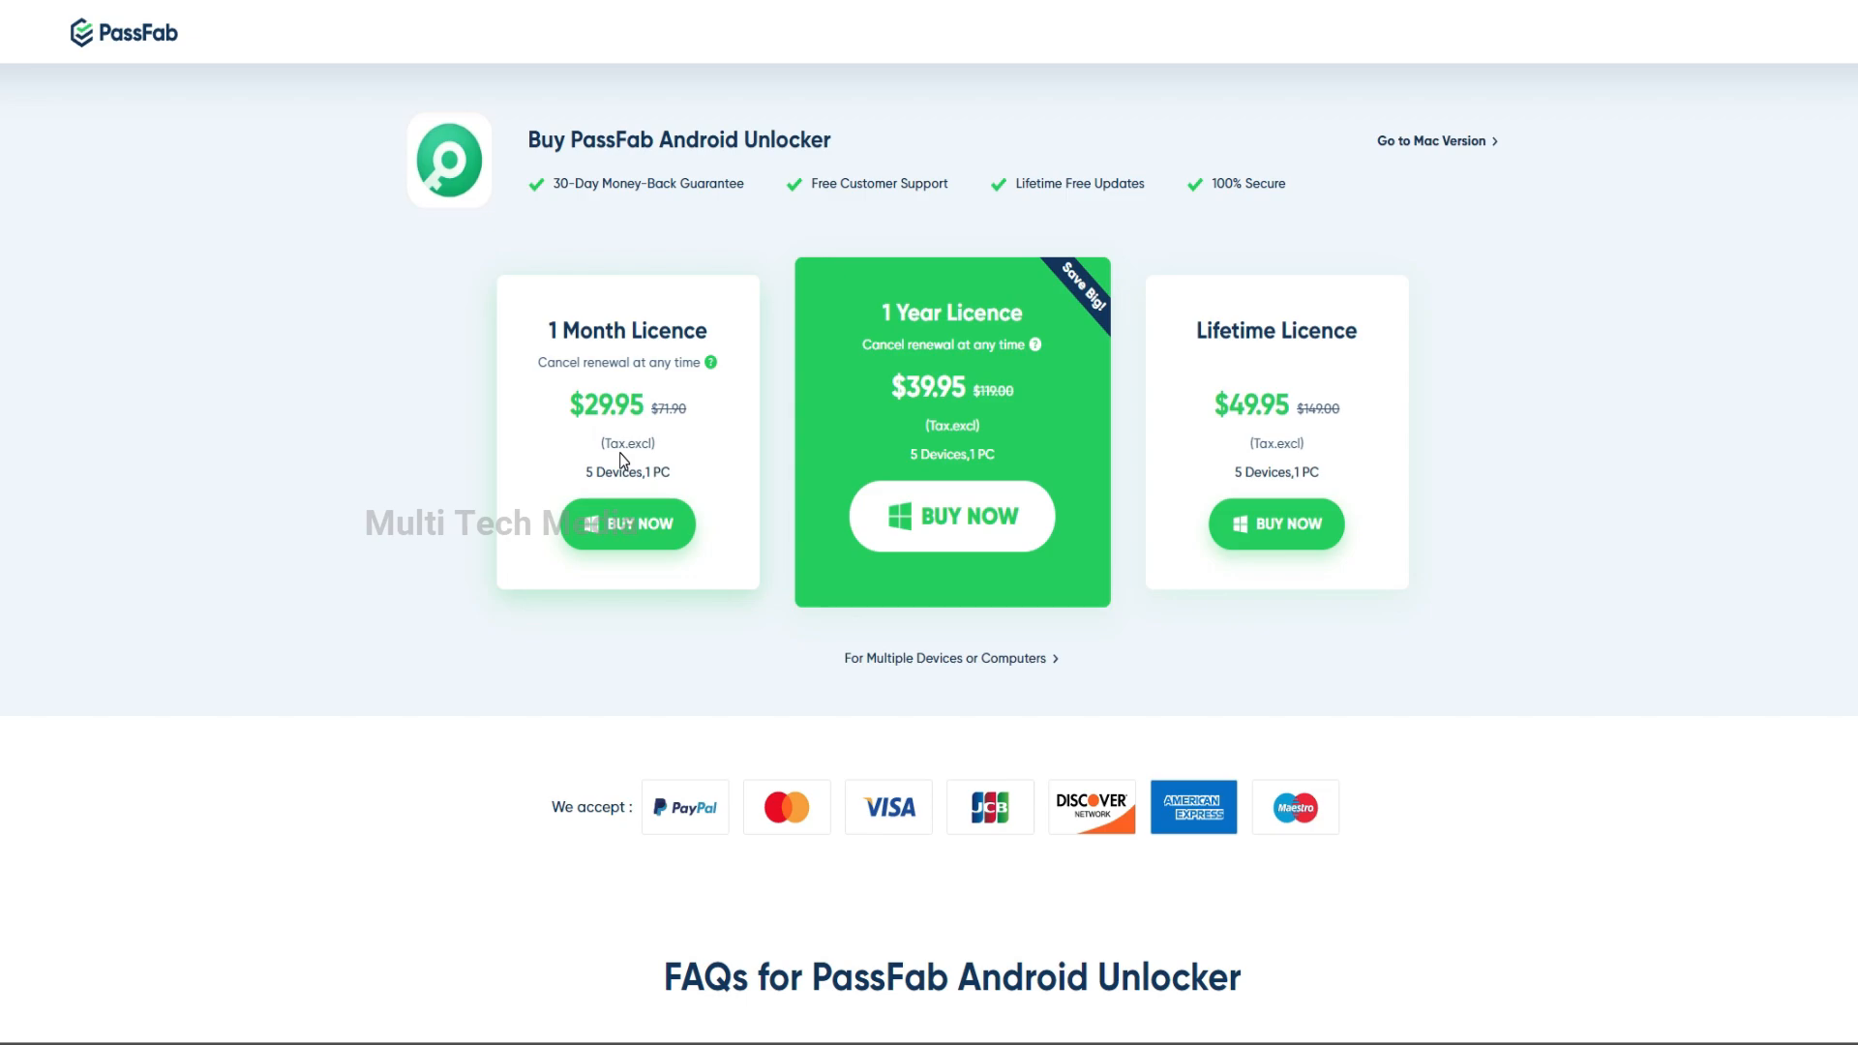
mouse_move(658, 475)
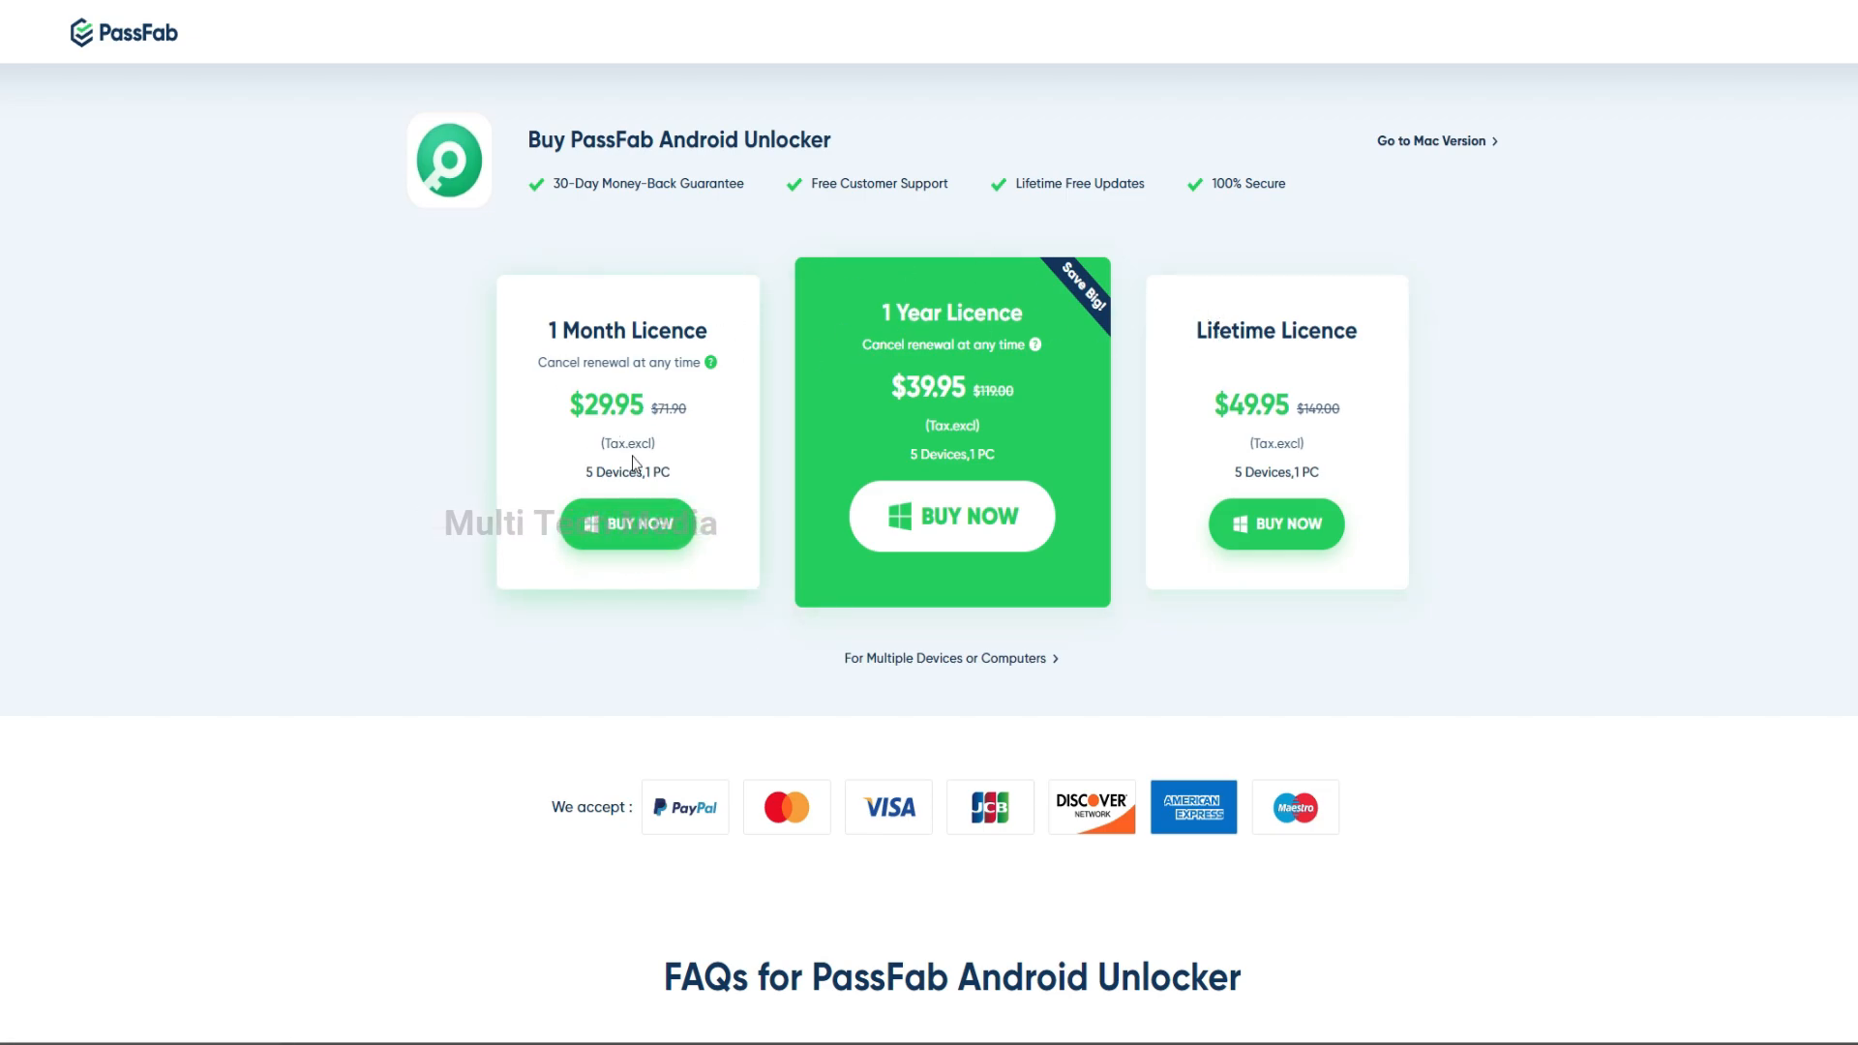
mouse_move(596, 415)
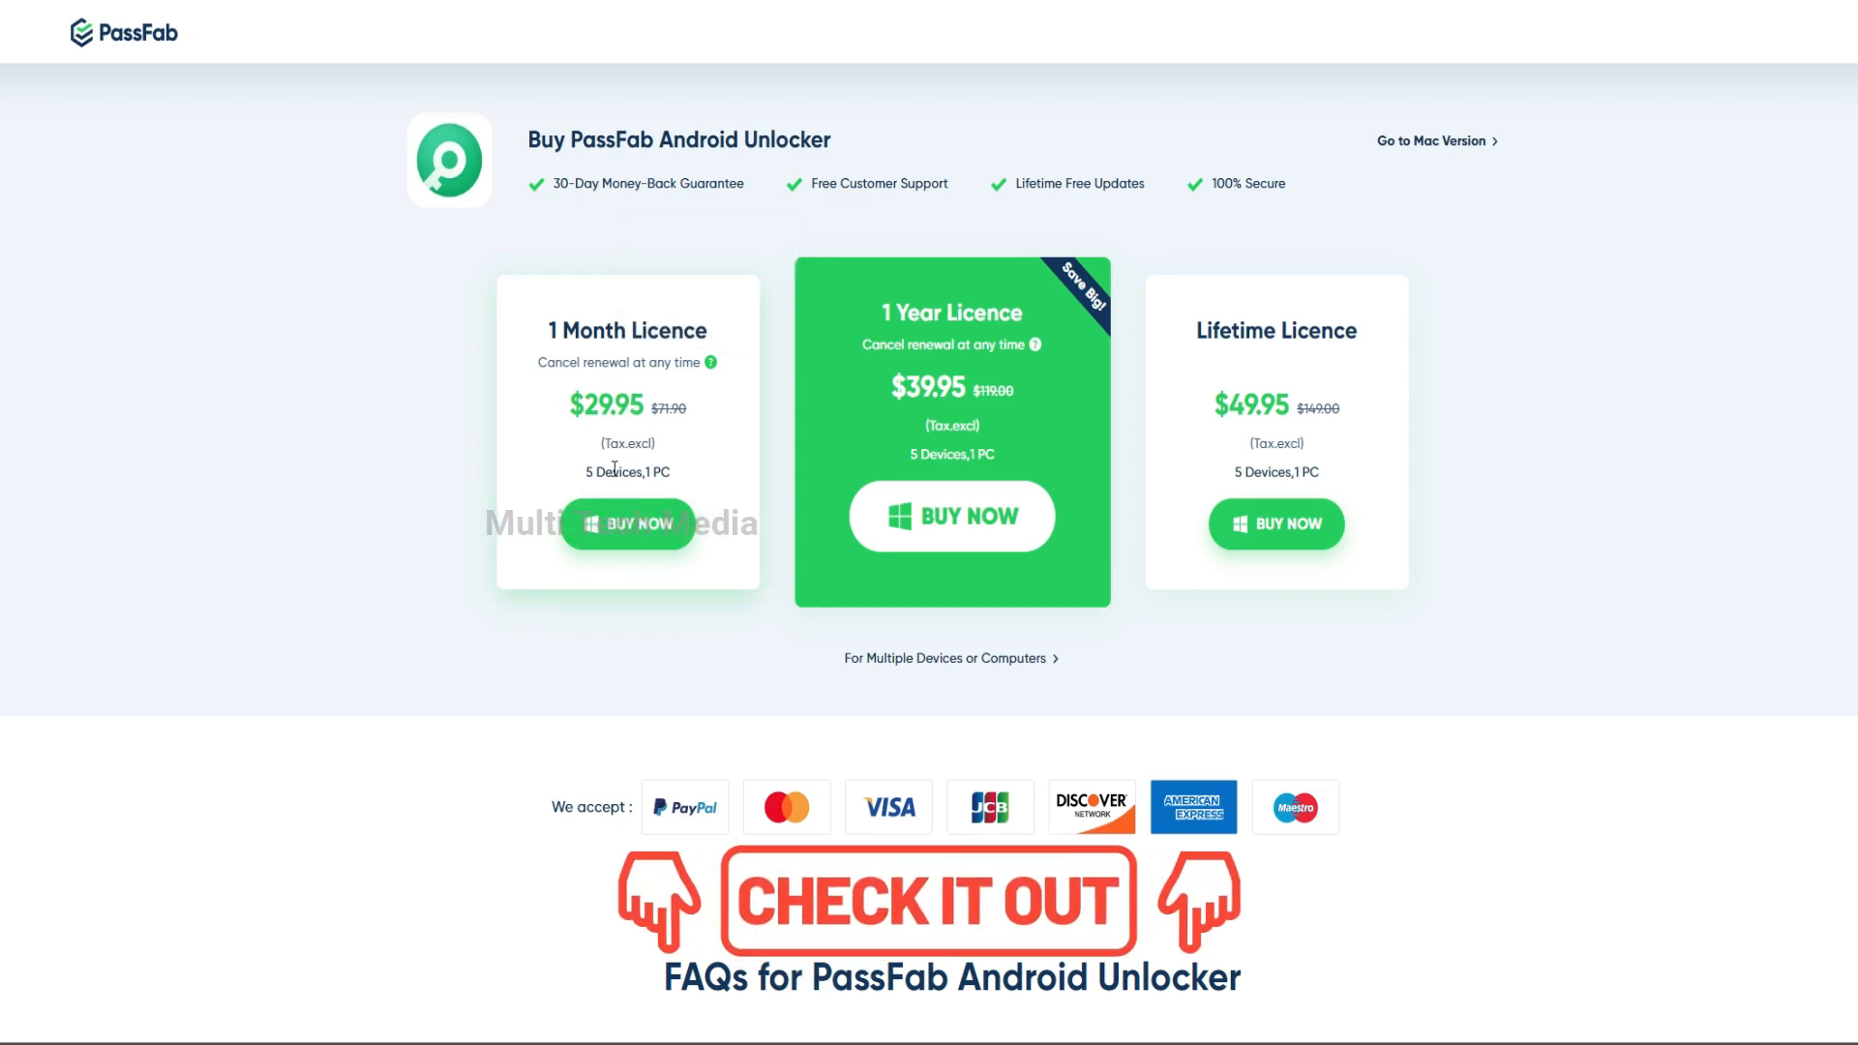
mouse_move(627, 524)
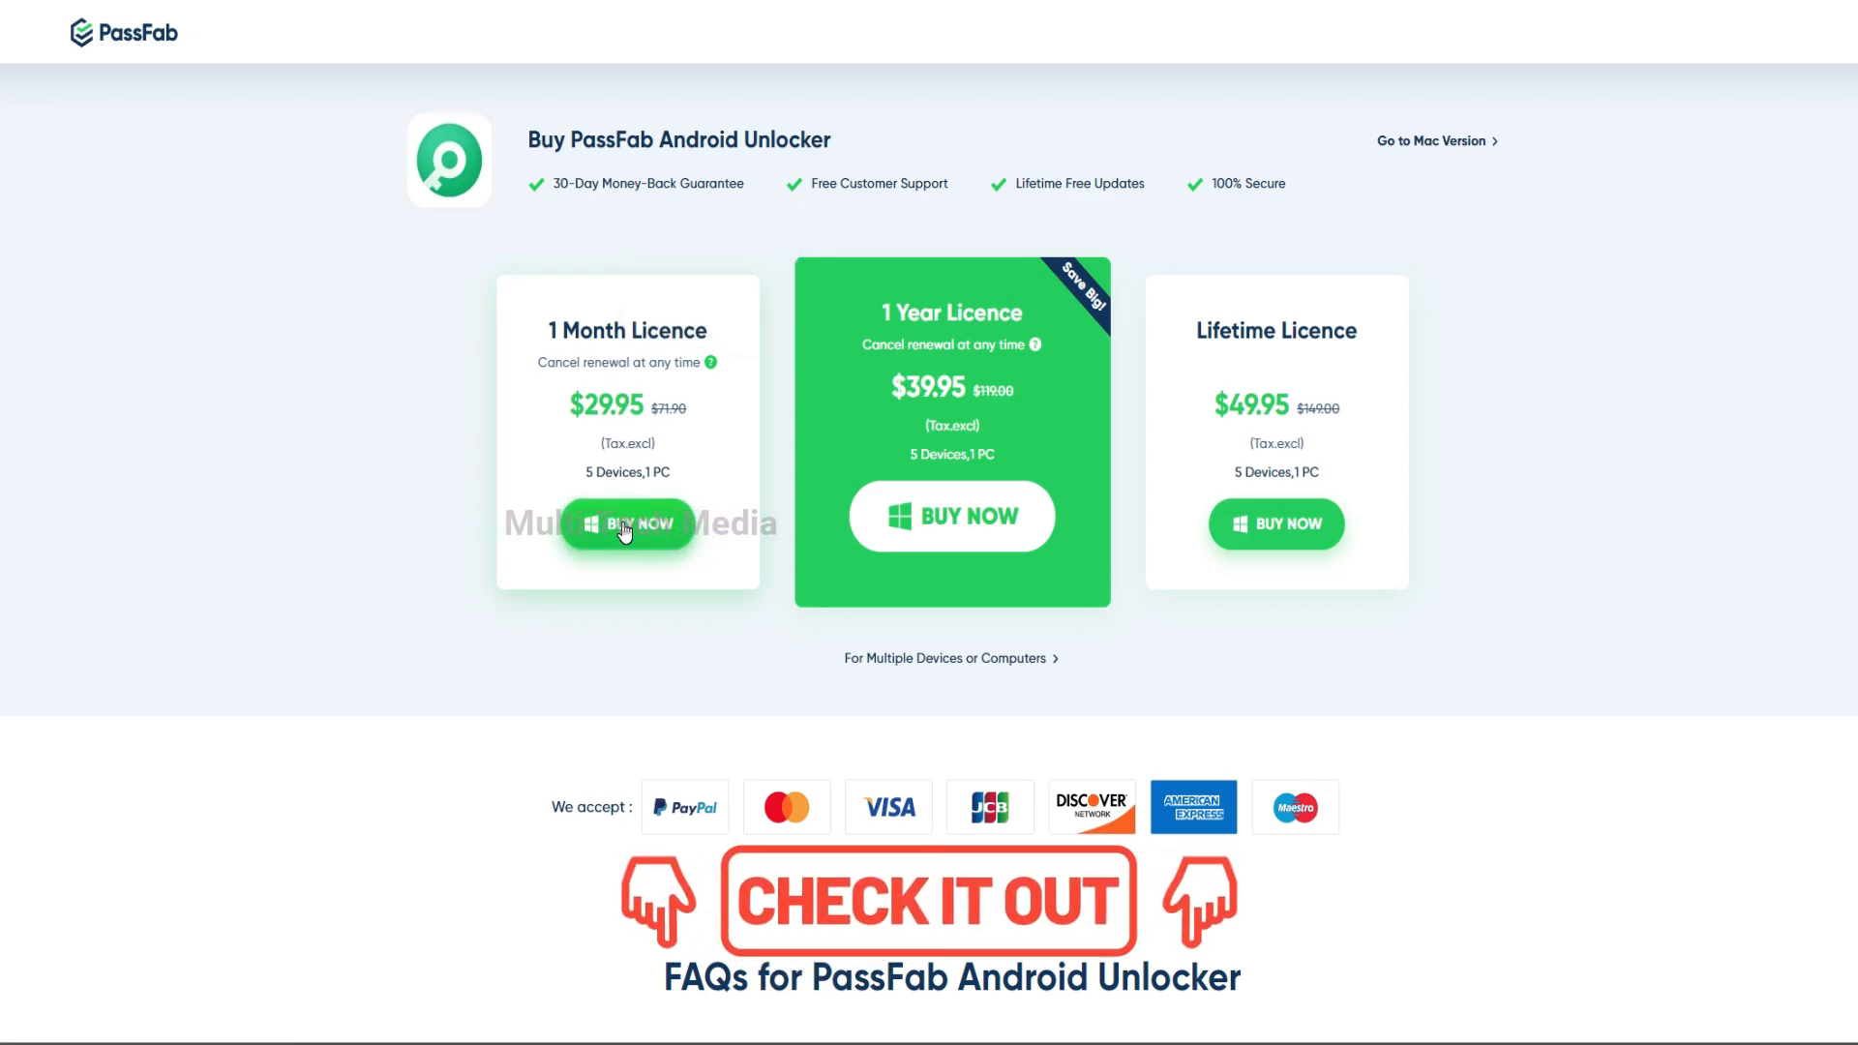
Check out the 1 Month Licence and apply coupon A8DTE, bringing the total to 24.73 USD.
left_click(627, 523)
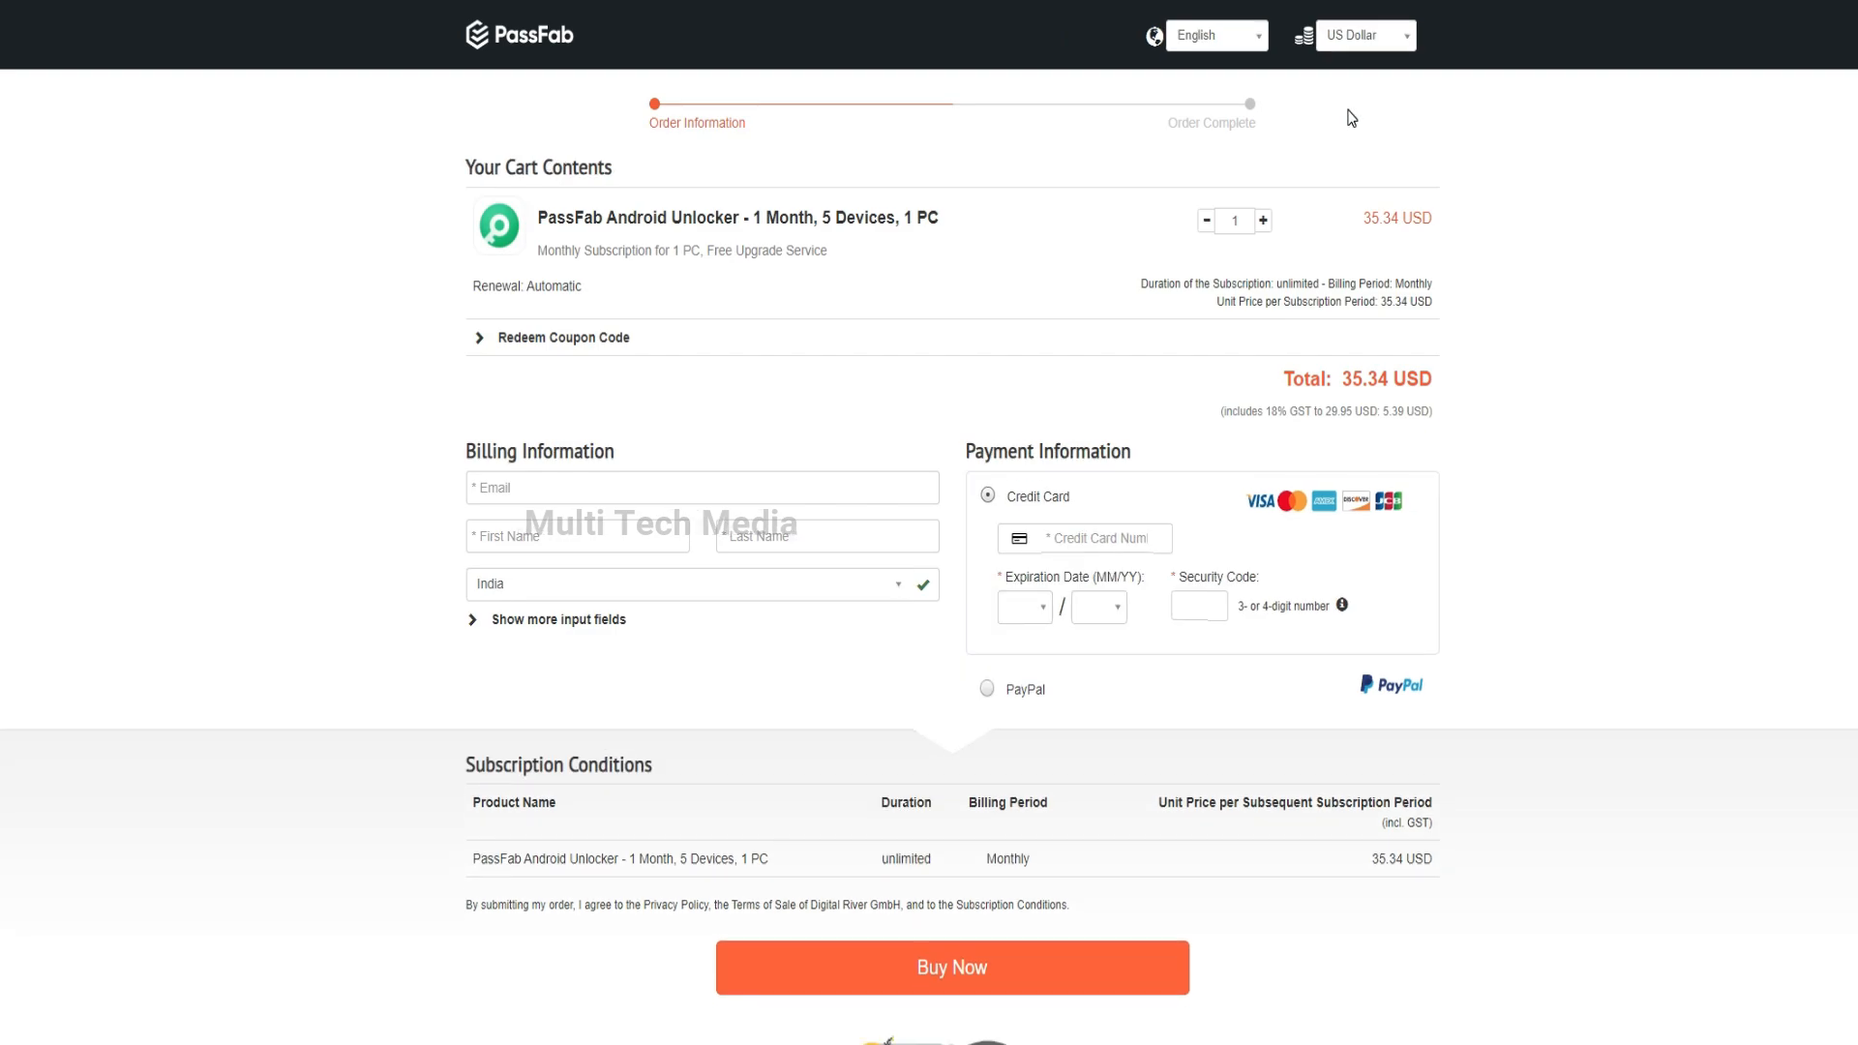
mouse_move(548, 273)
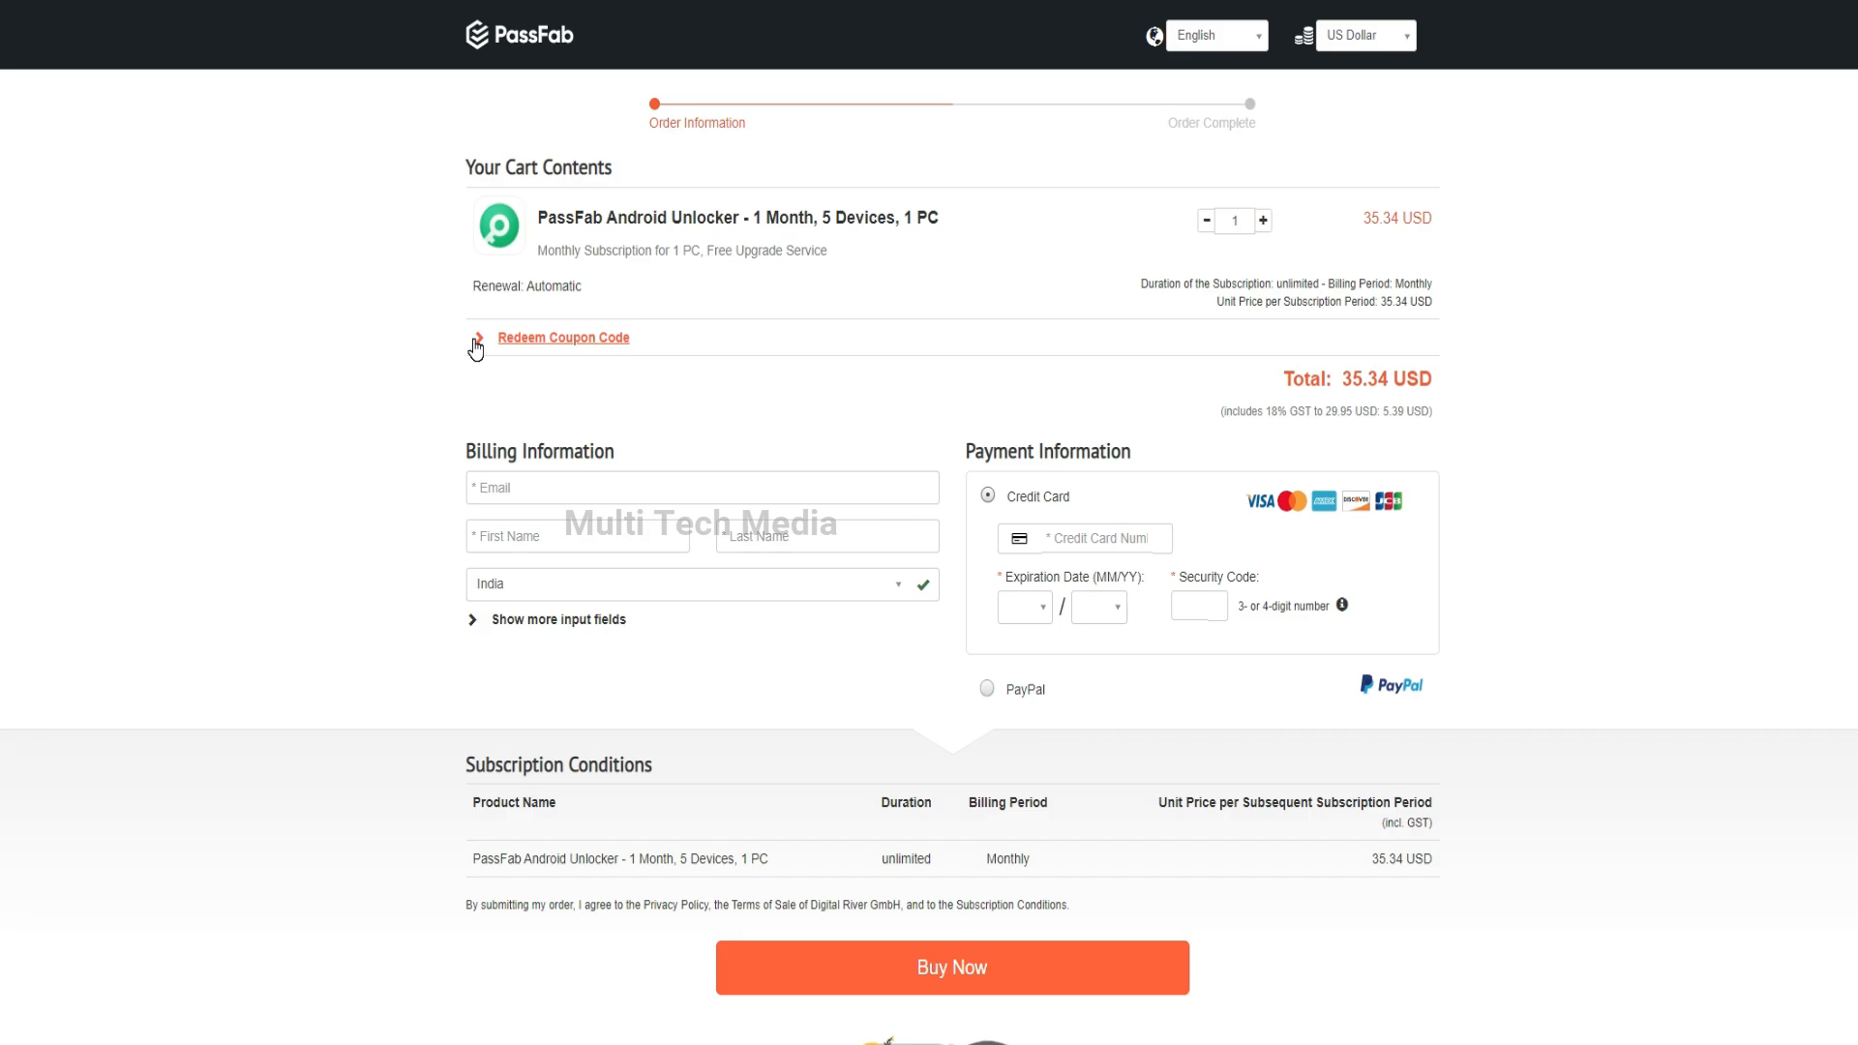
mouse_move(1077, 412)
type("A8DTE")
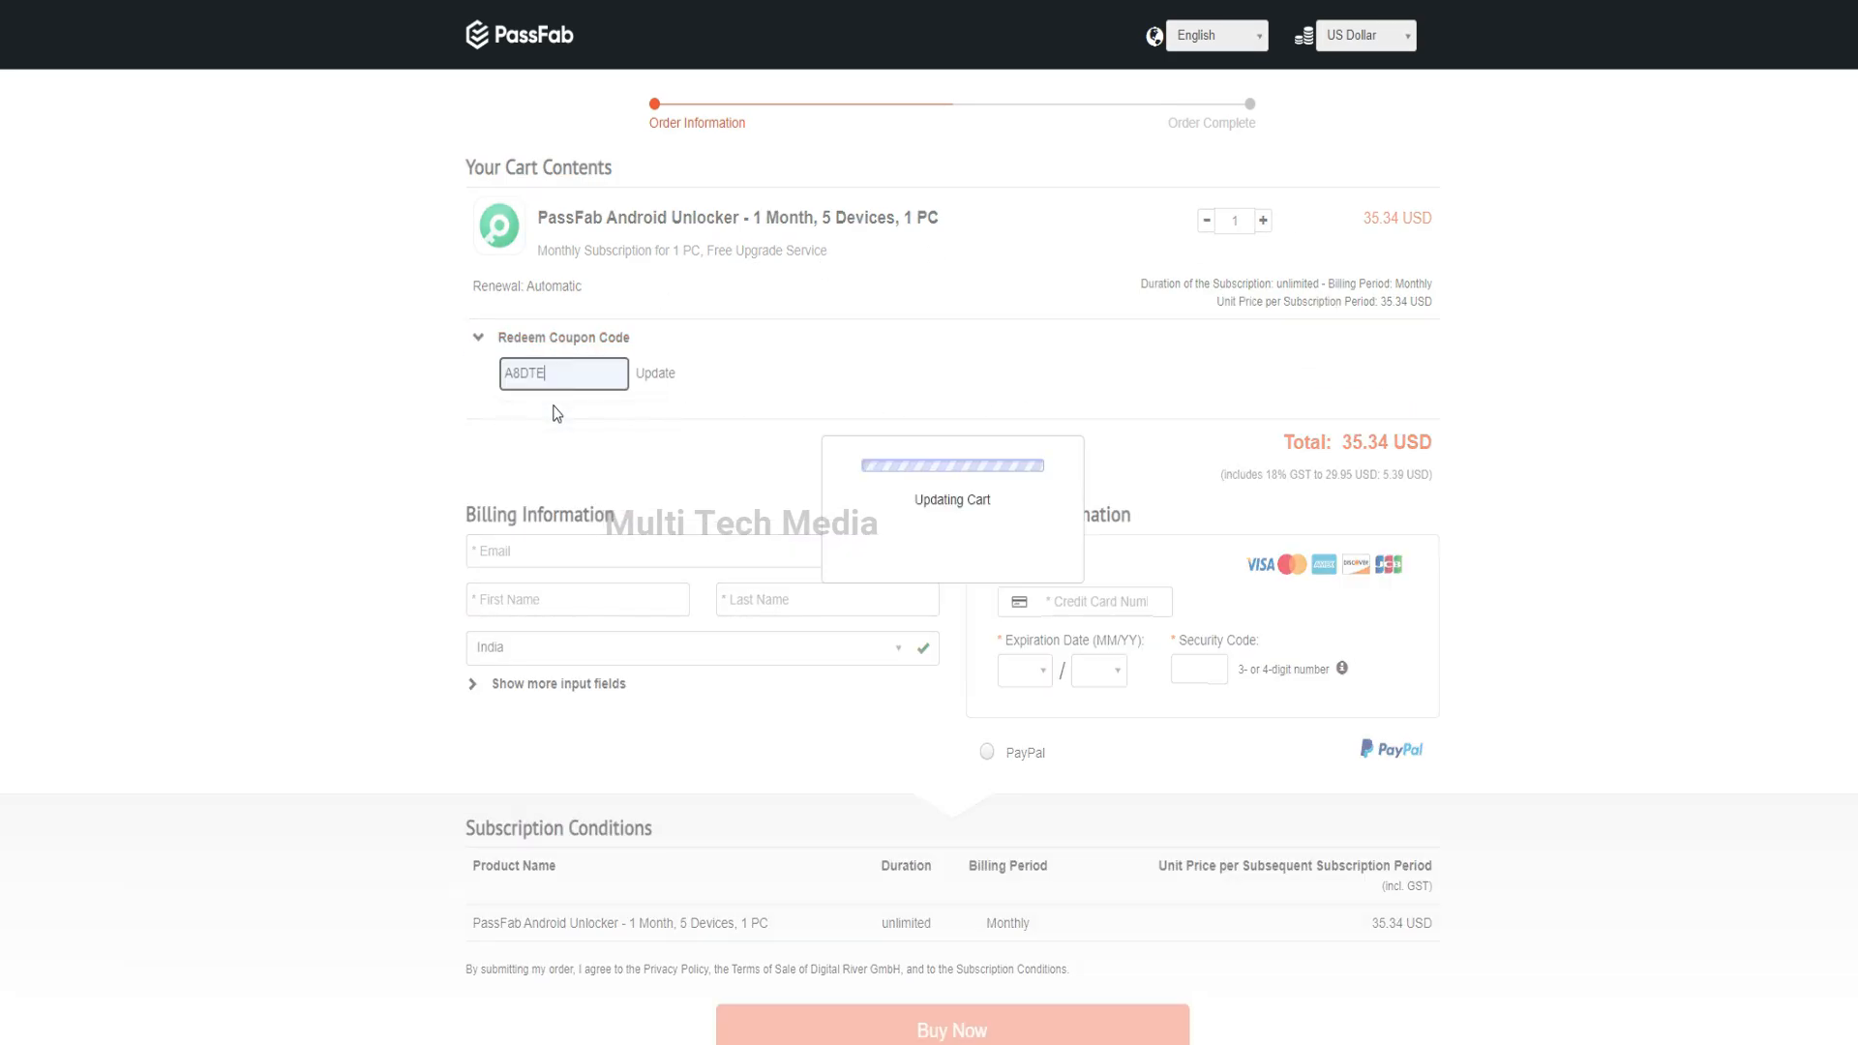
left_click(654, 373)
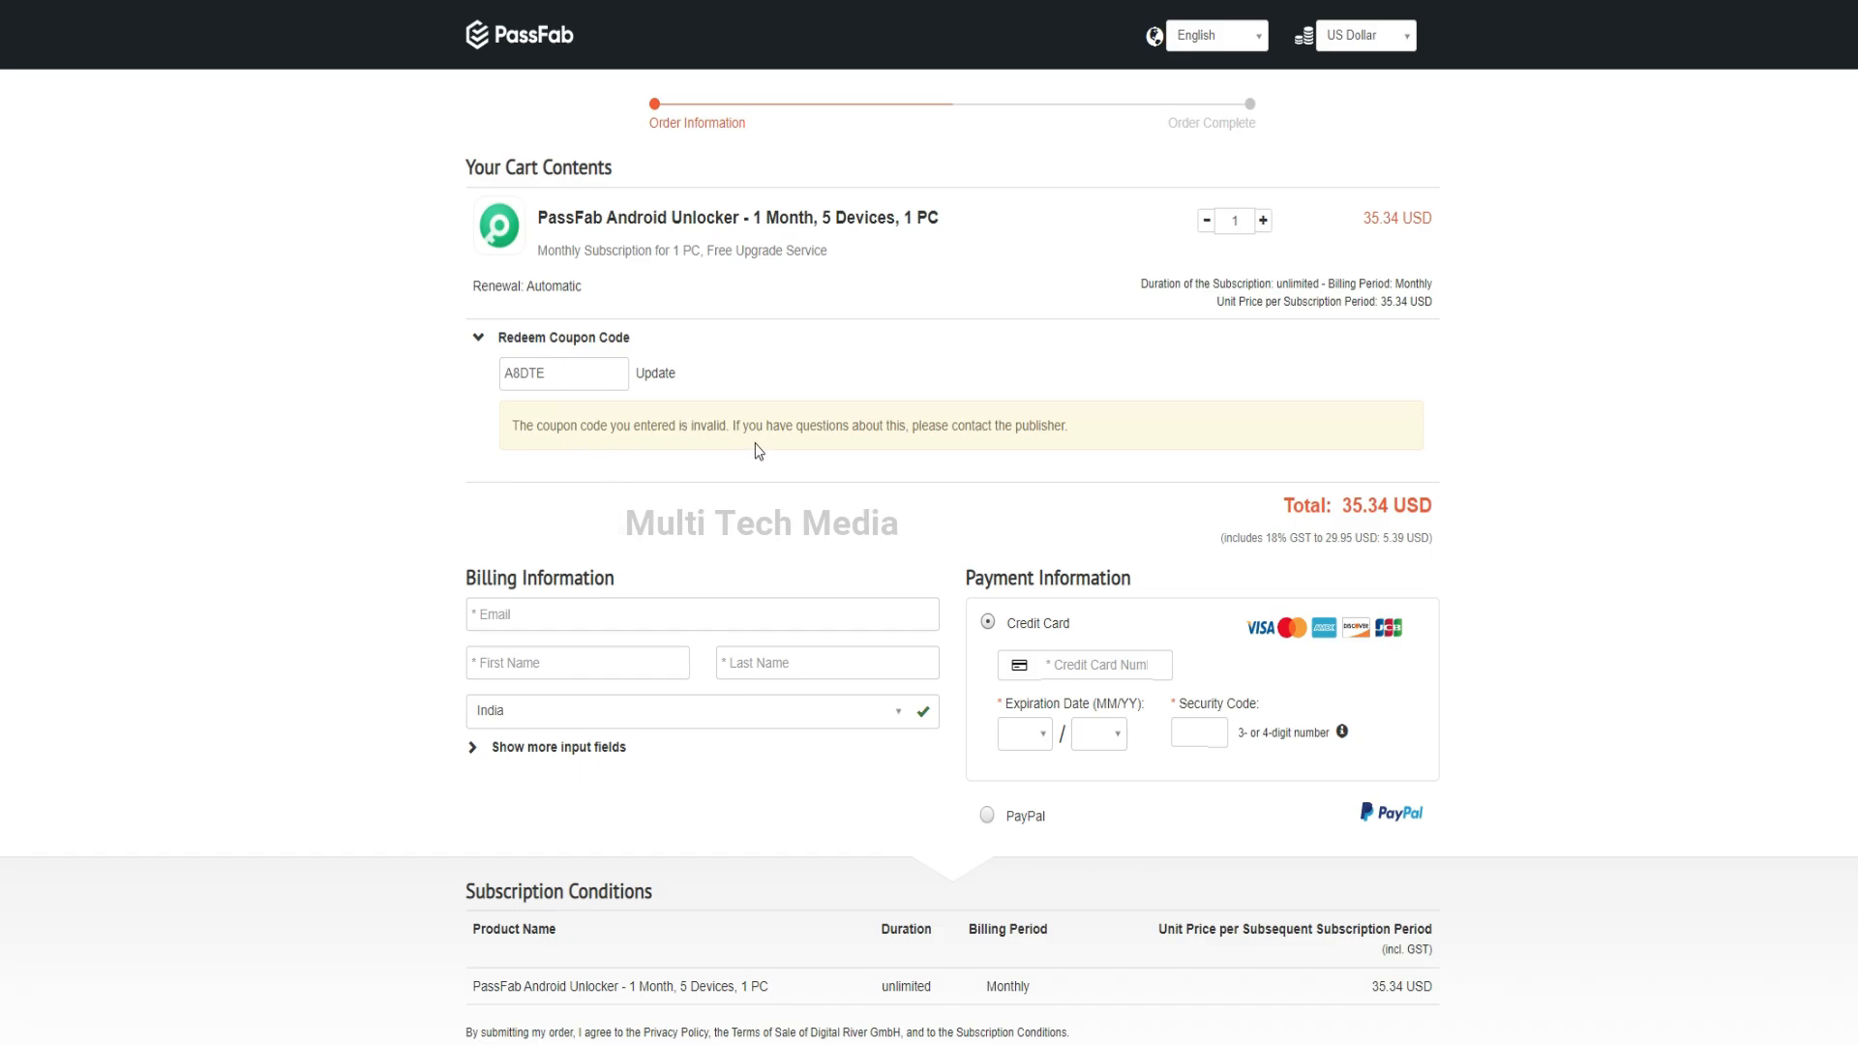
left_click(655, 374)
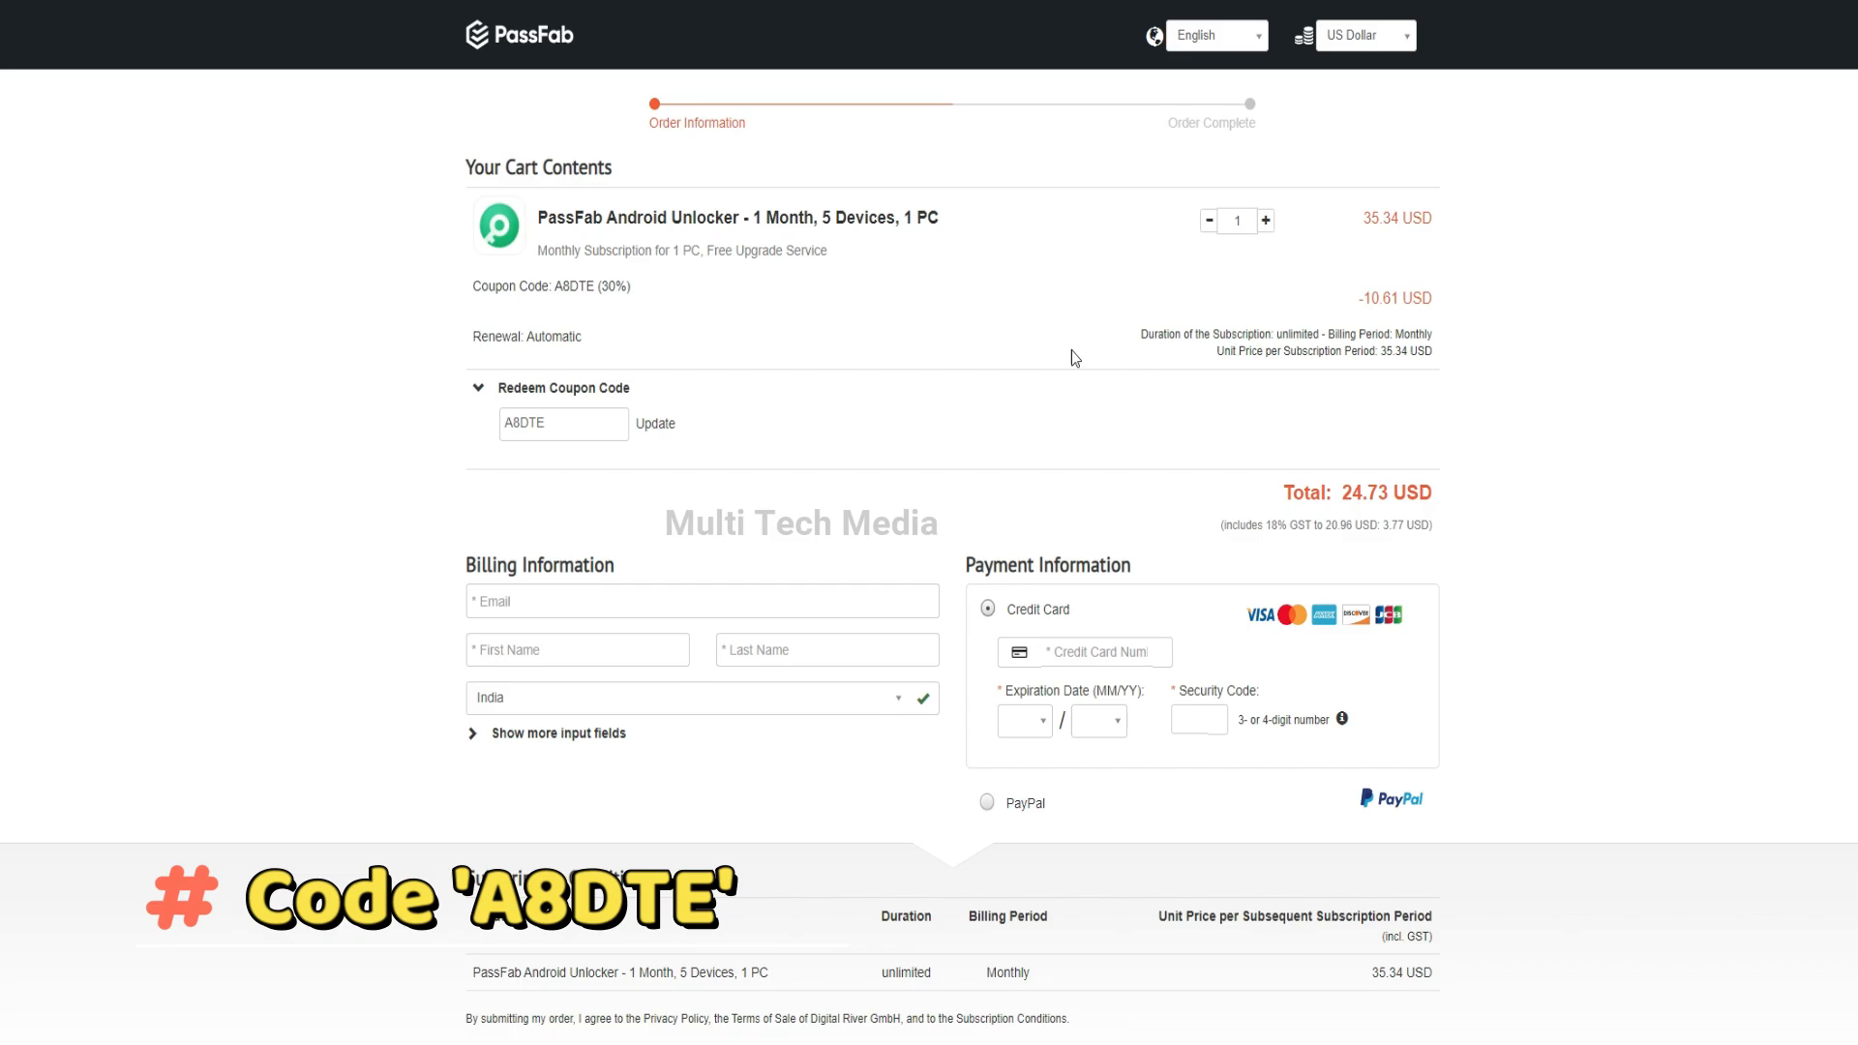
mouse_move(1354, 428)
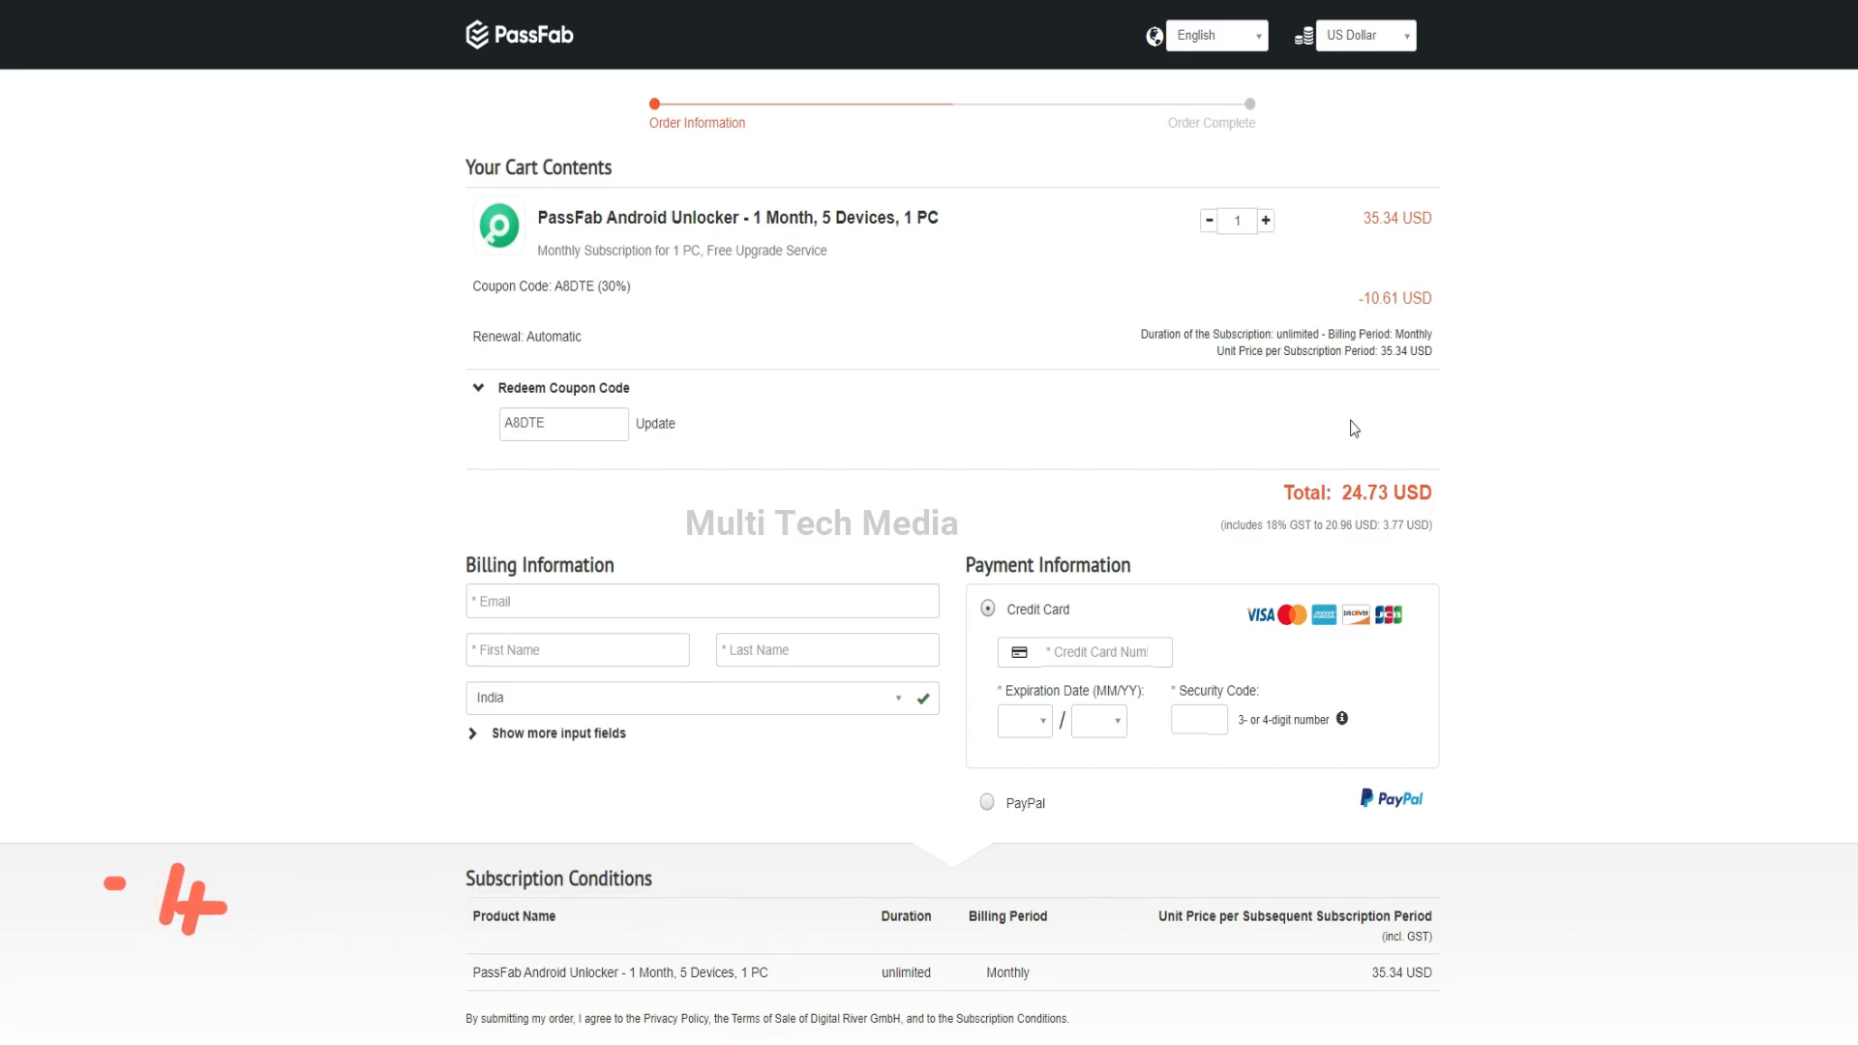
mouse_move(987, 803)
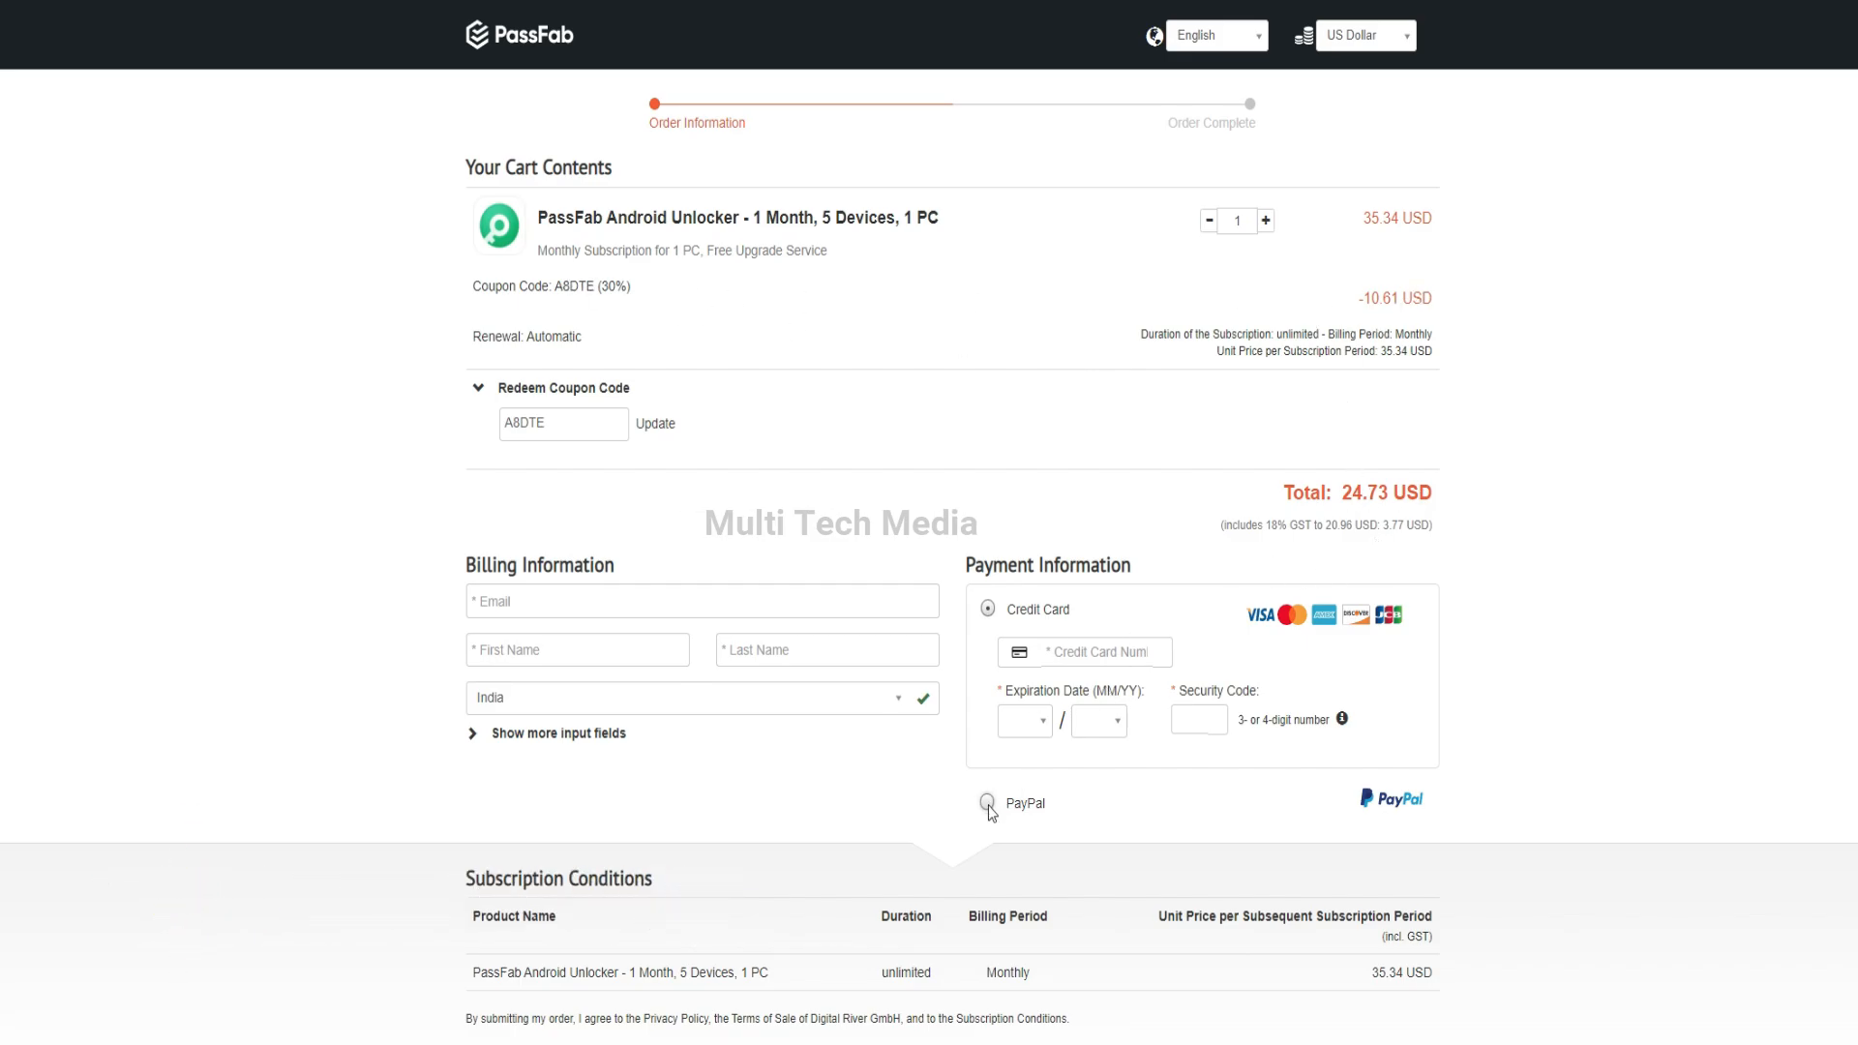
Choose PayPal as the payment method and start the PayPal checkout.
left_click(987, 803)
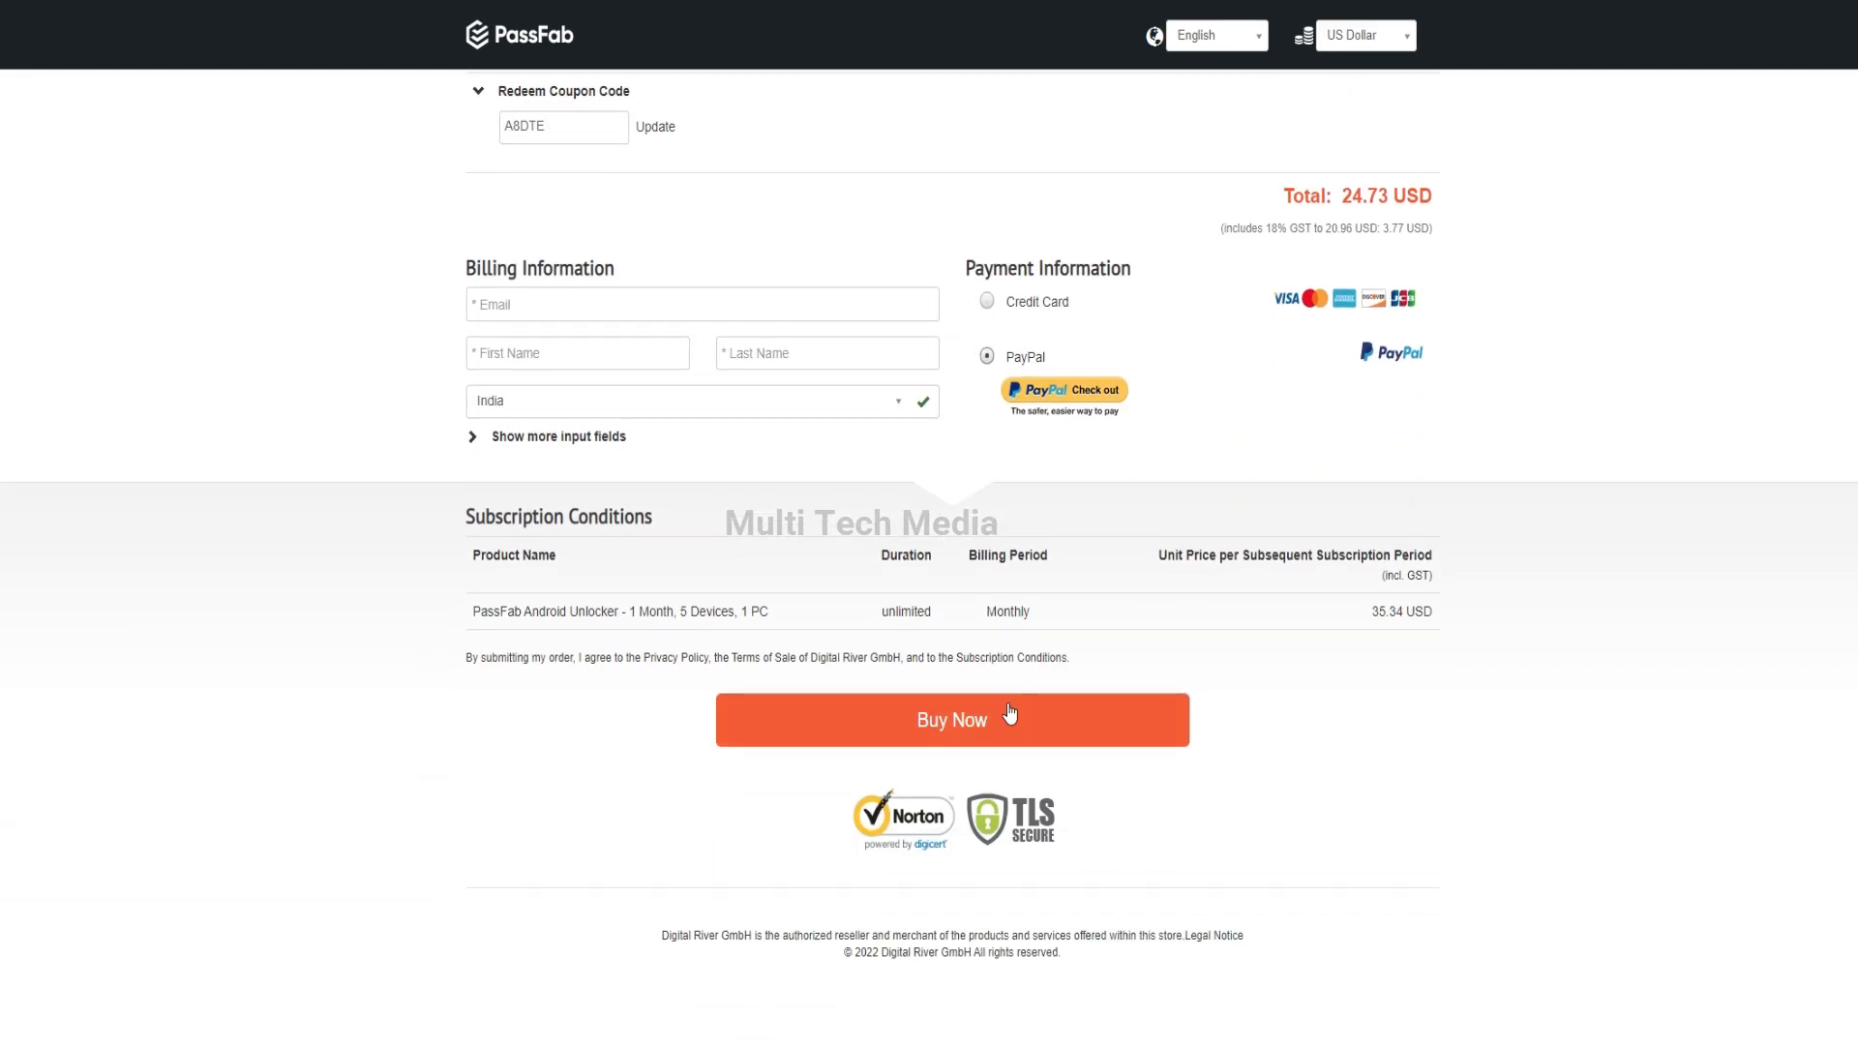
scroll("up", 3)
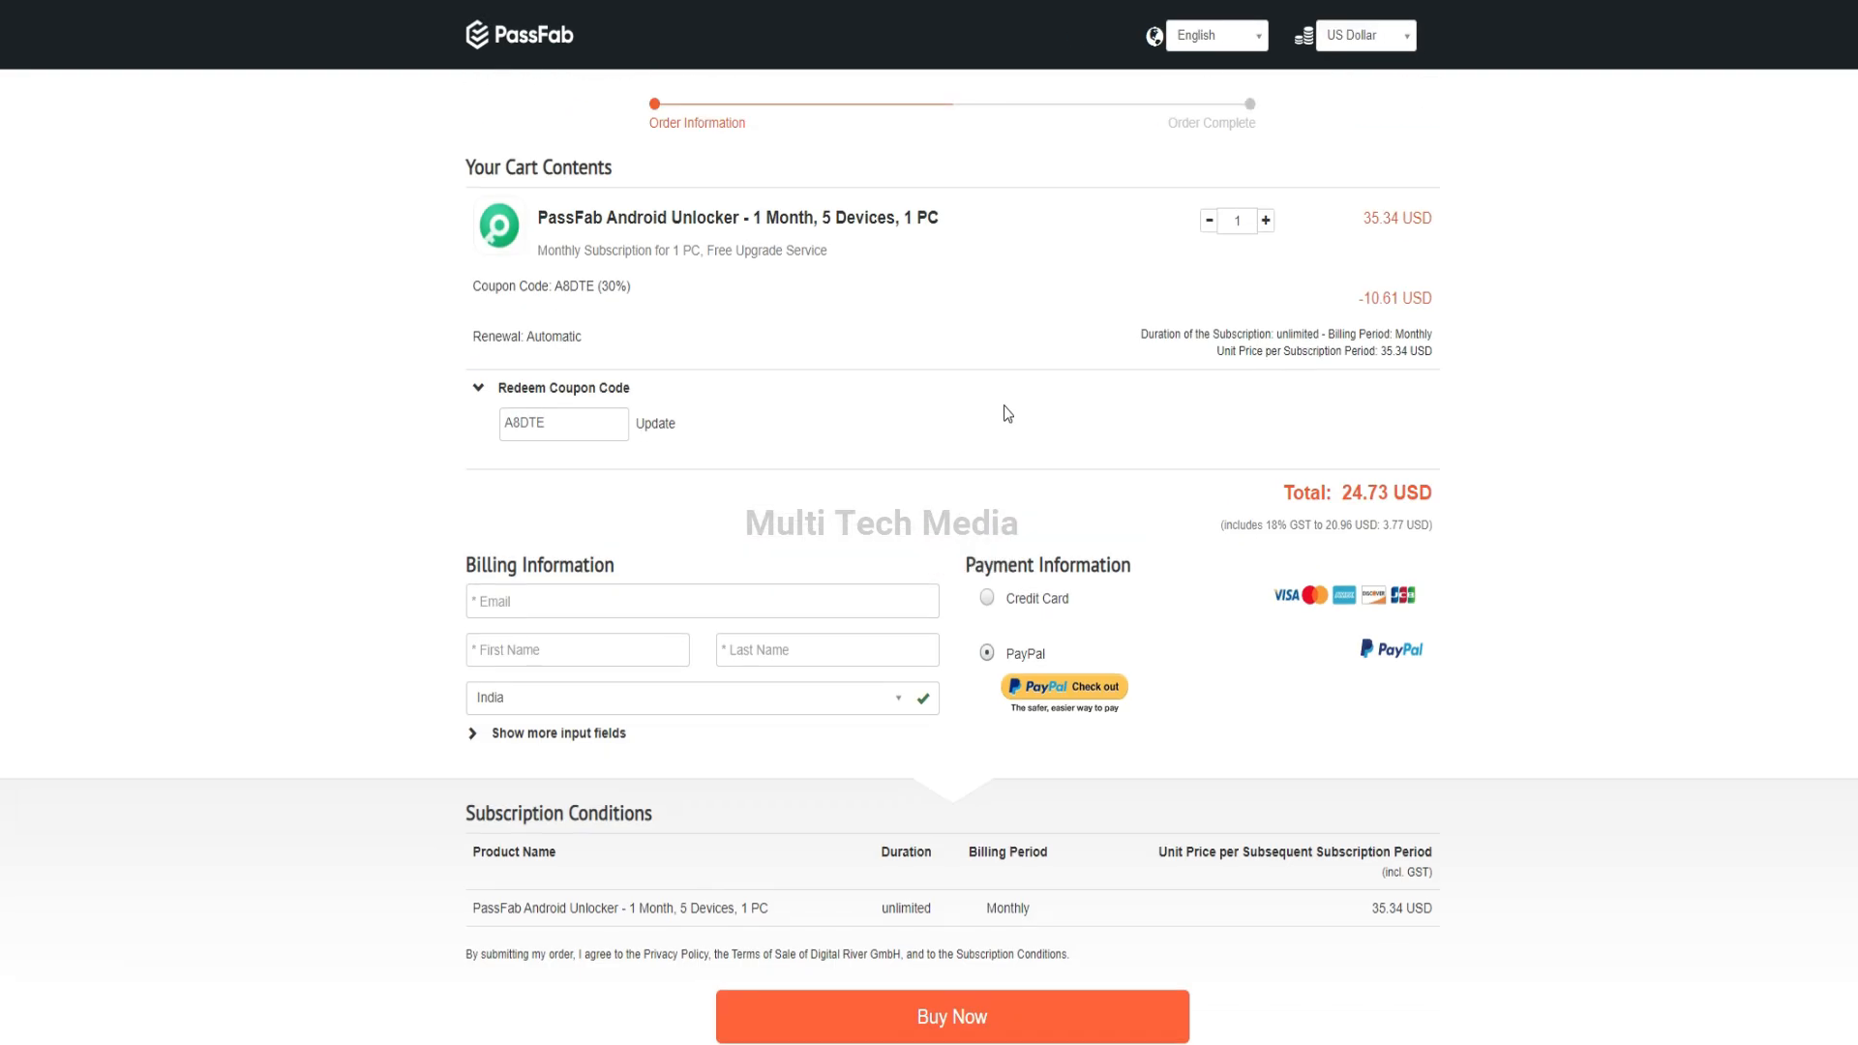
mouse_move(907, 954)
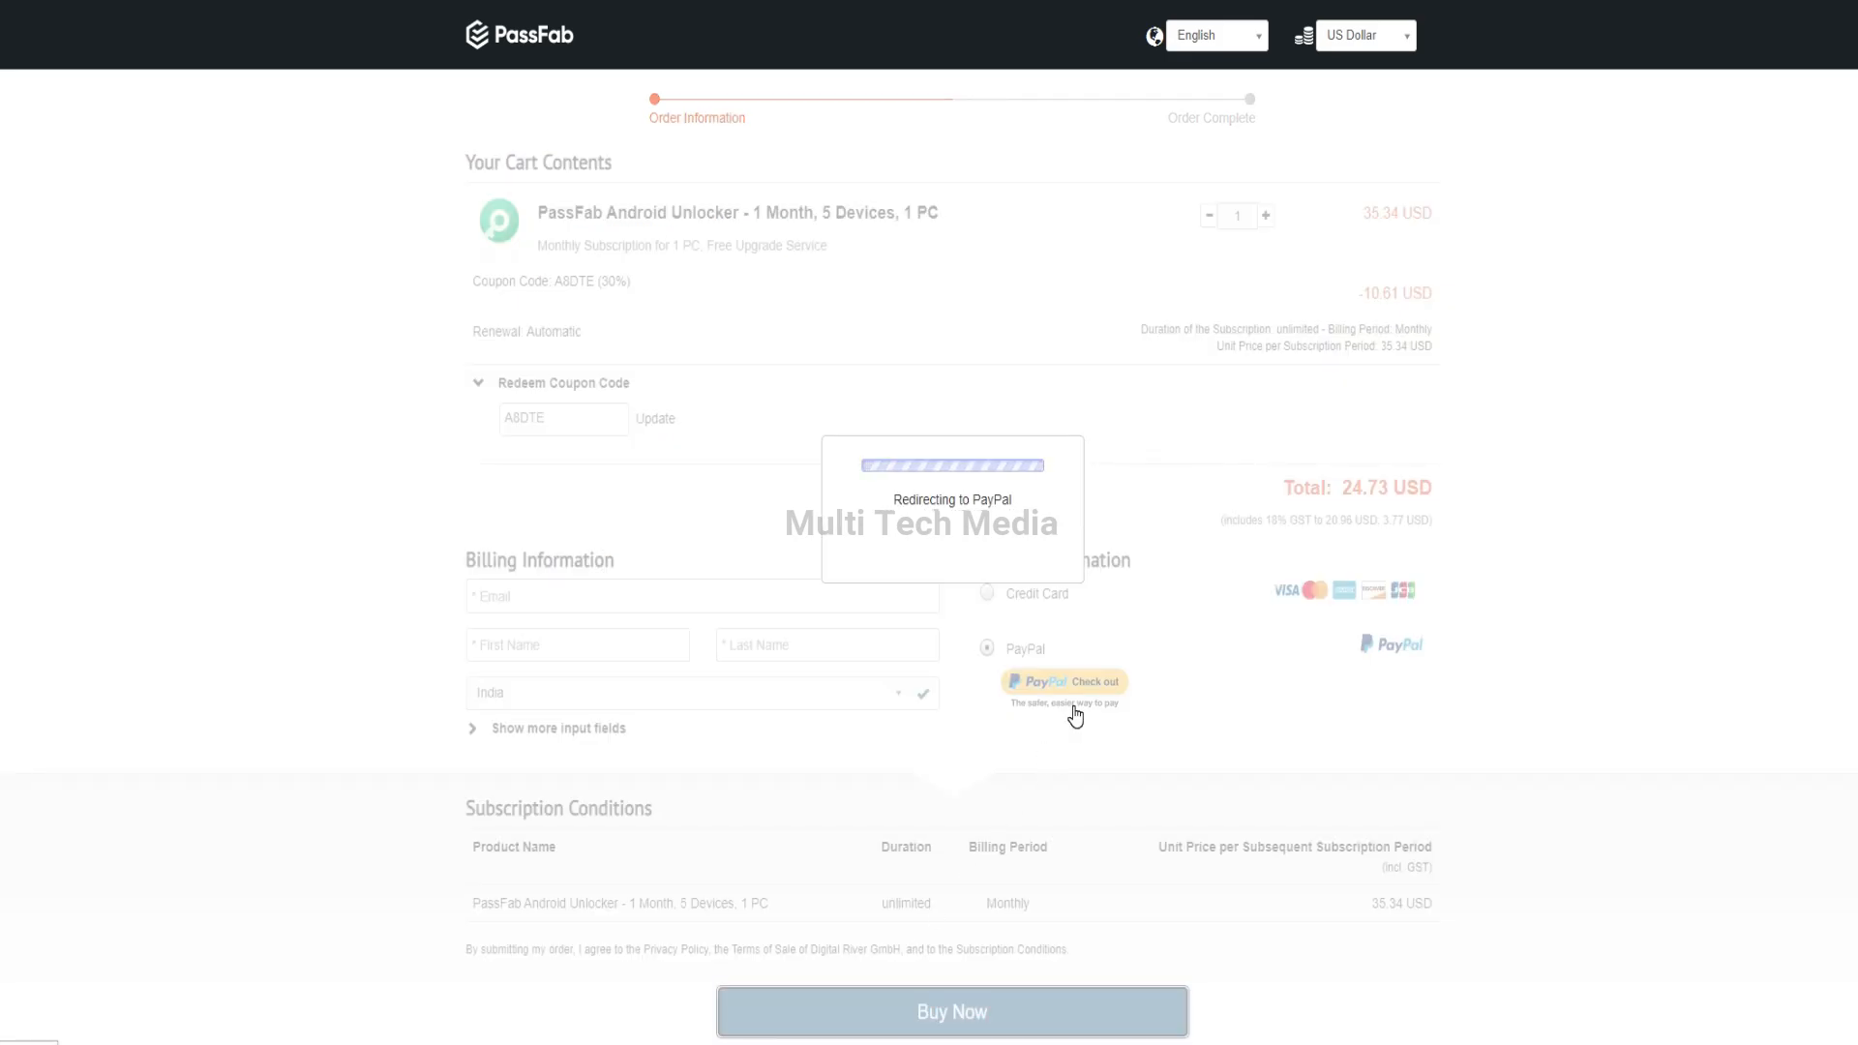
left_click(1062, 681)
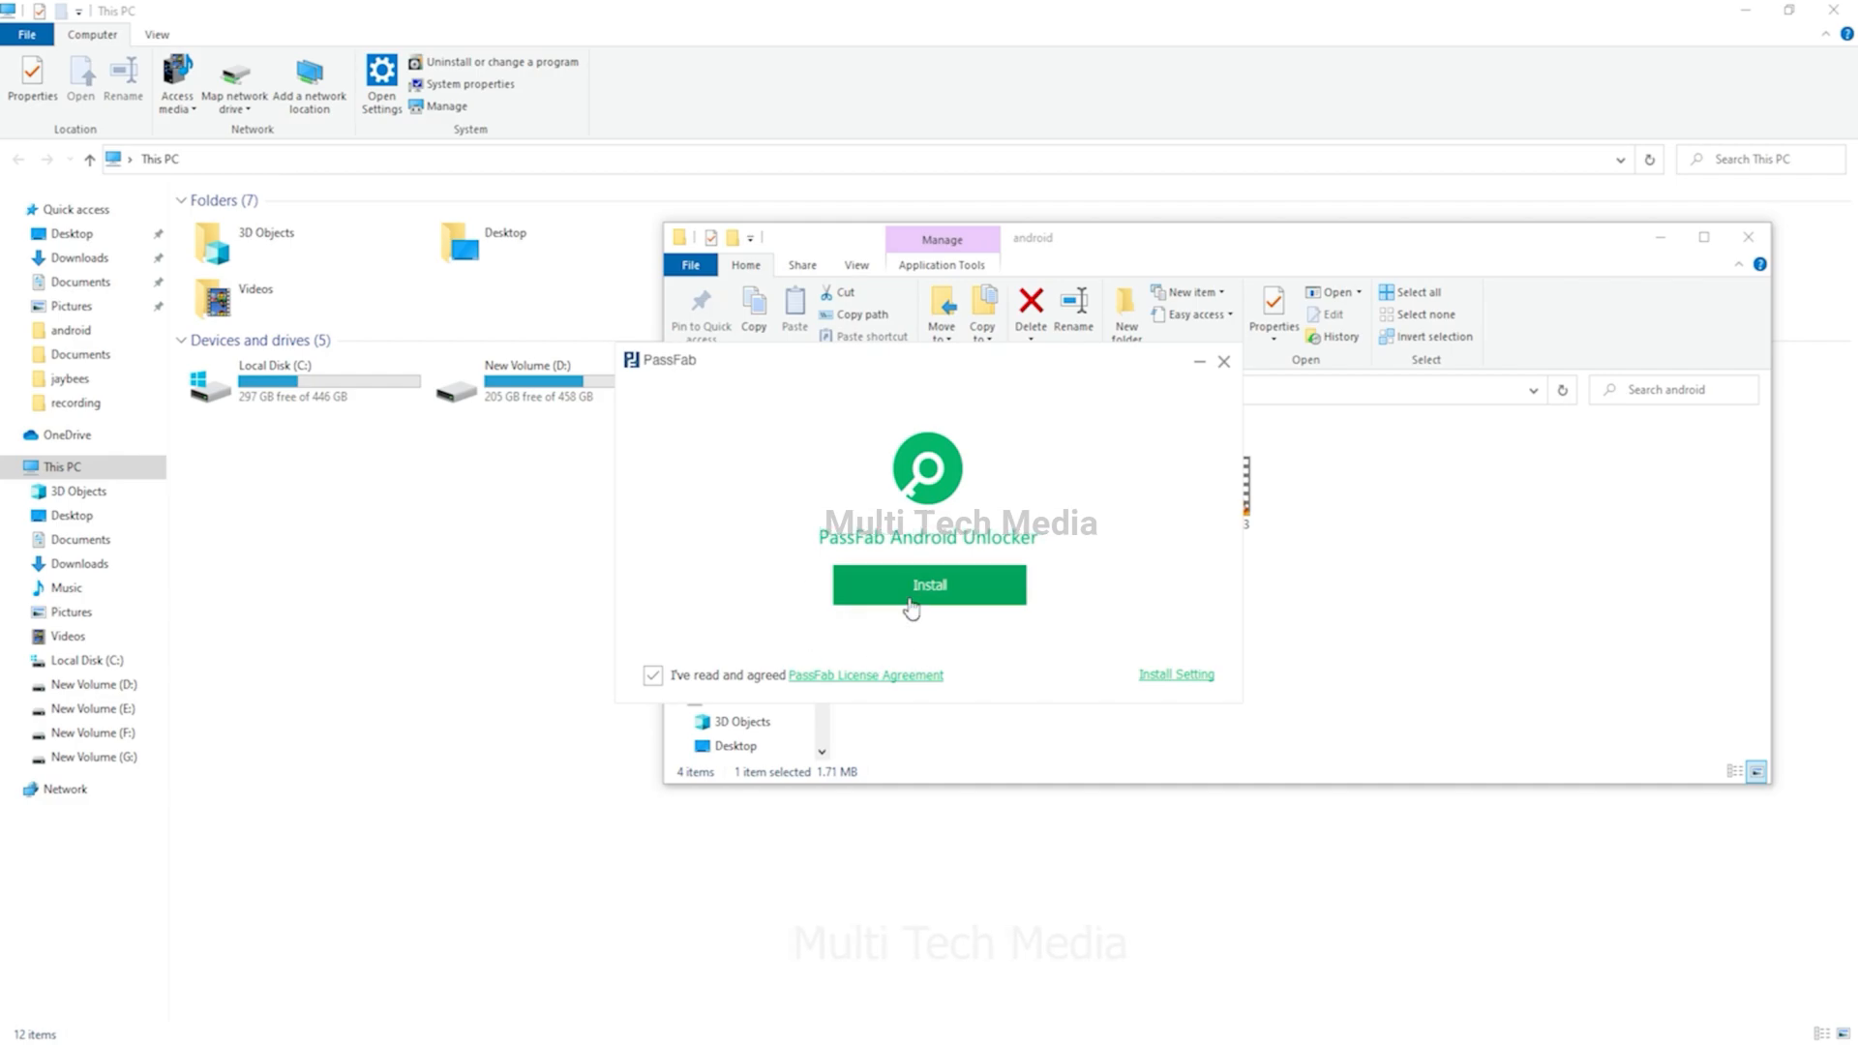
Install PassFab Android Unlocker from the setup window and launch it when installation completes.
left_click(1174, 674)
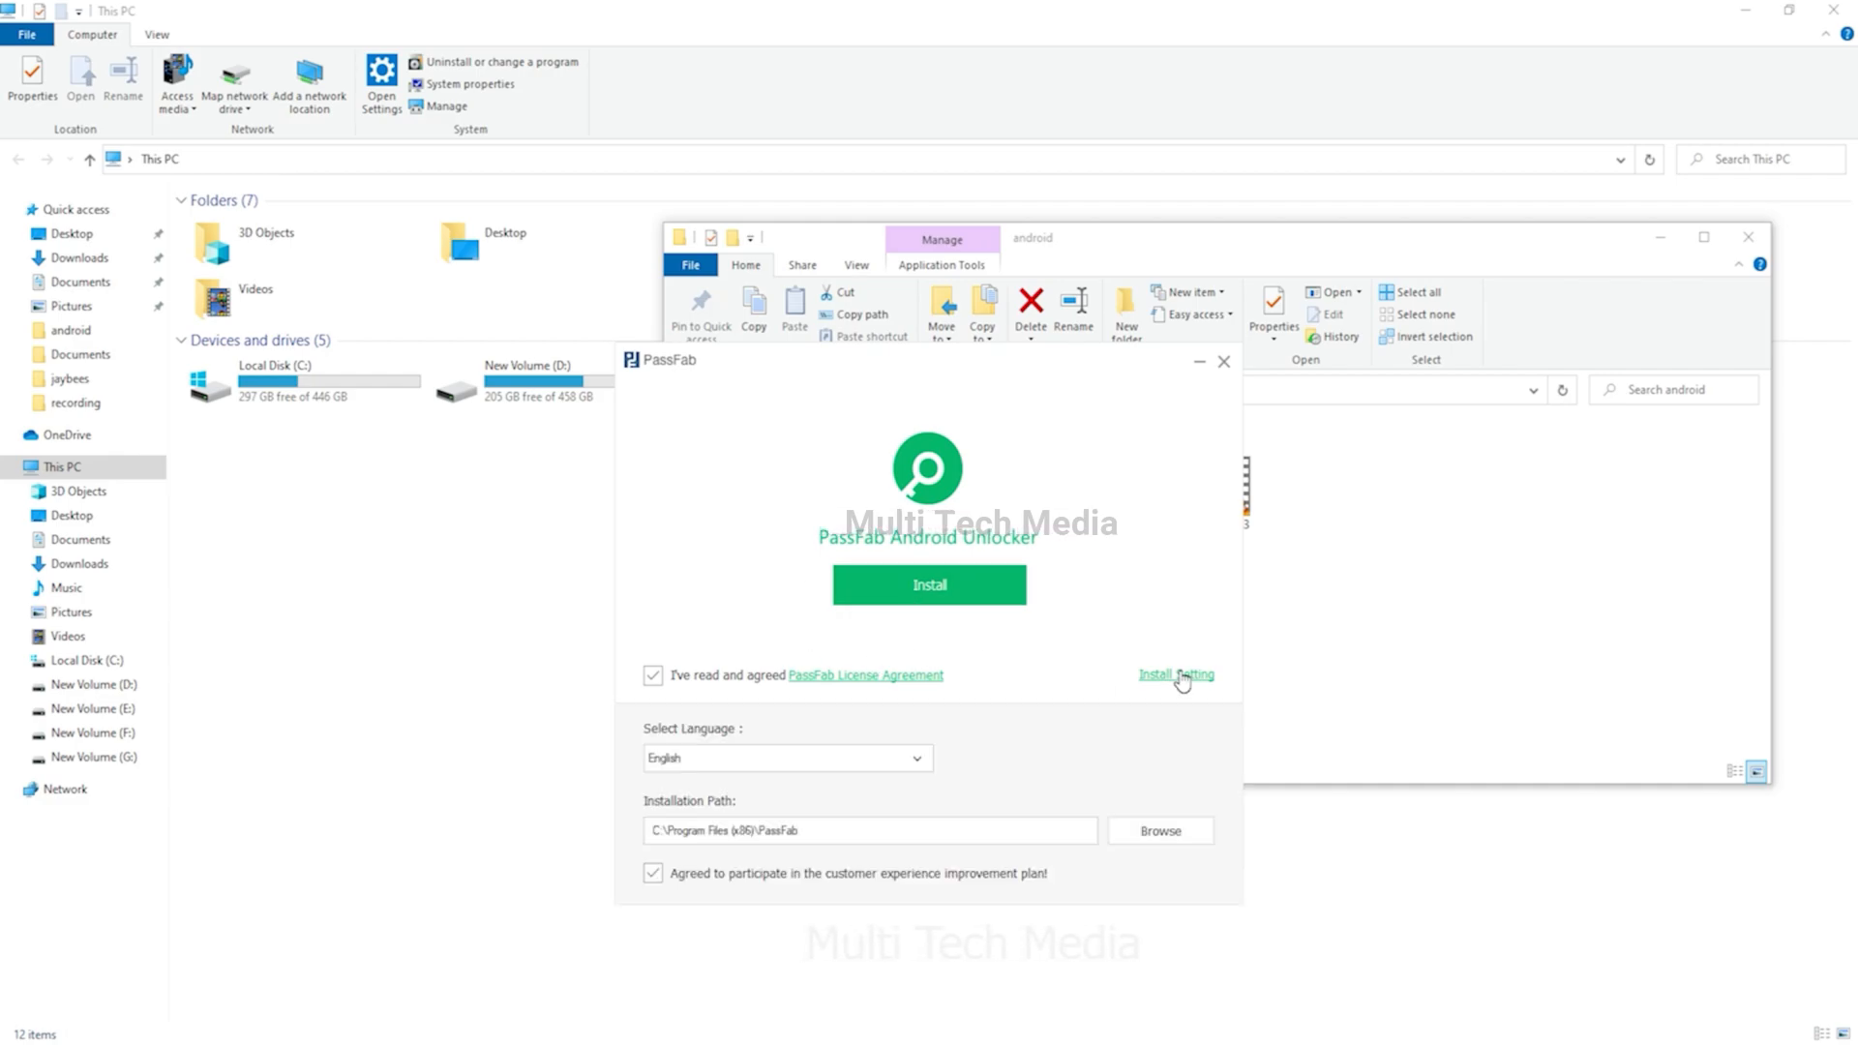
mouse_move(1006, 613)
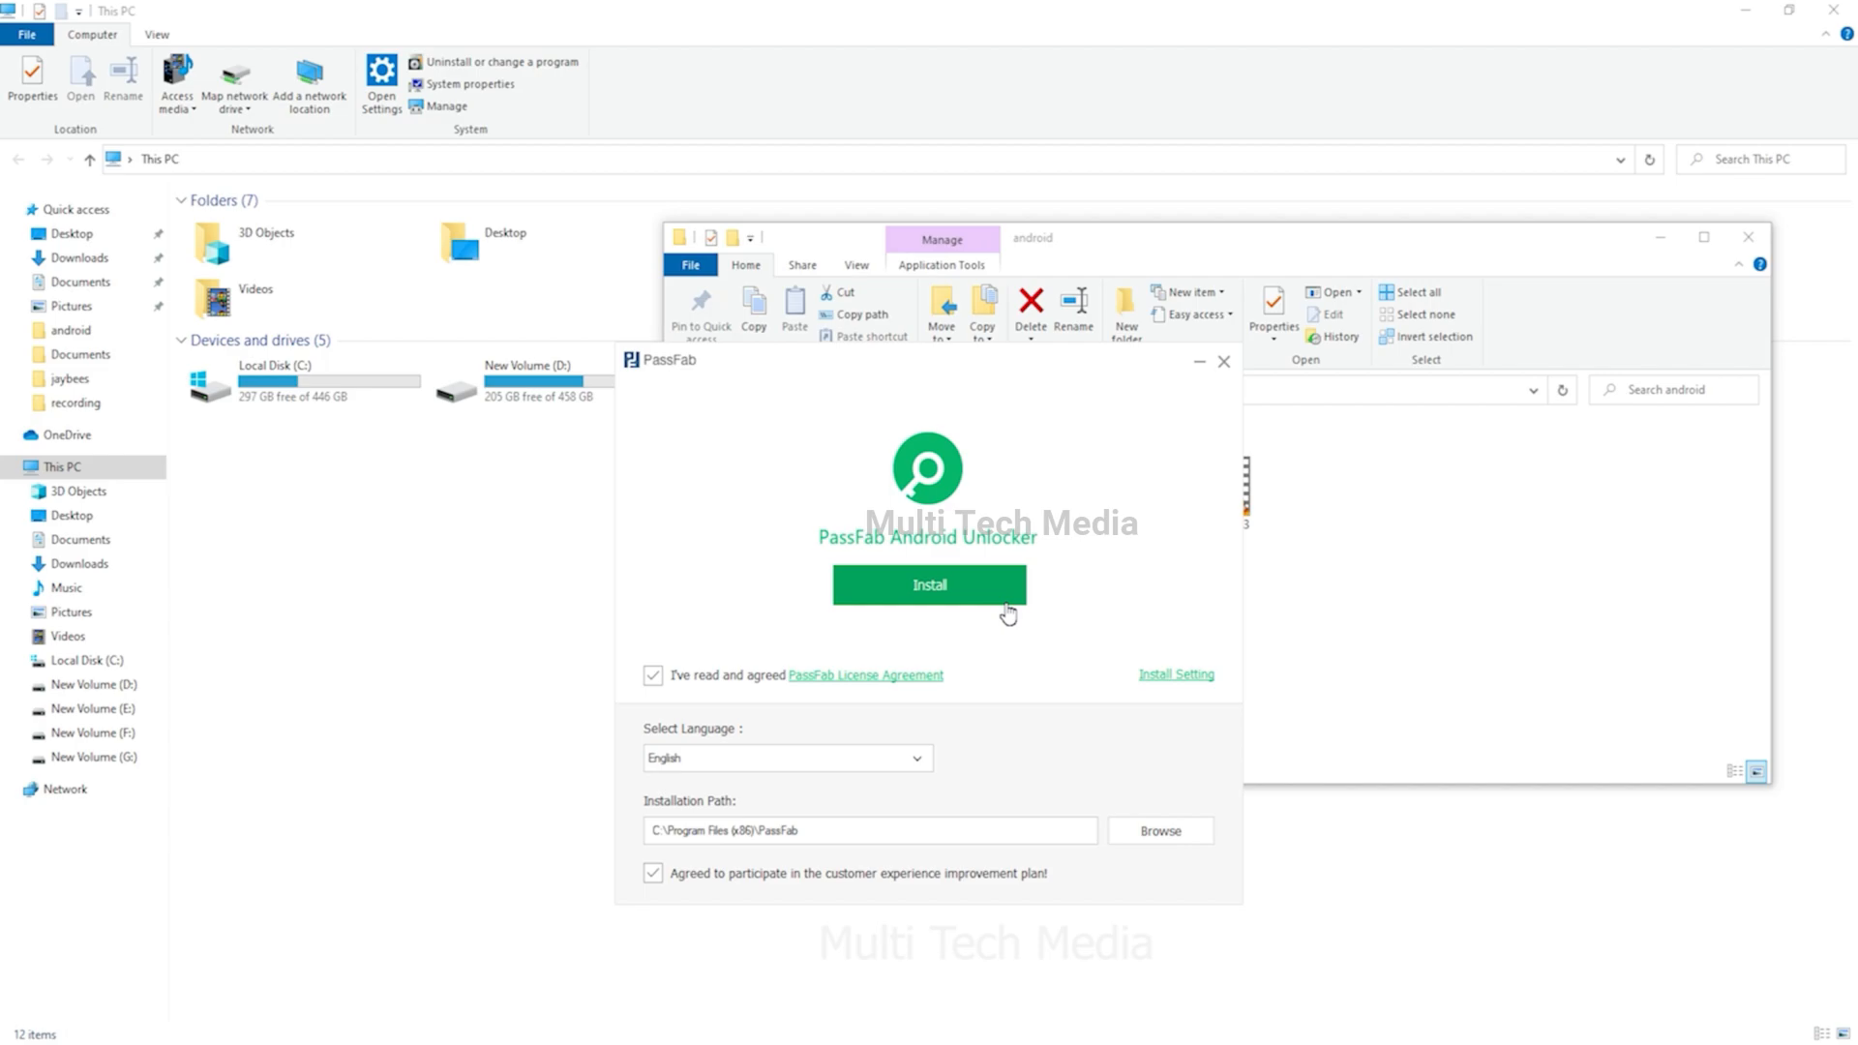
left_click(928, 584)
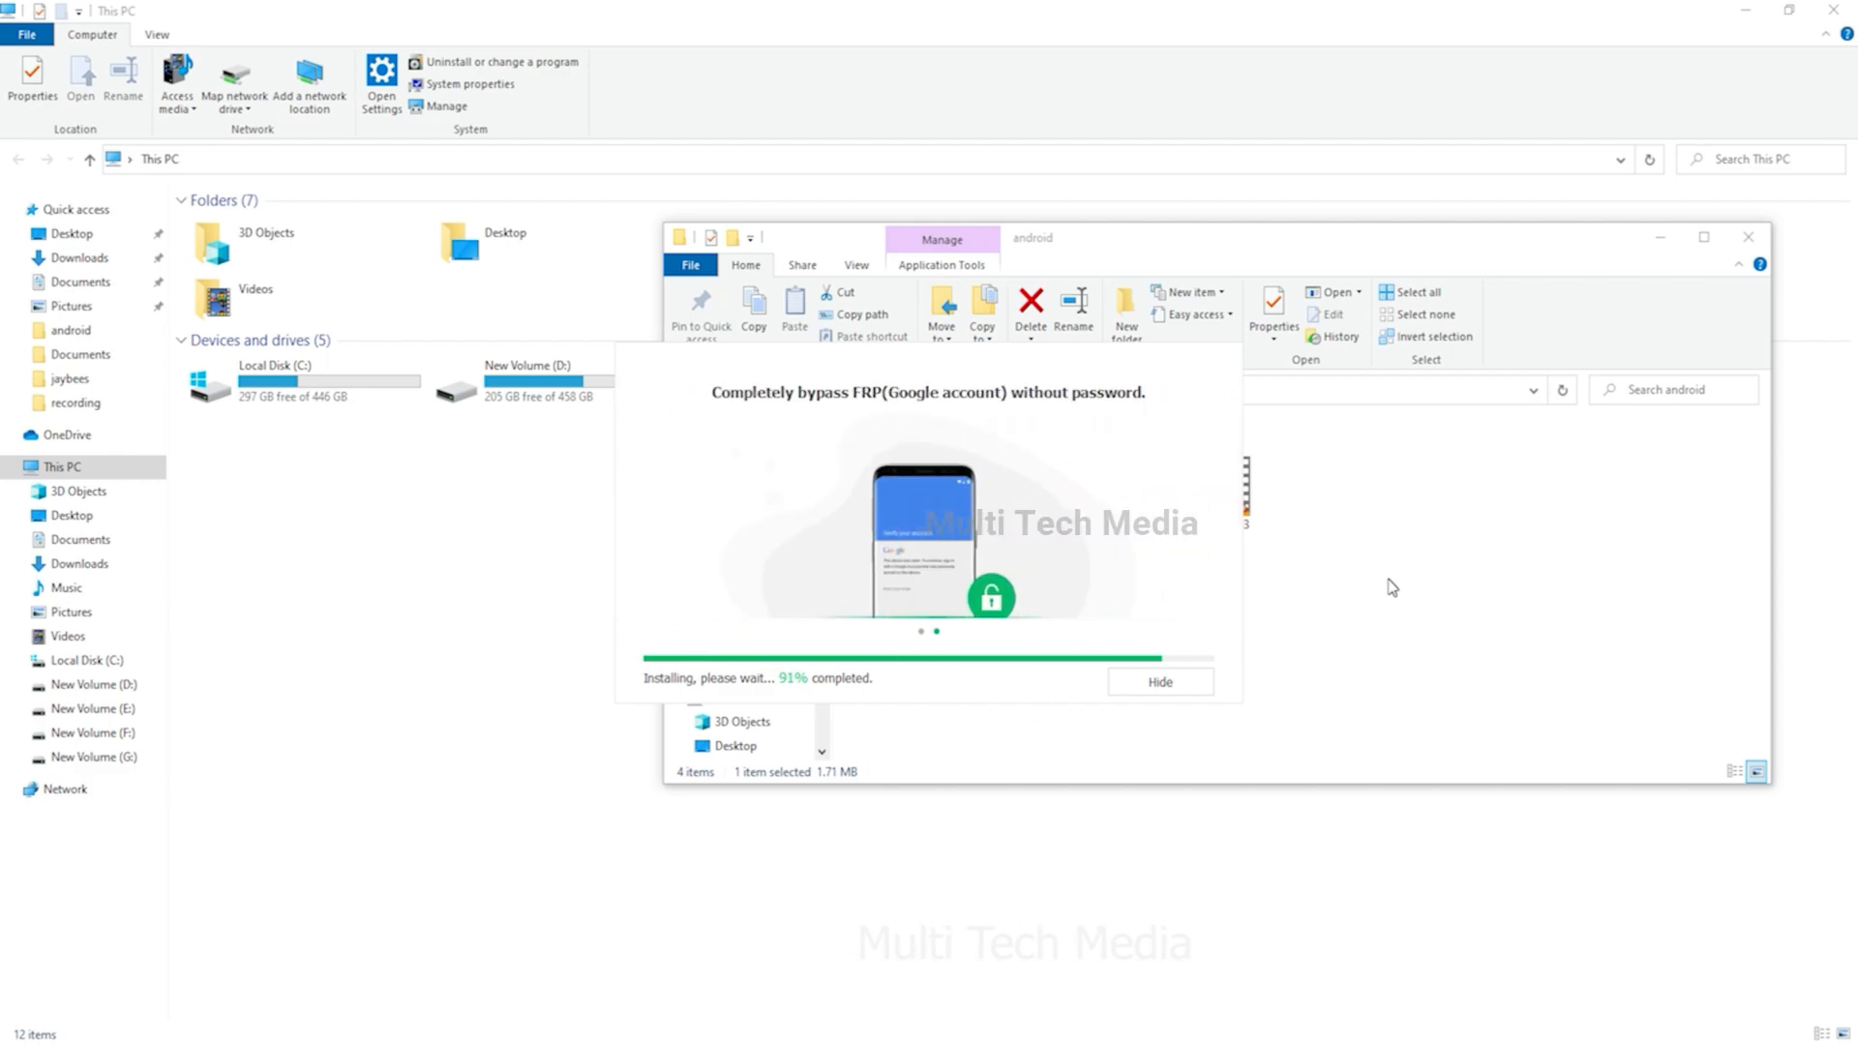
left_click(1159, 681)
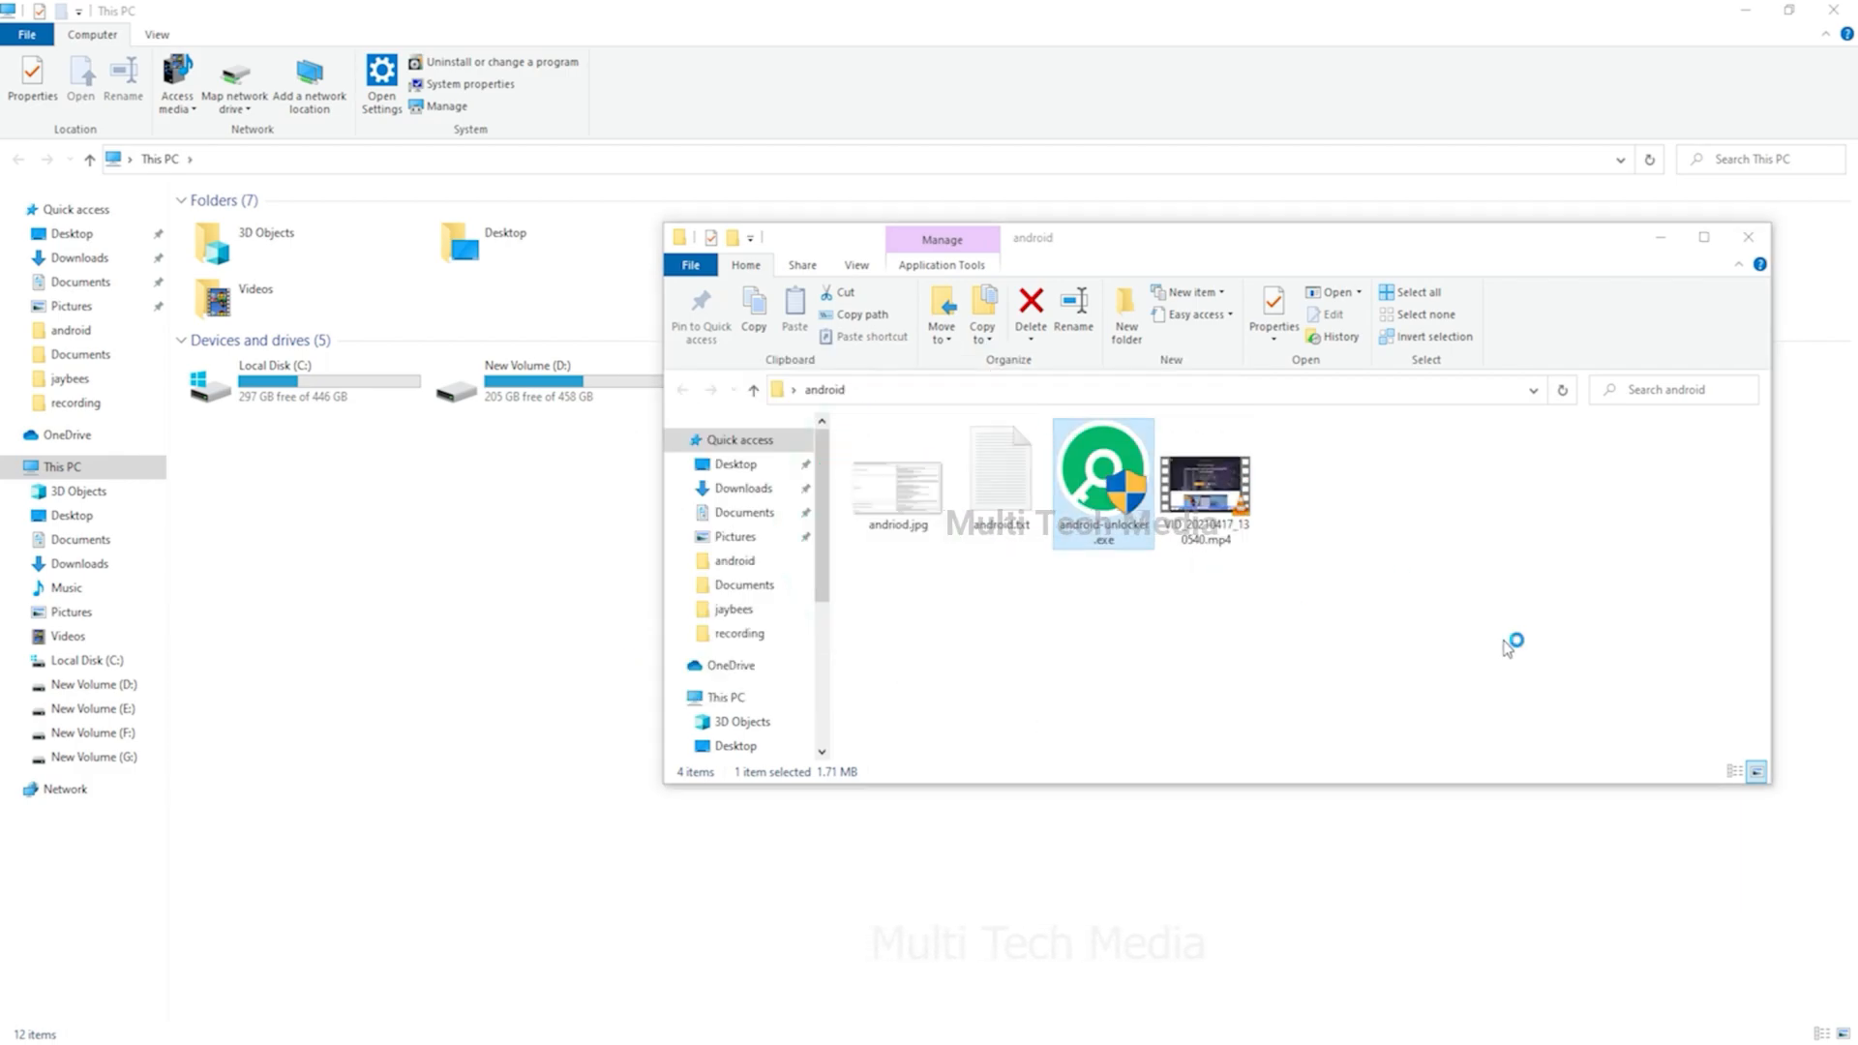
Open the unlocker, move its window up, and submit the licensed e-mail and registration code.
double_click(1101, 465)
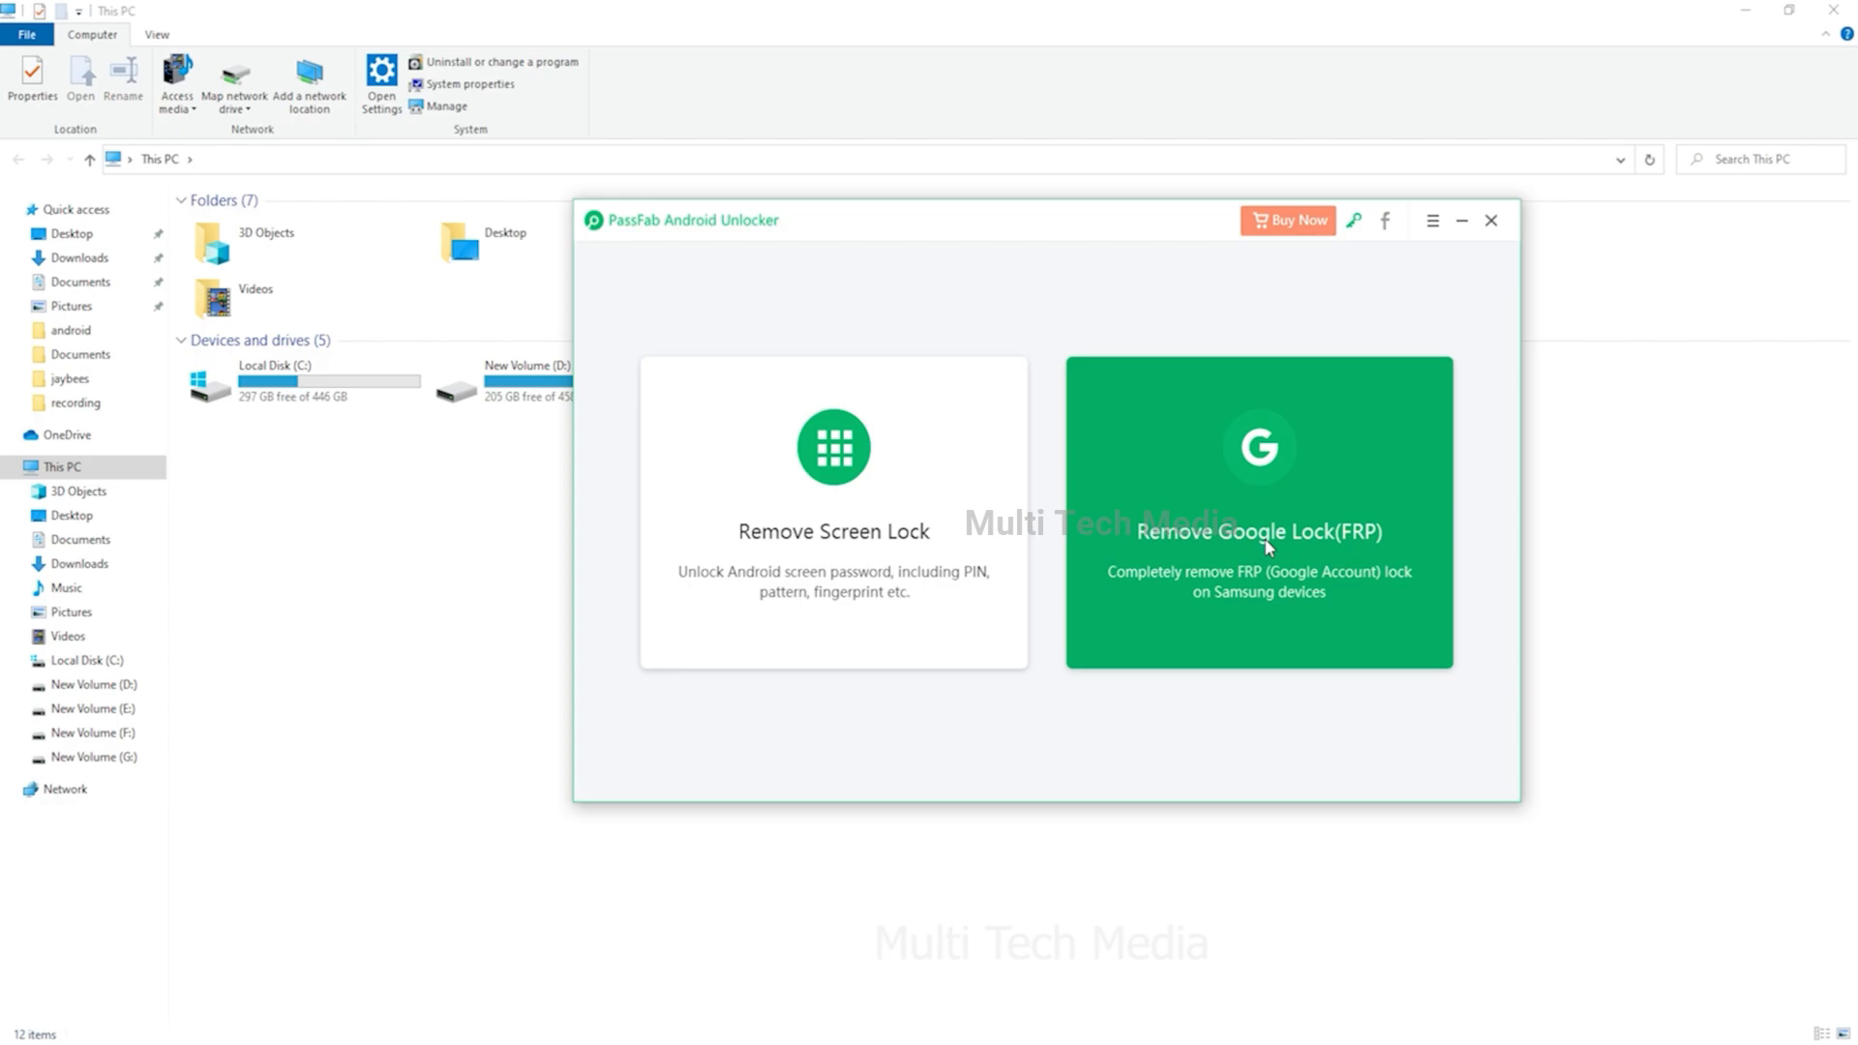
mouse_move(970, 233)
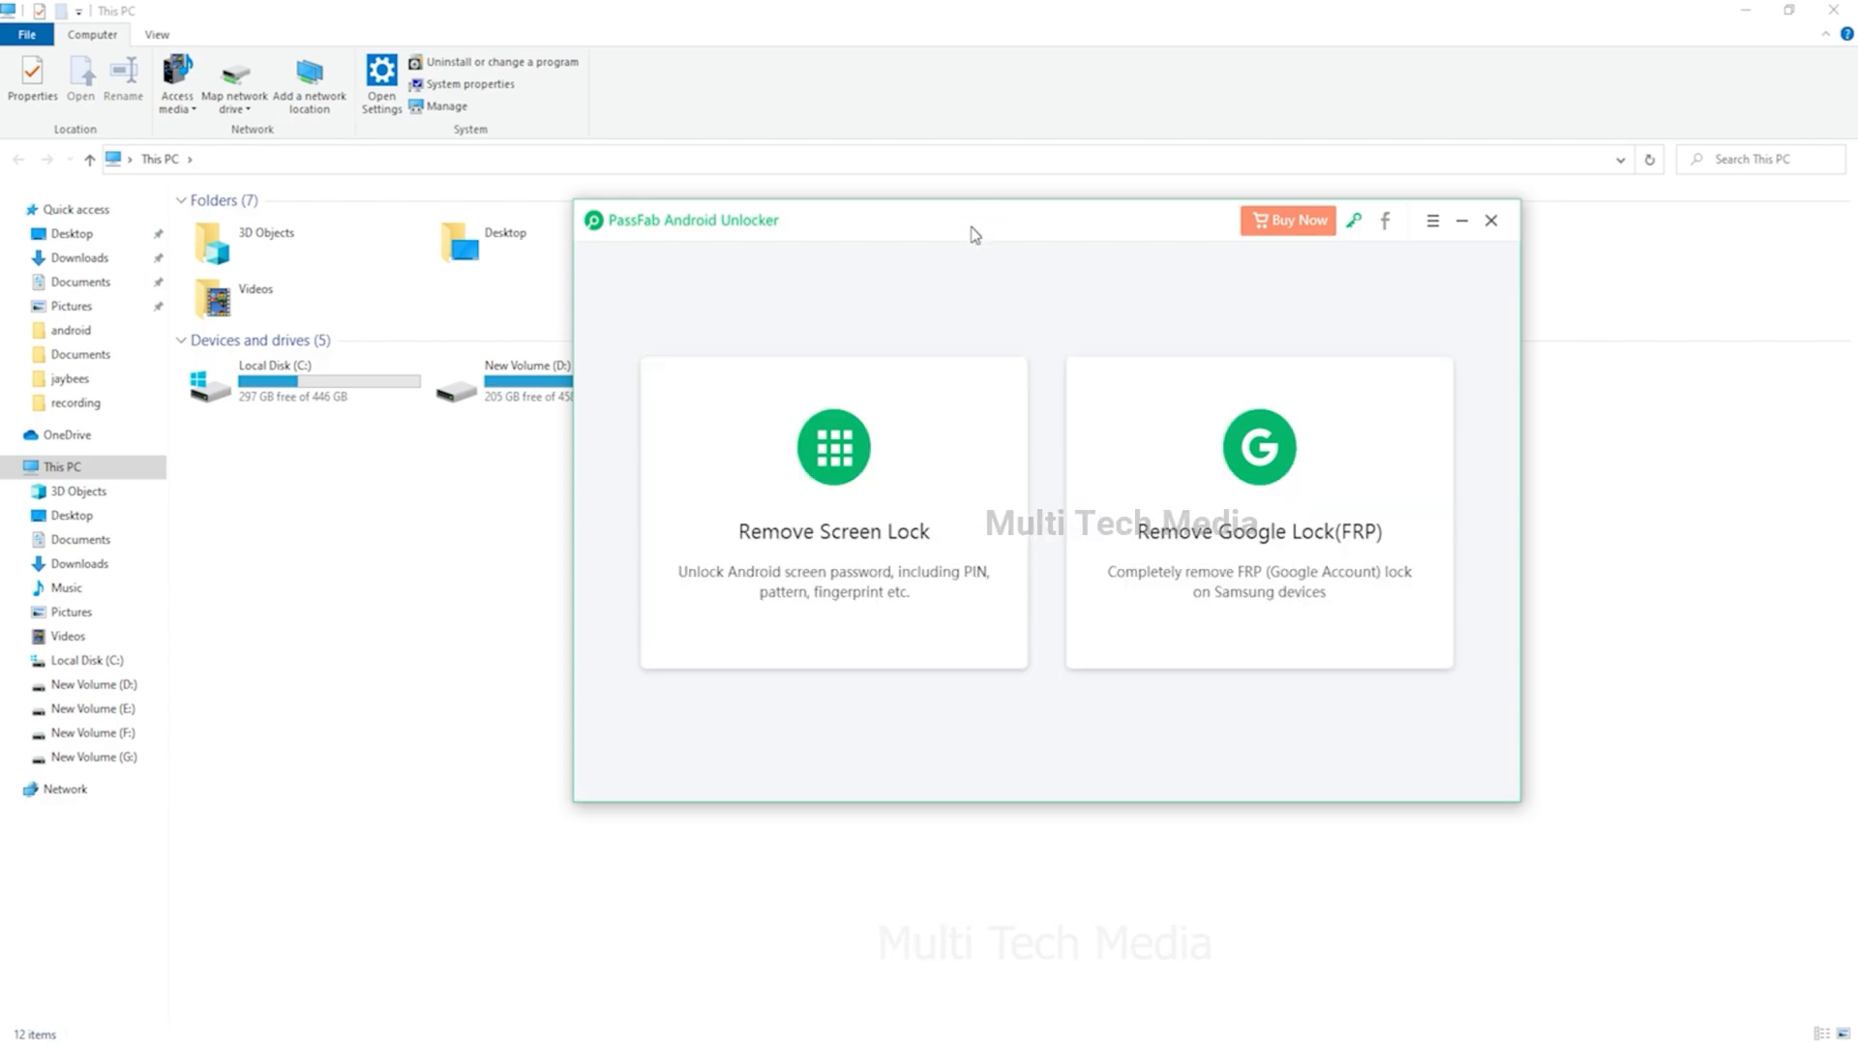
left_click_drag(971, 221, 918, 190)
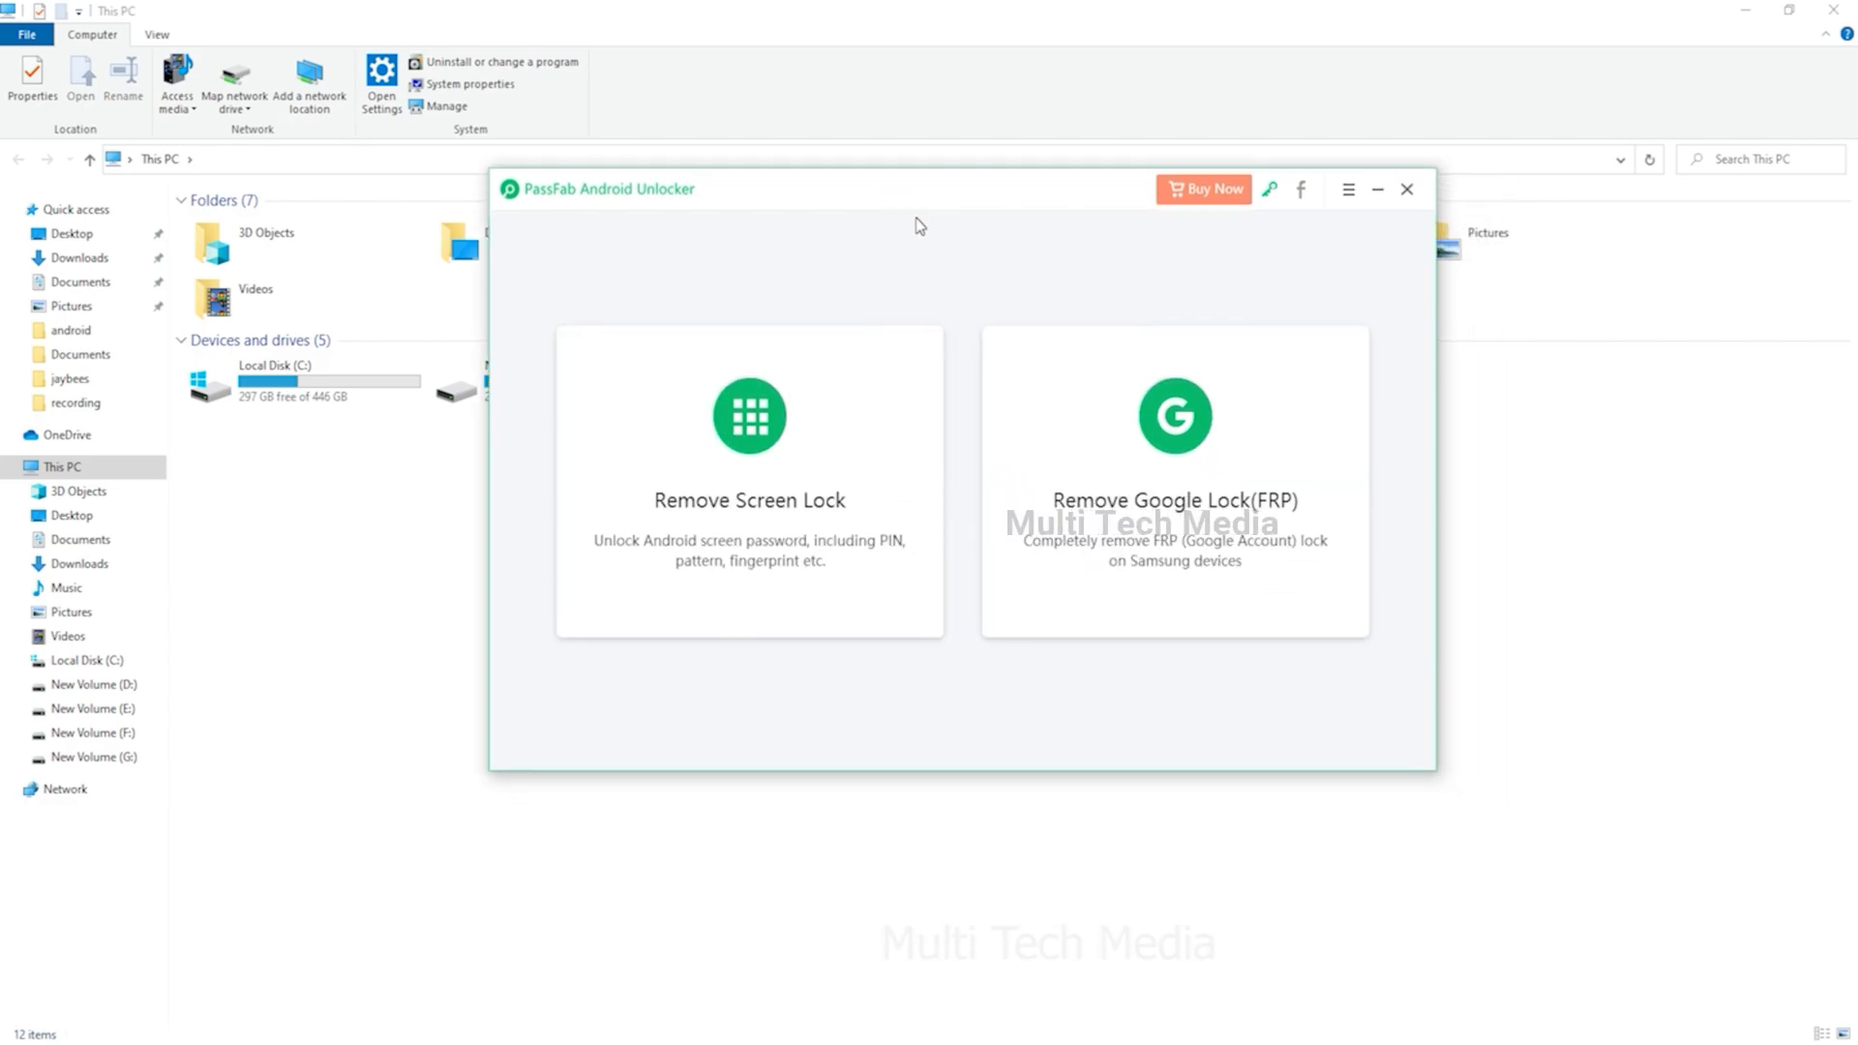
left_click(1266, 188)
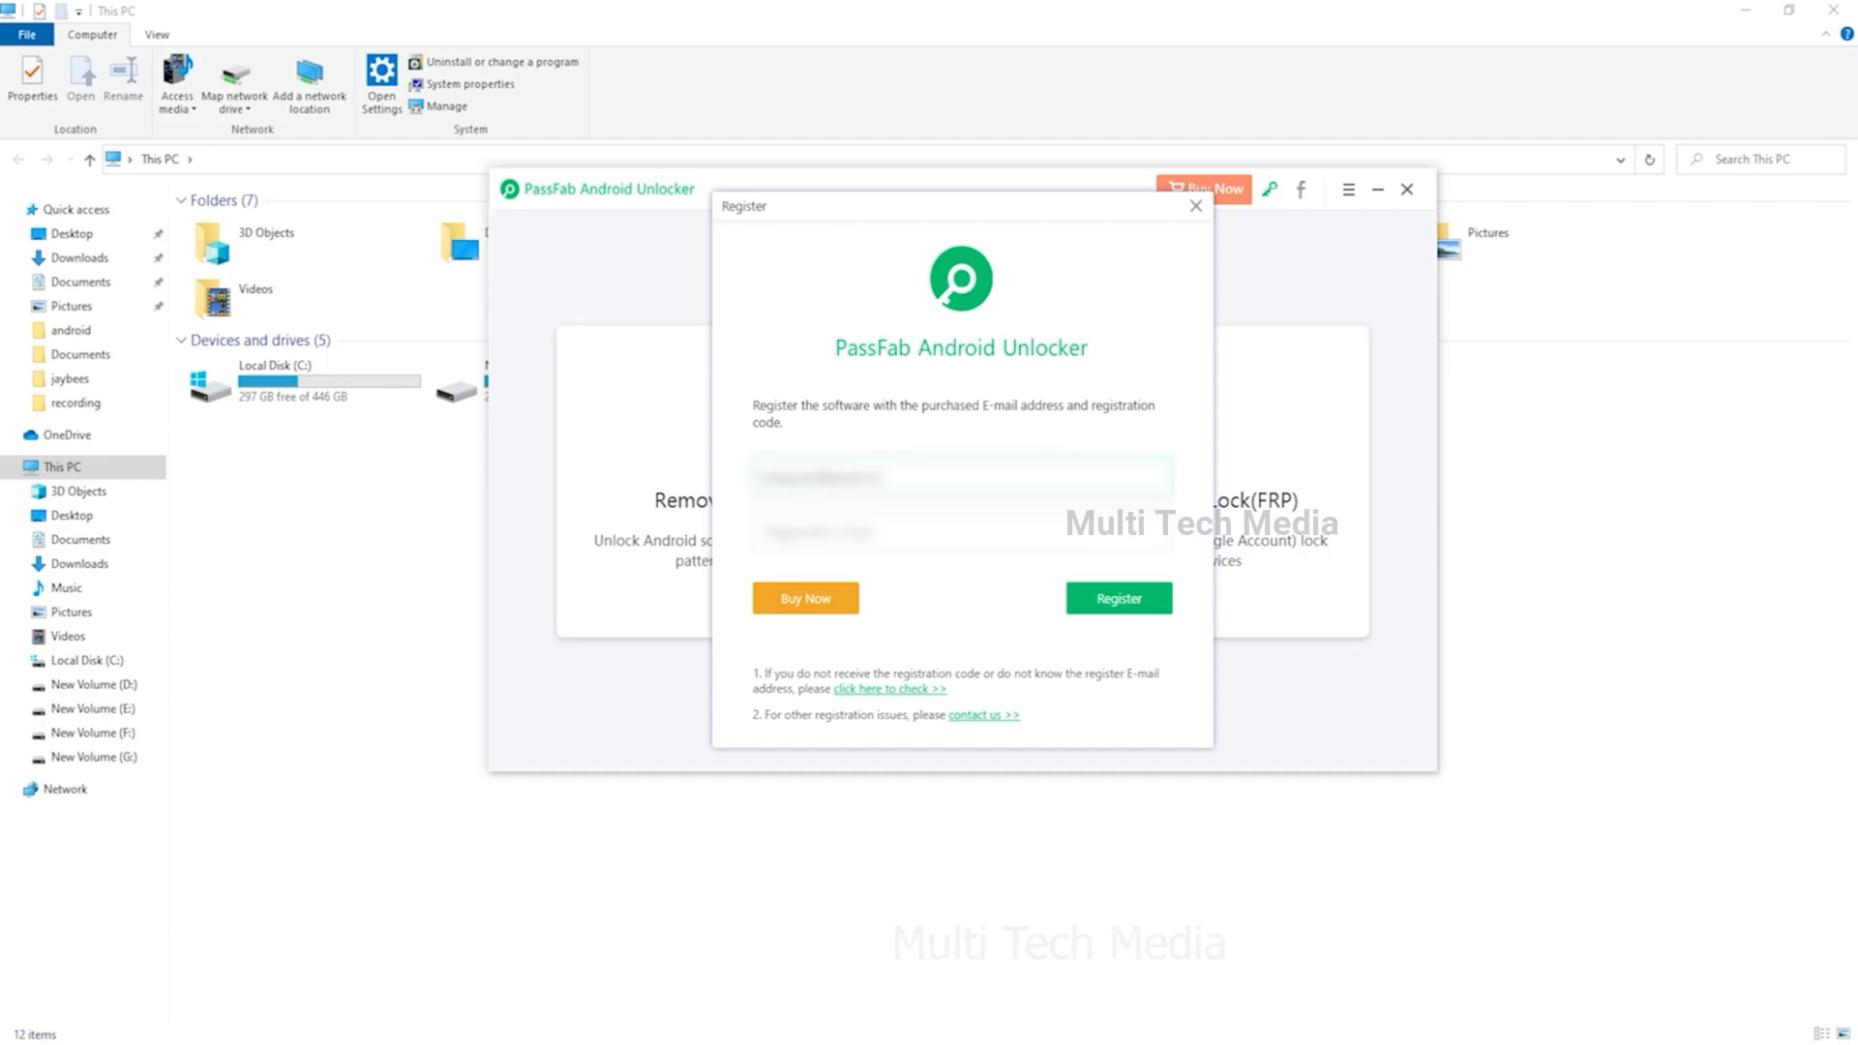
left_click(1193, 206)
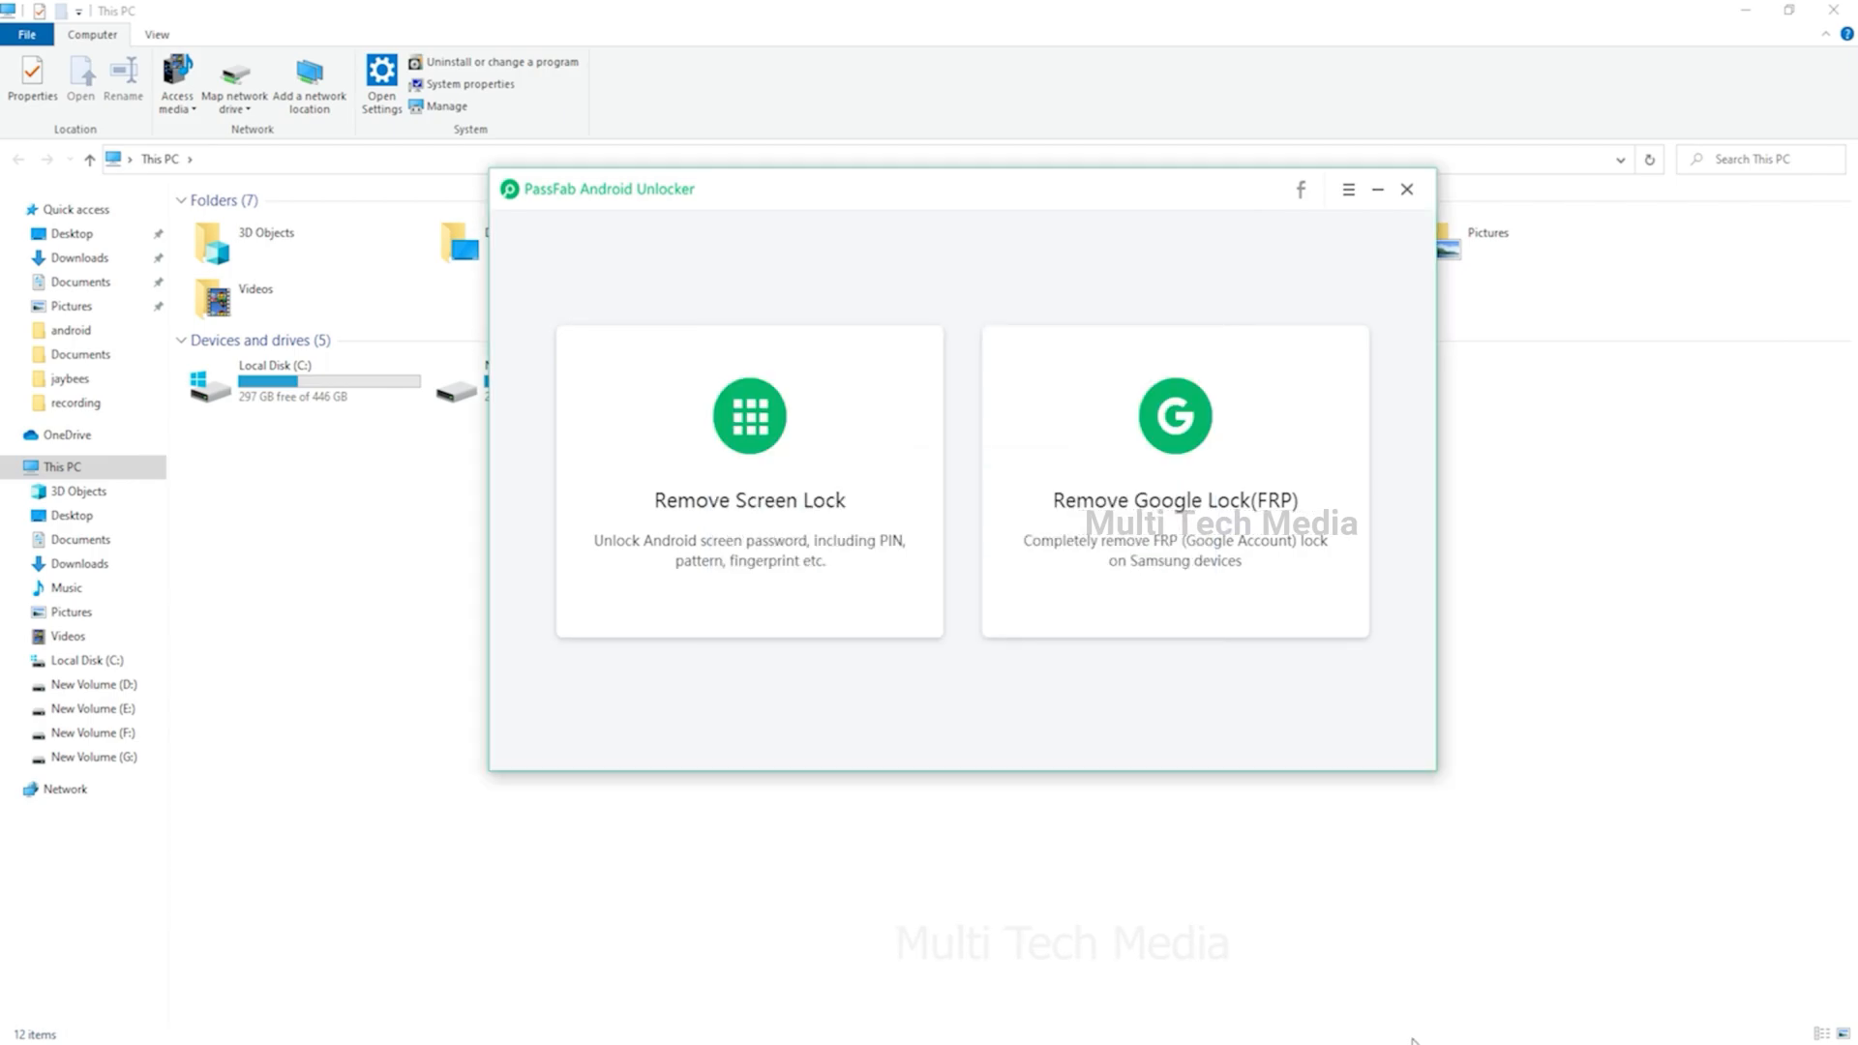
mouse_move(1242, 711)
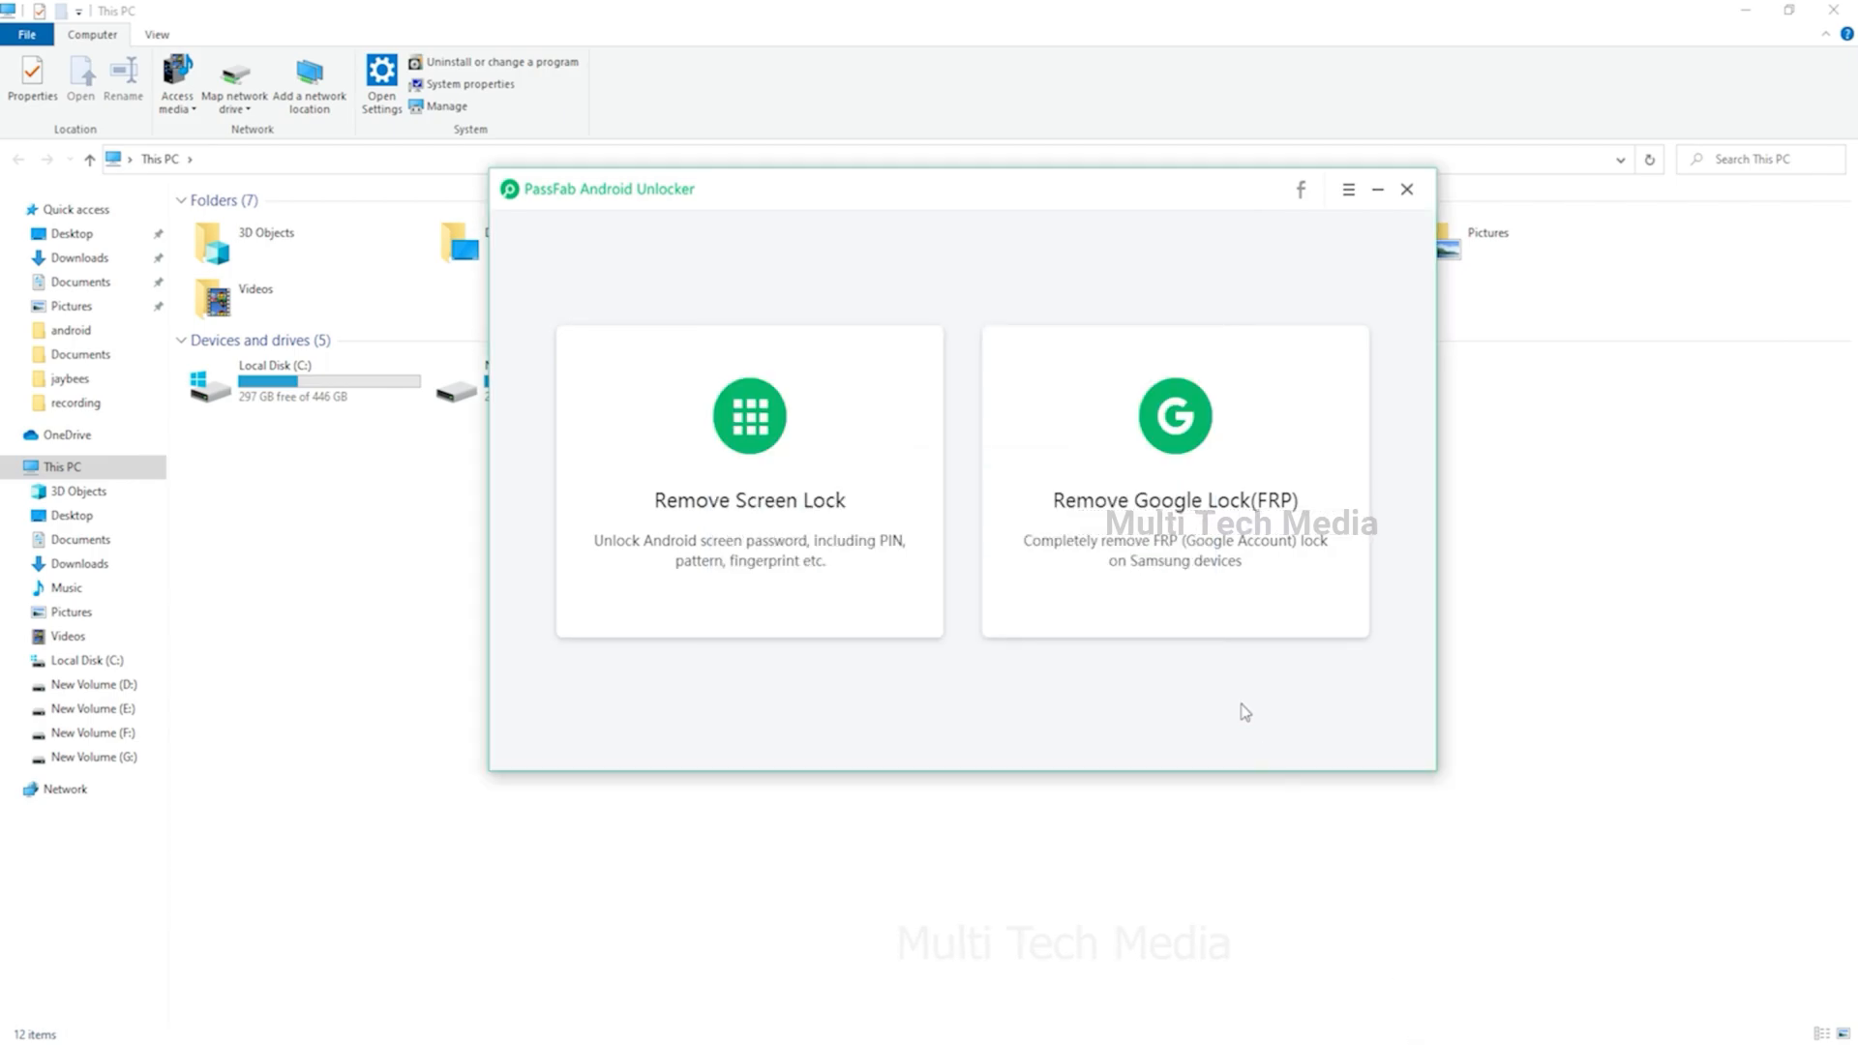
mouse_move(1173, 480)
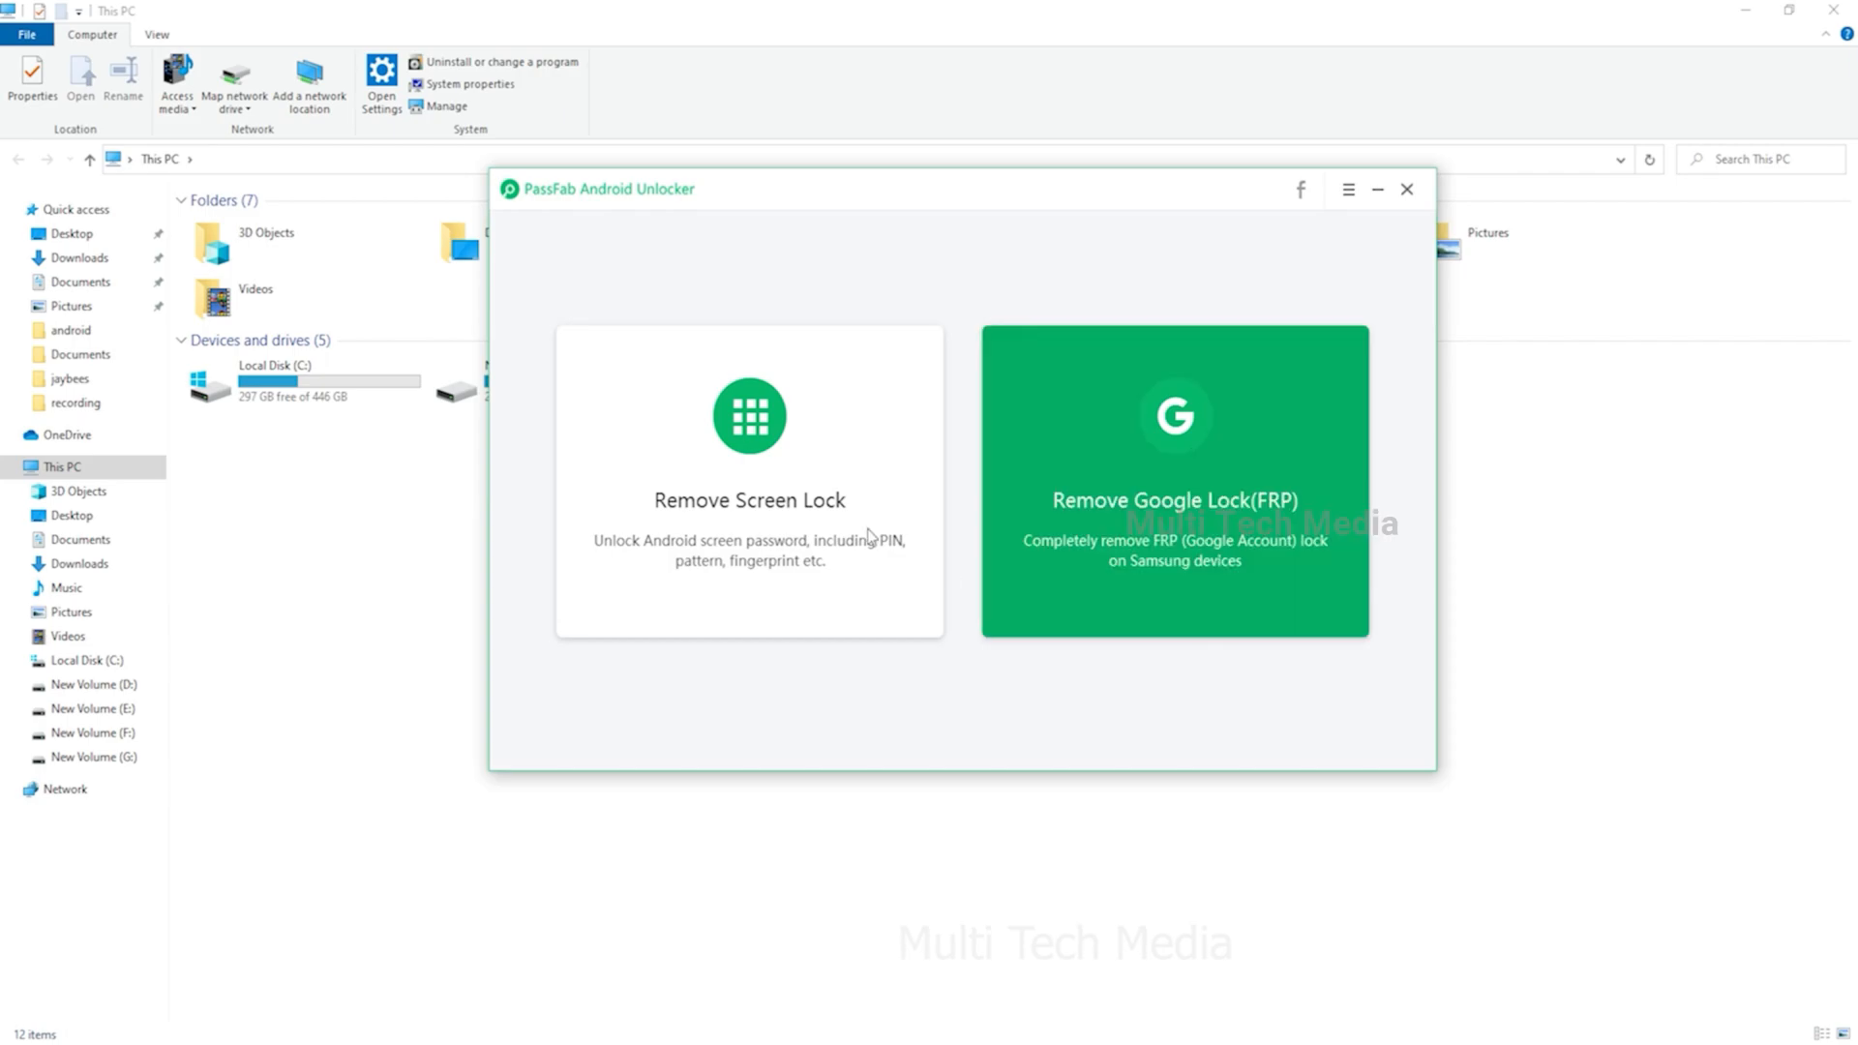
Select Remove Screen Lock and press Start to bring up the data-erase warning.
left_click(748, 482)
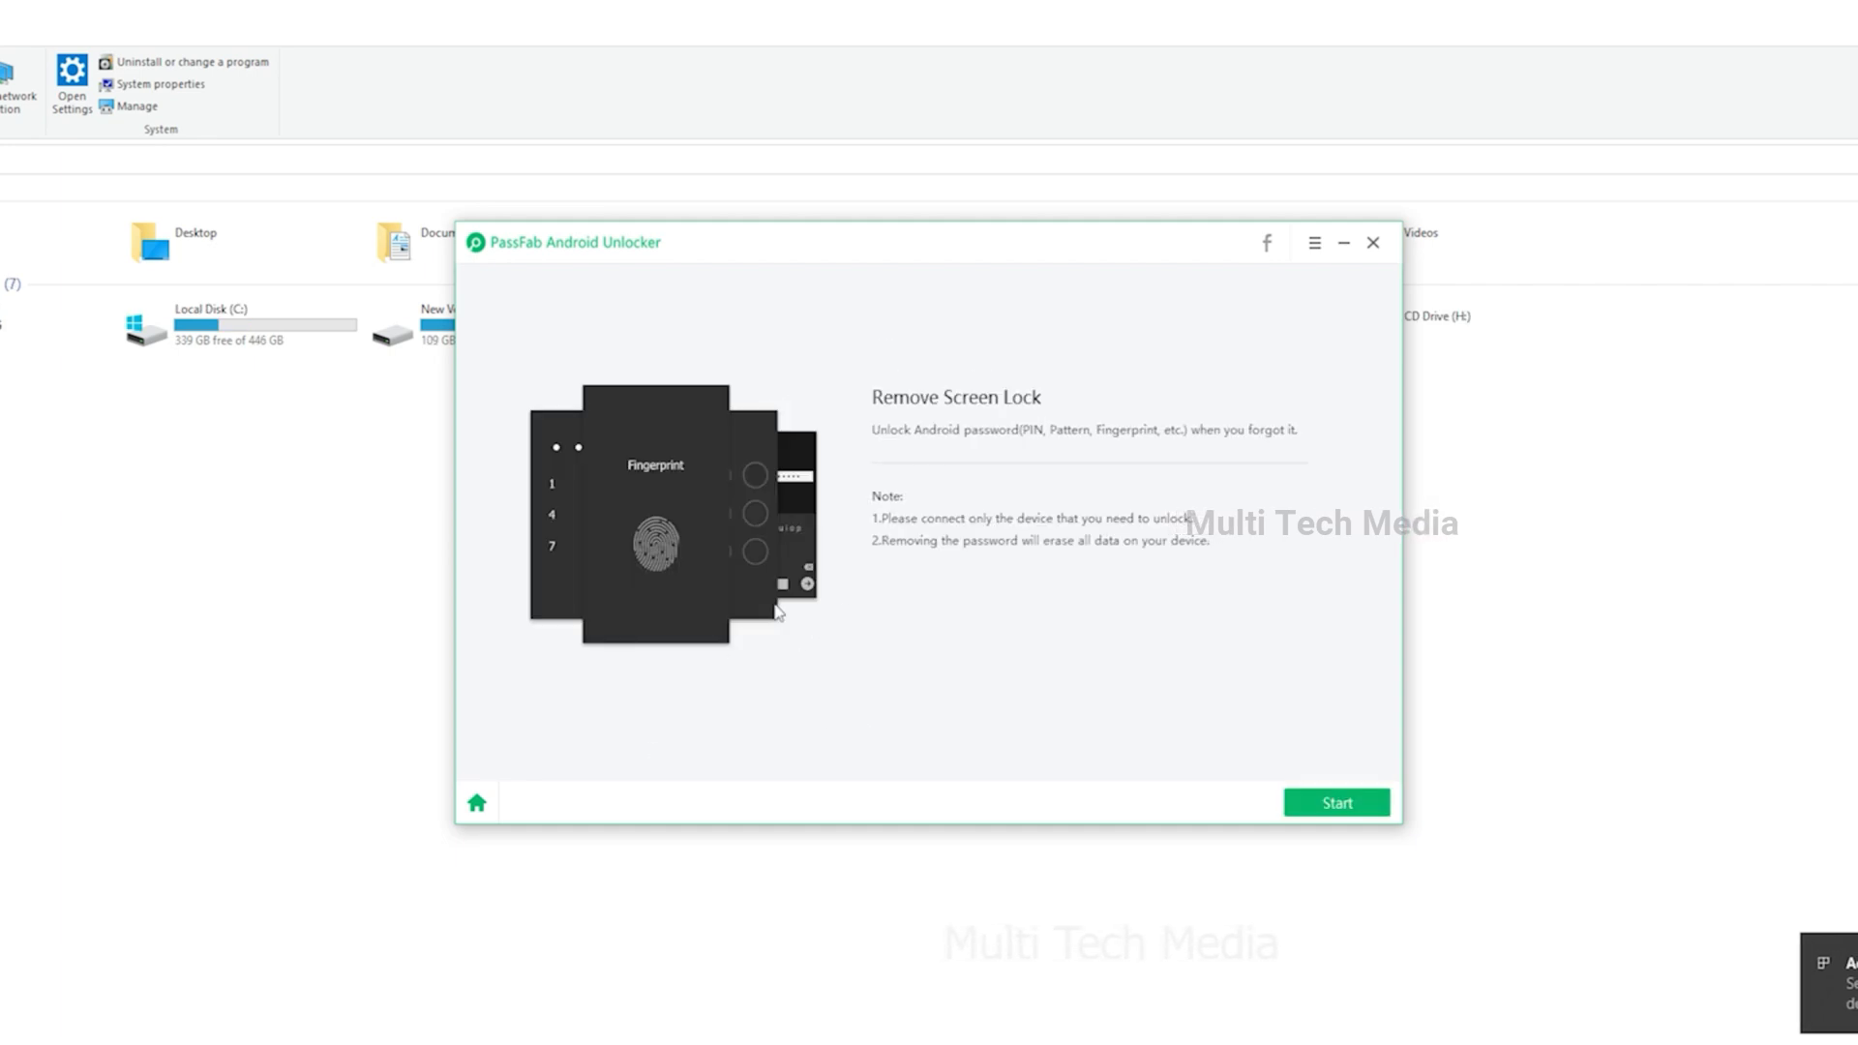
mouse_move(1288, 776)
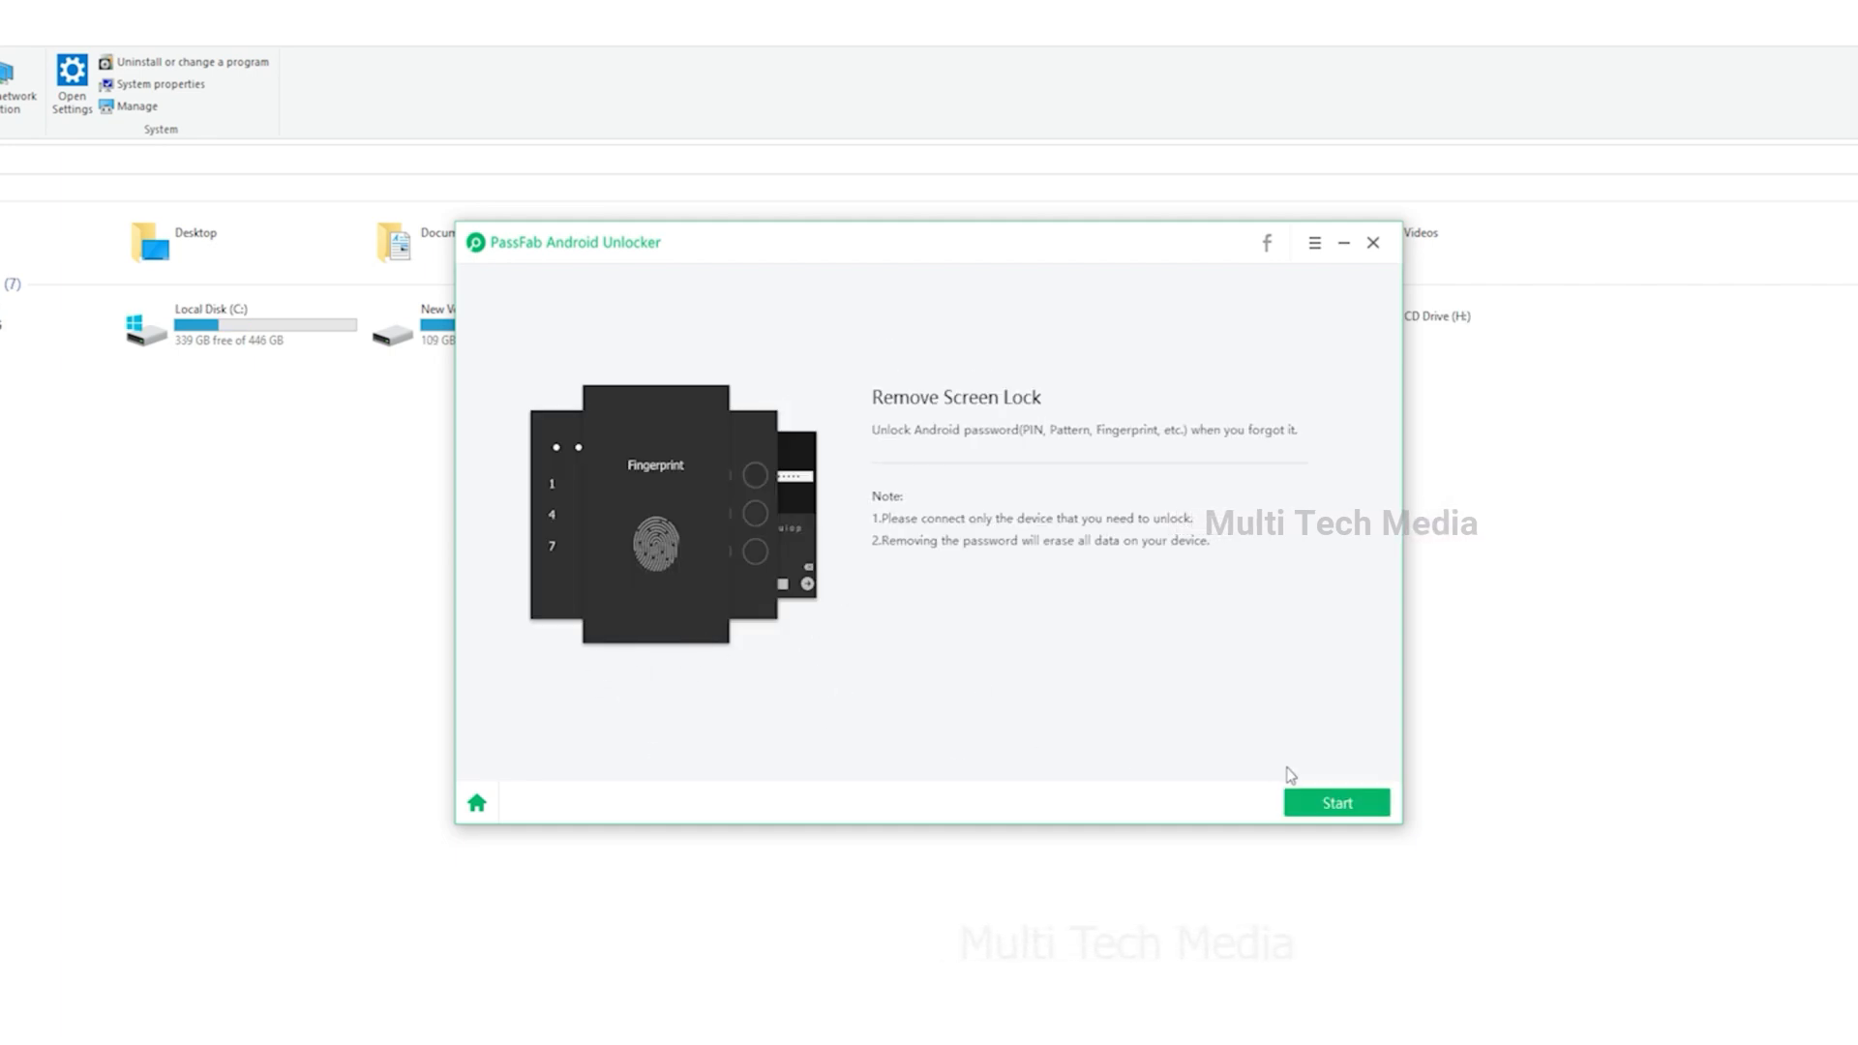
mouse_move(1308, 802)
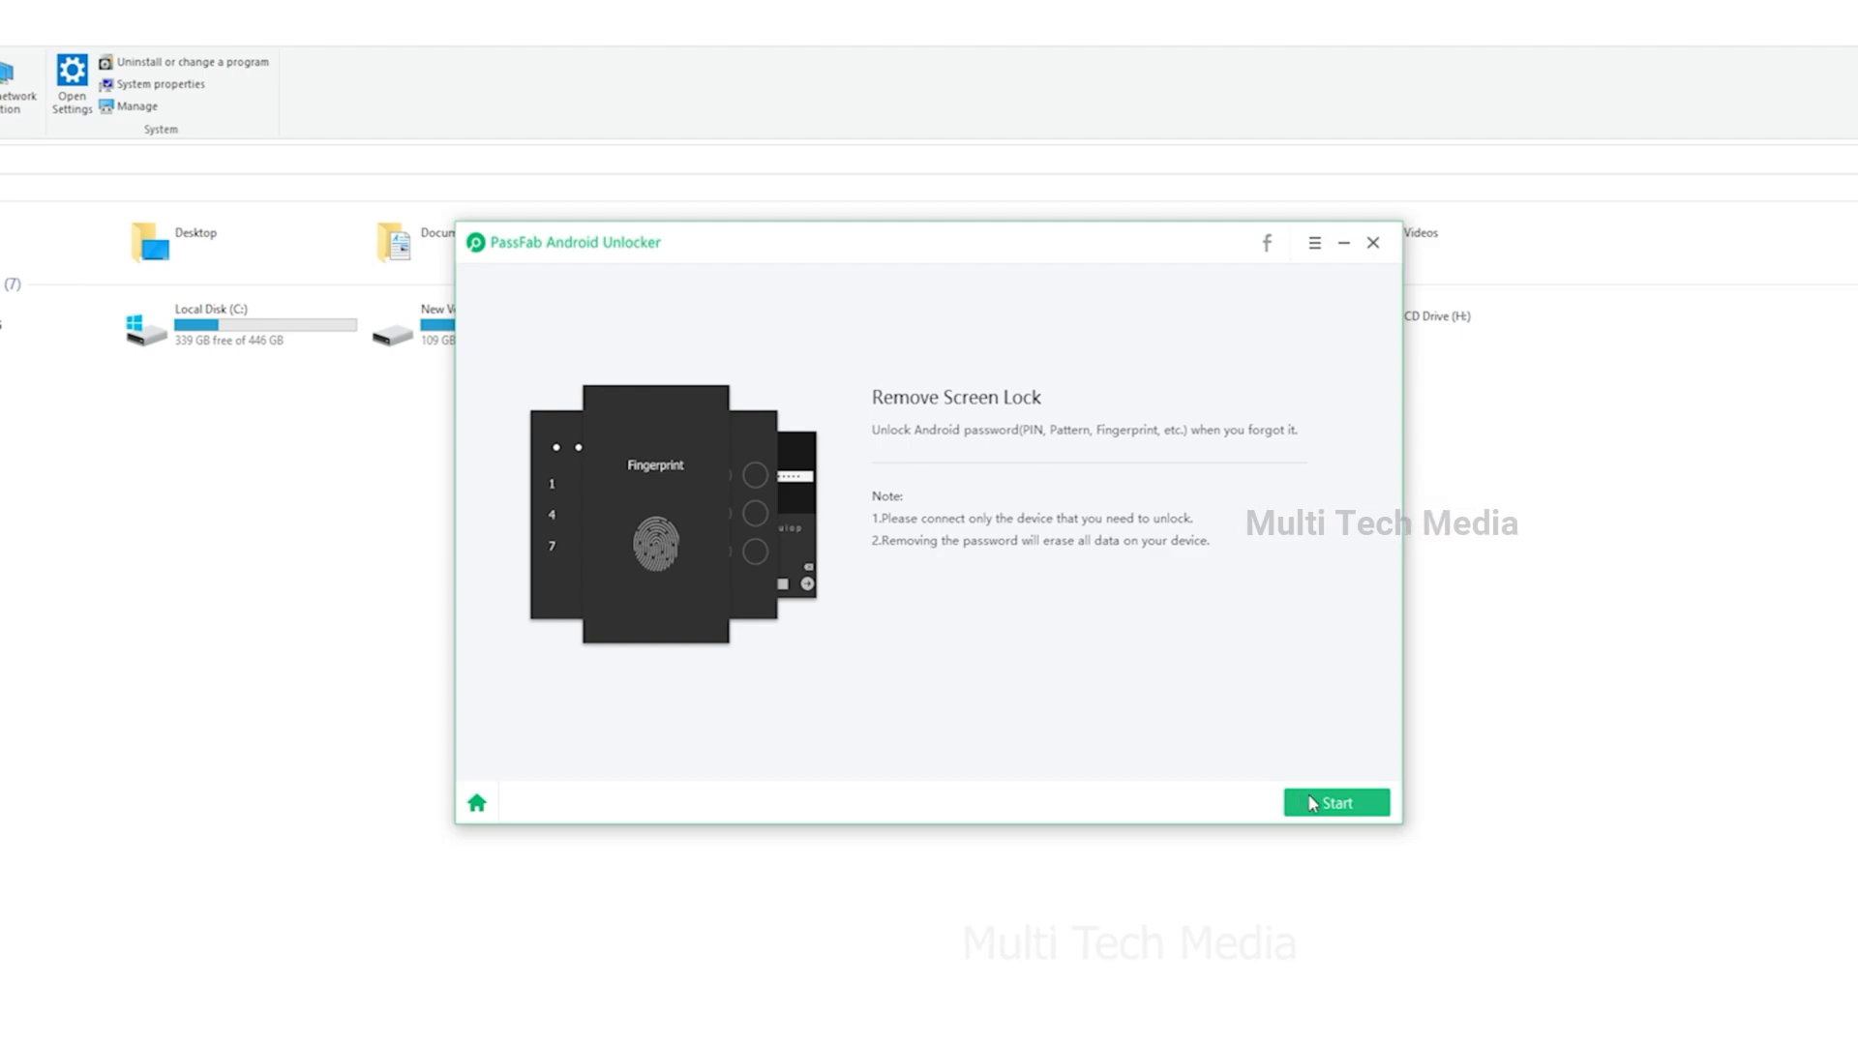
left_click(1335, 802)
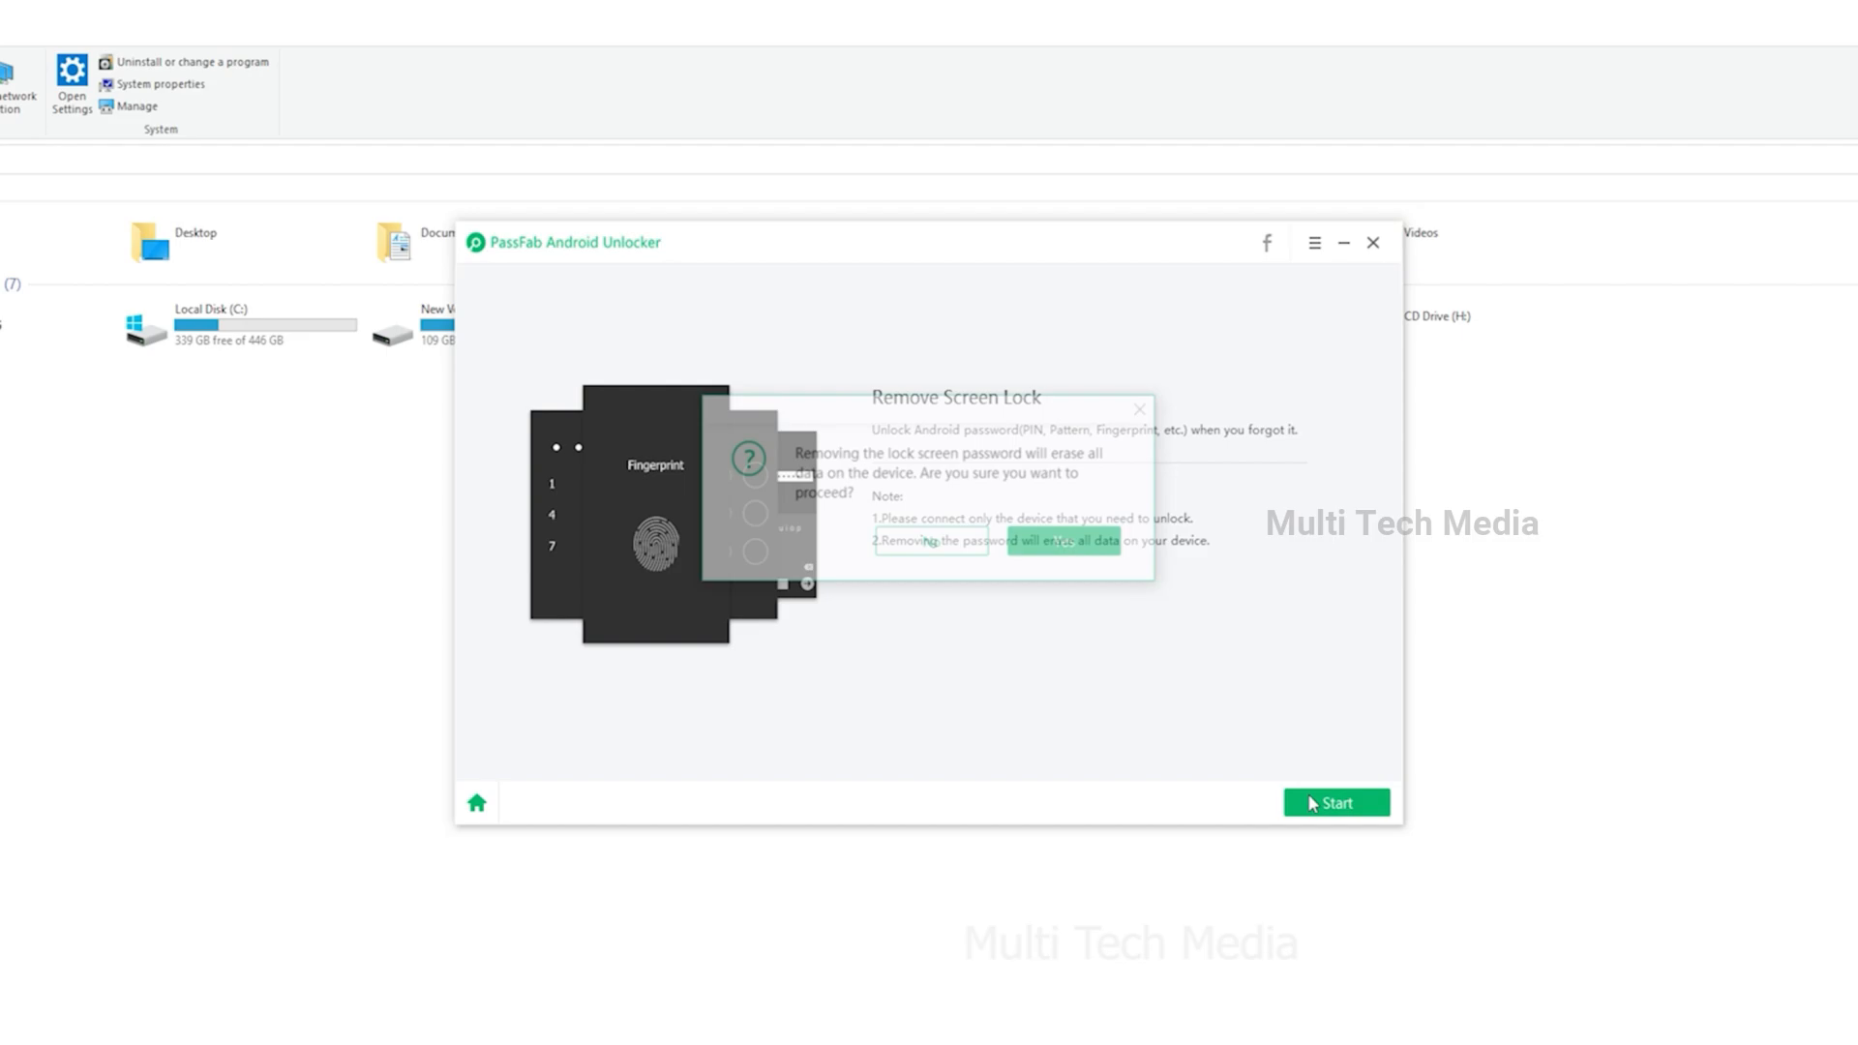
Confirm erasing device data to show the recovery-mode steps for a Home-button phone.
left_click(1336, 802)
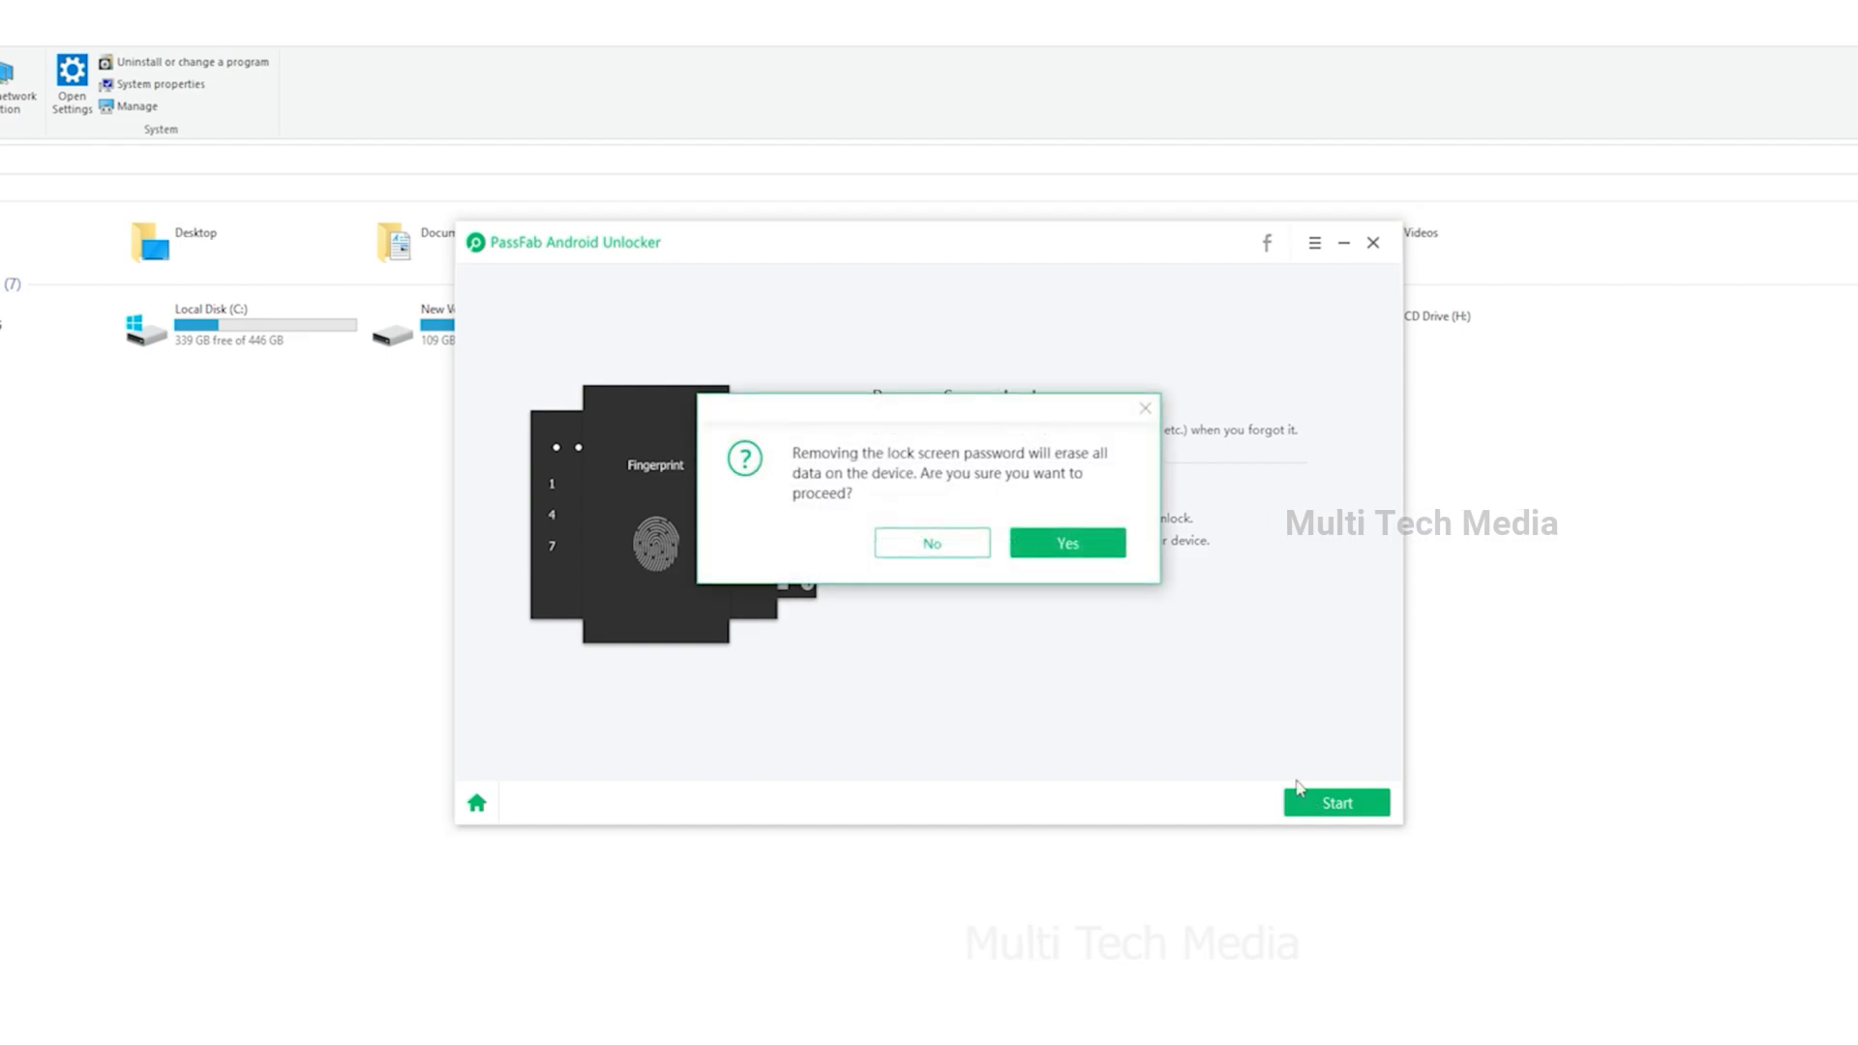
mouse_move(1220, 734)
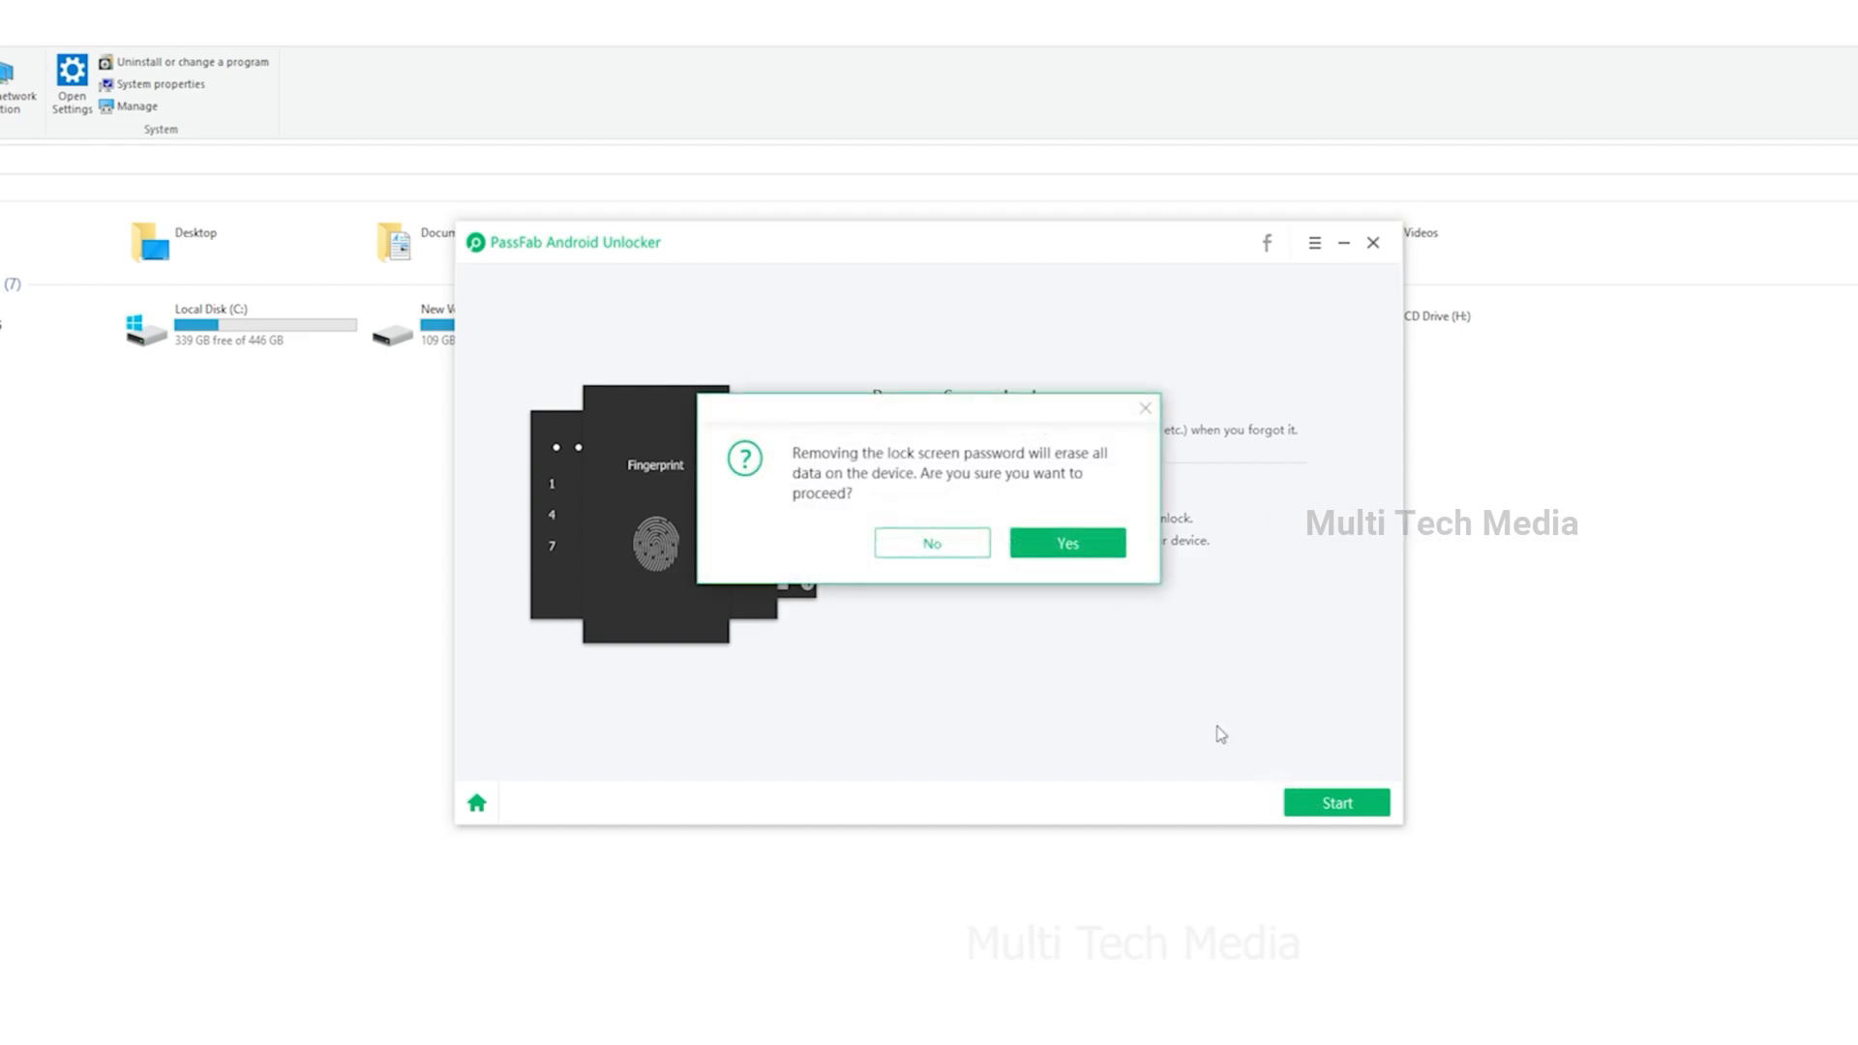
mouse_move(1145, 598)
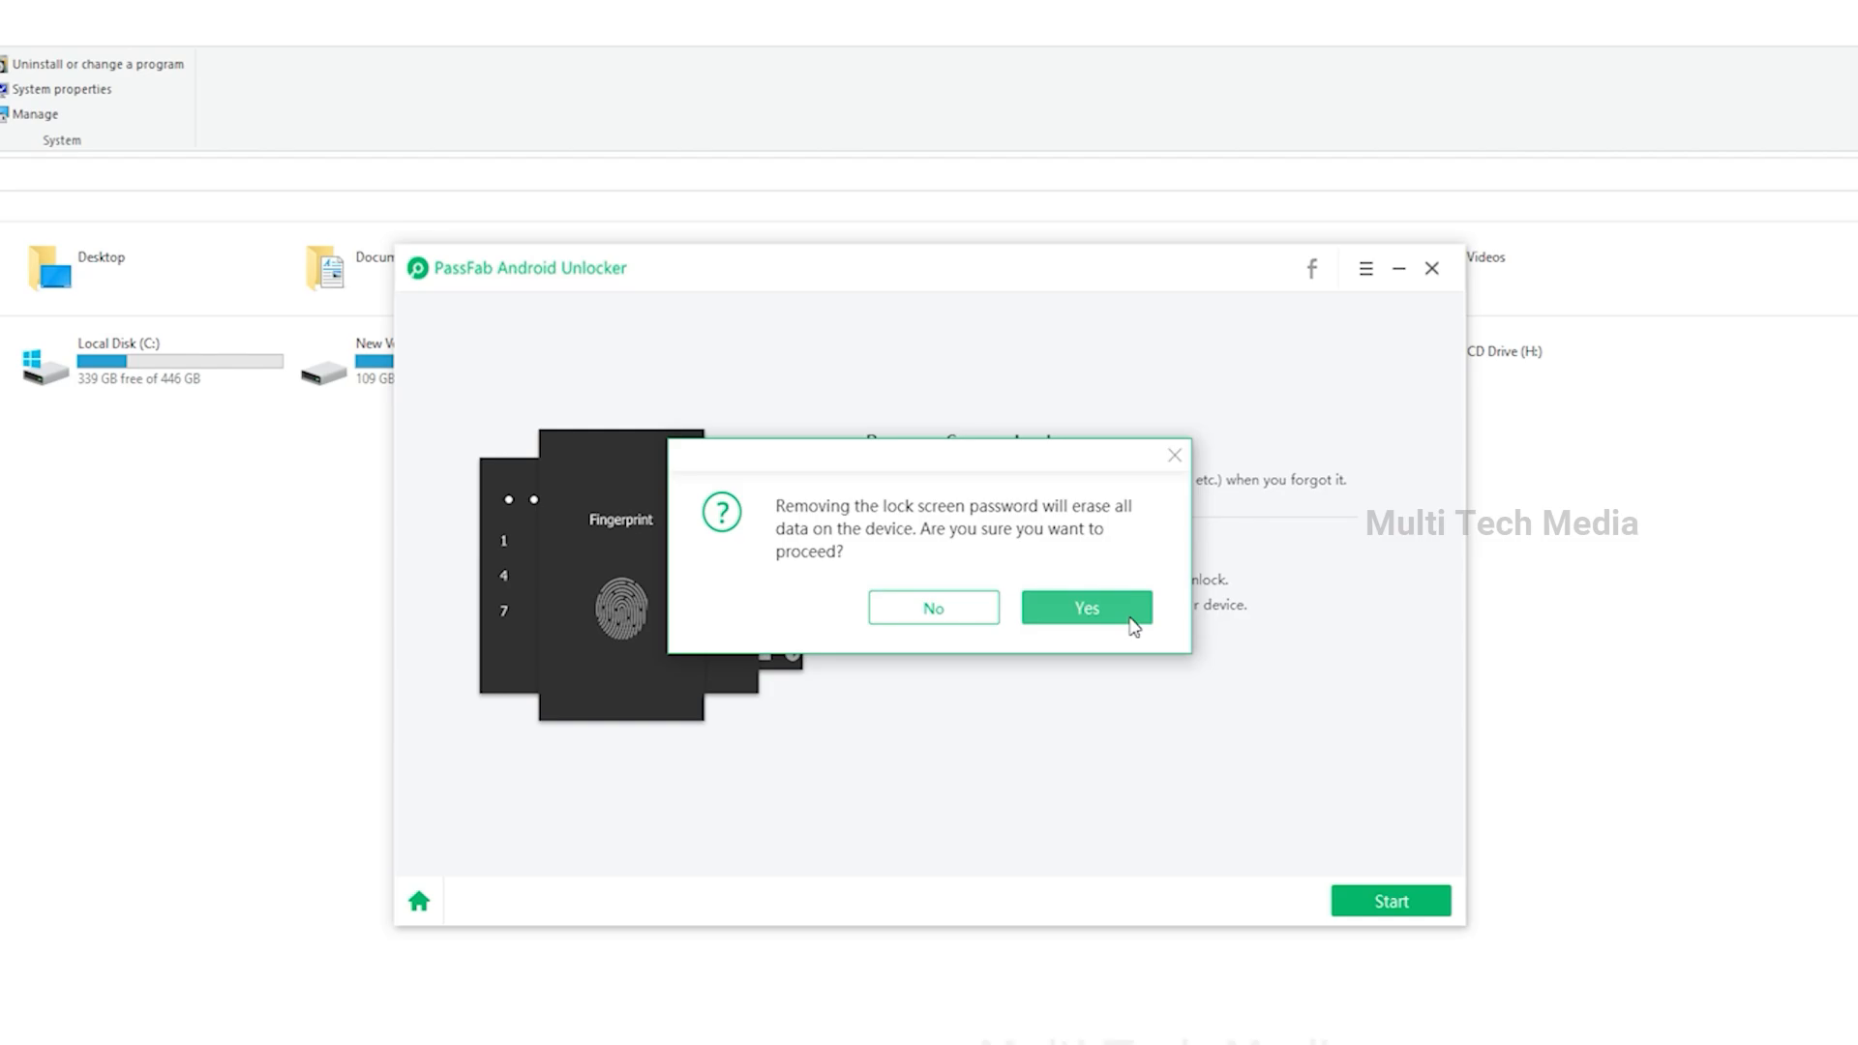
left_click(1084, 606)
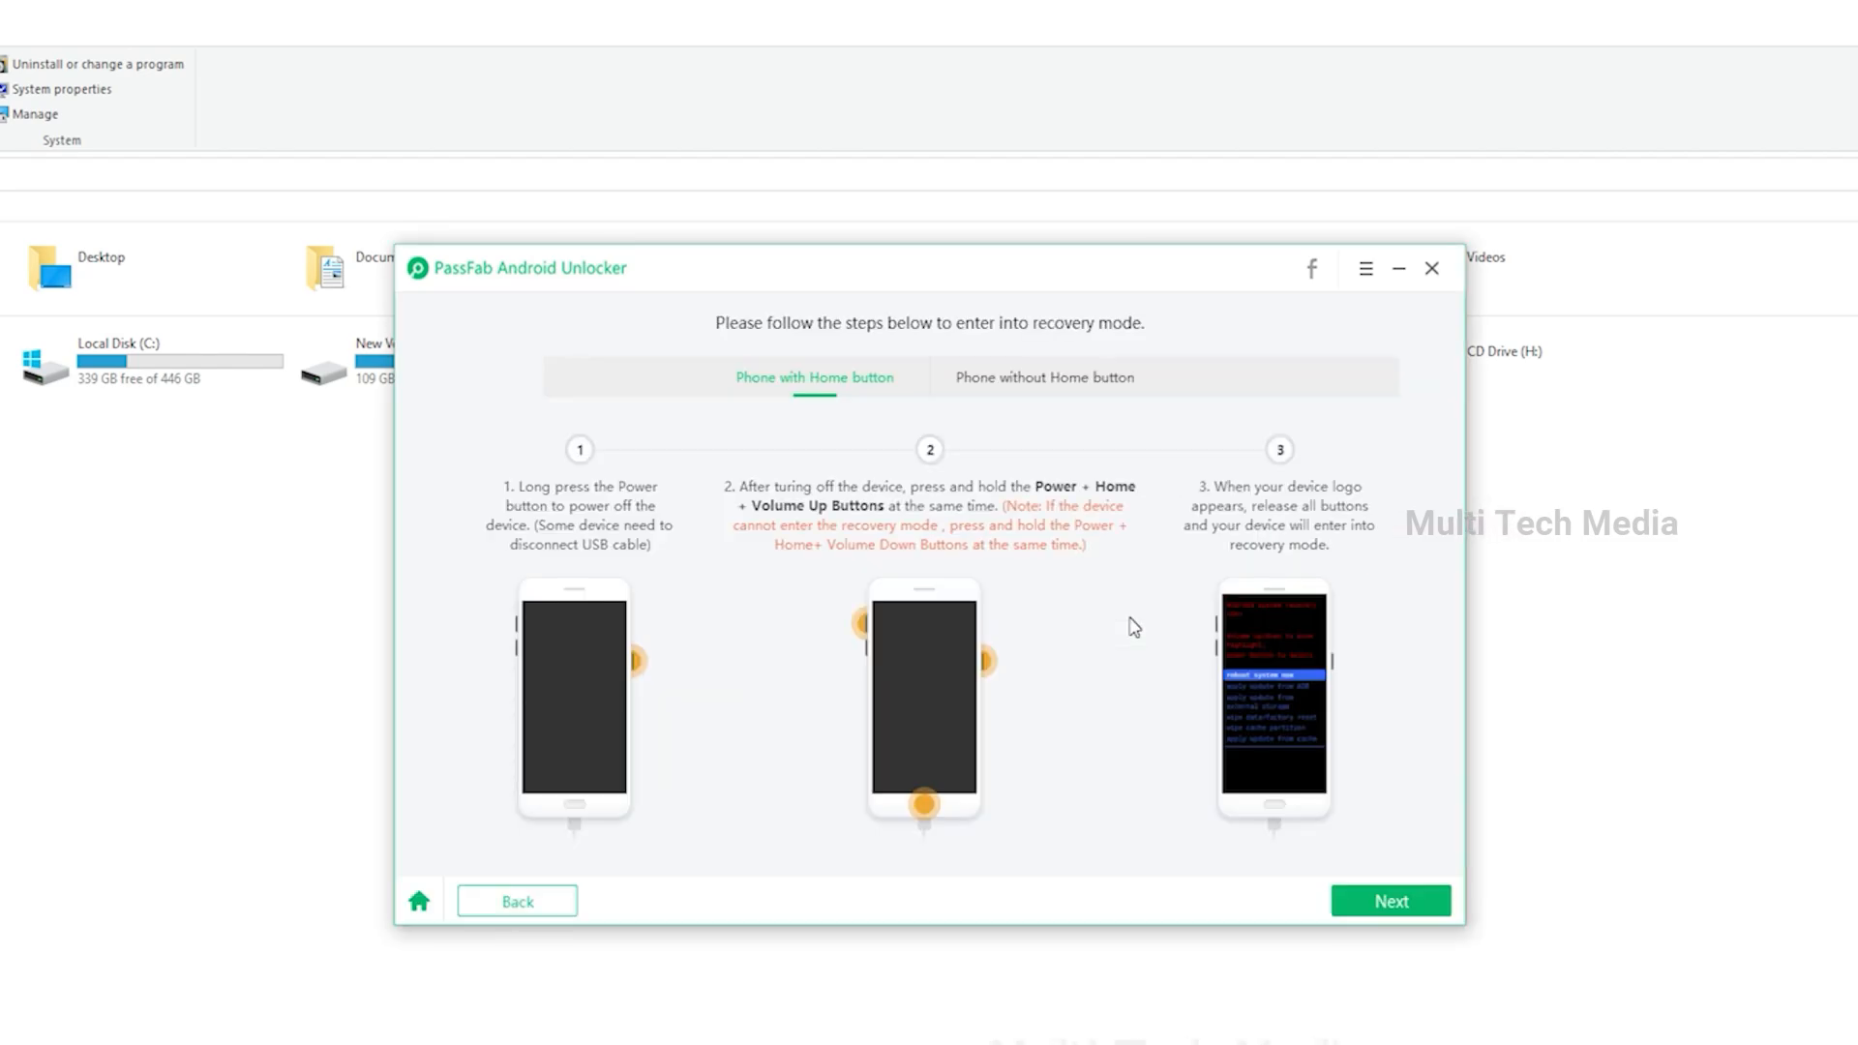
mouse_move(693, 563)
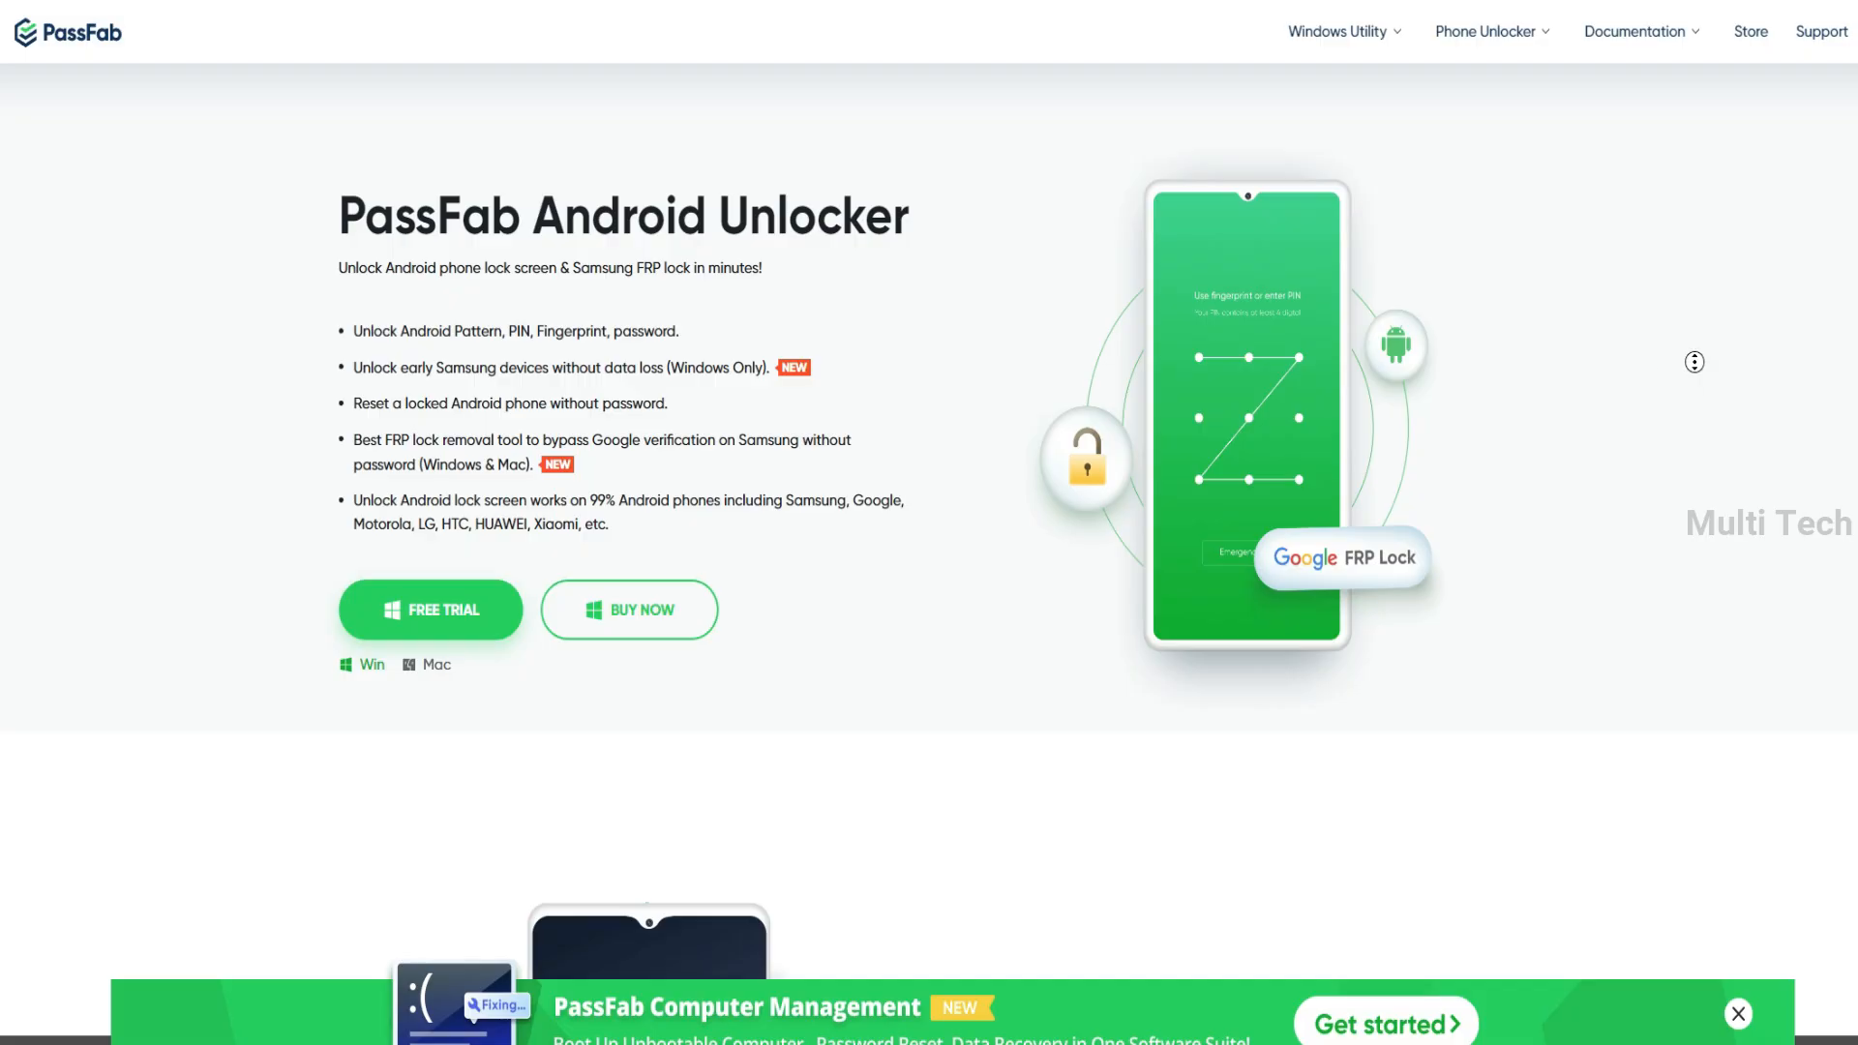
Scroll past the lock-screen and FRP sections to Technical Specification's supported brands and Android versions.
scroll("down", 3)
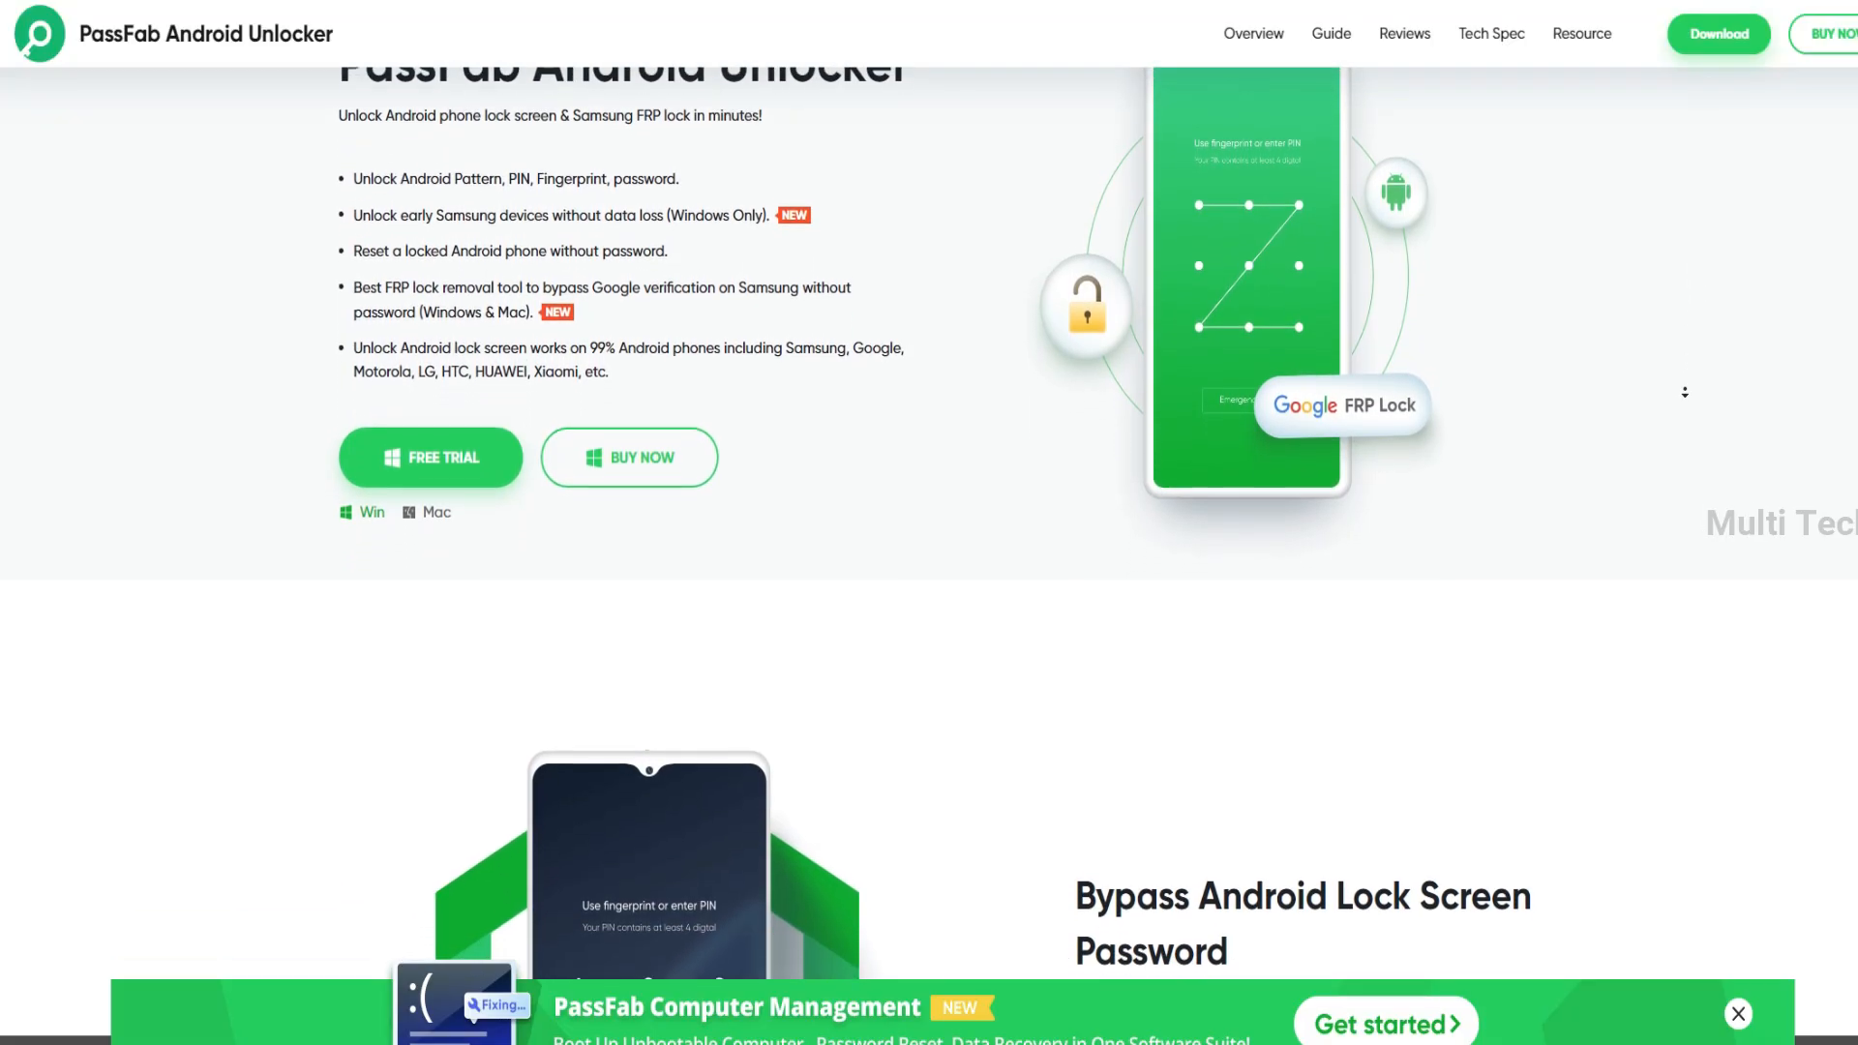
scroll("down", 3)
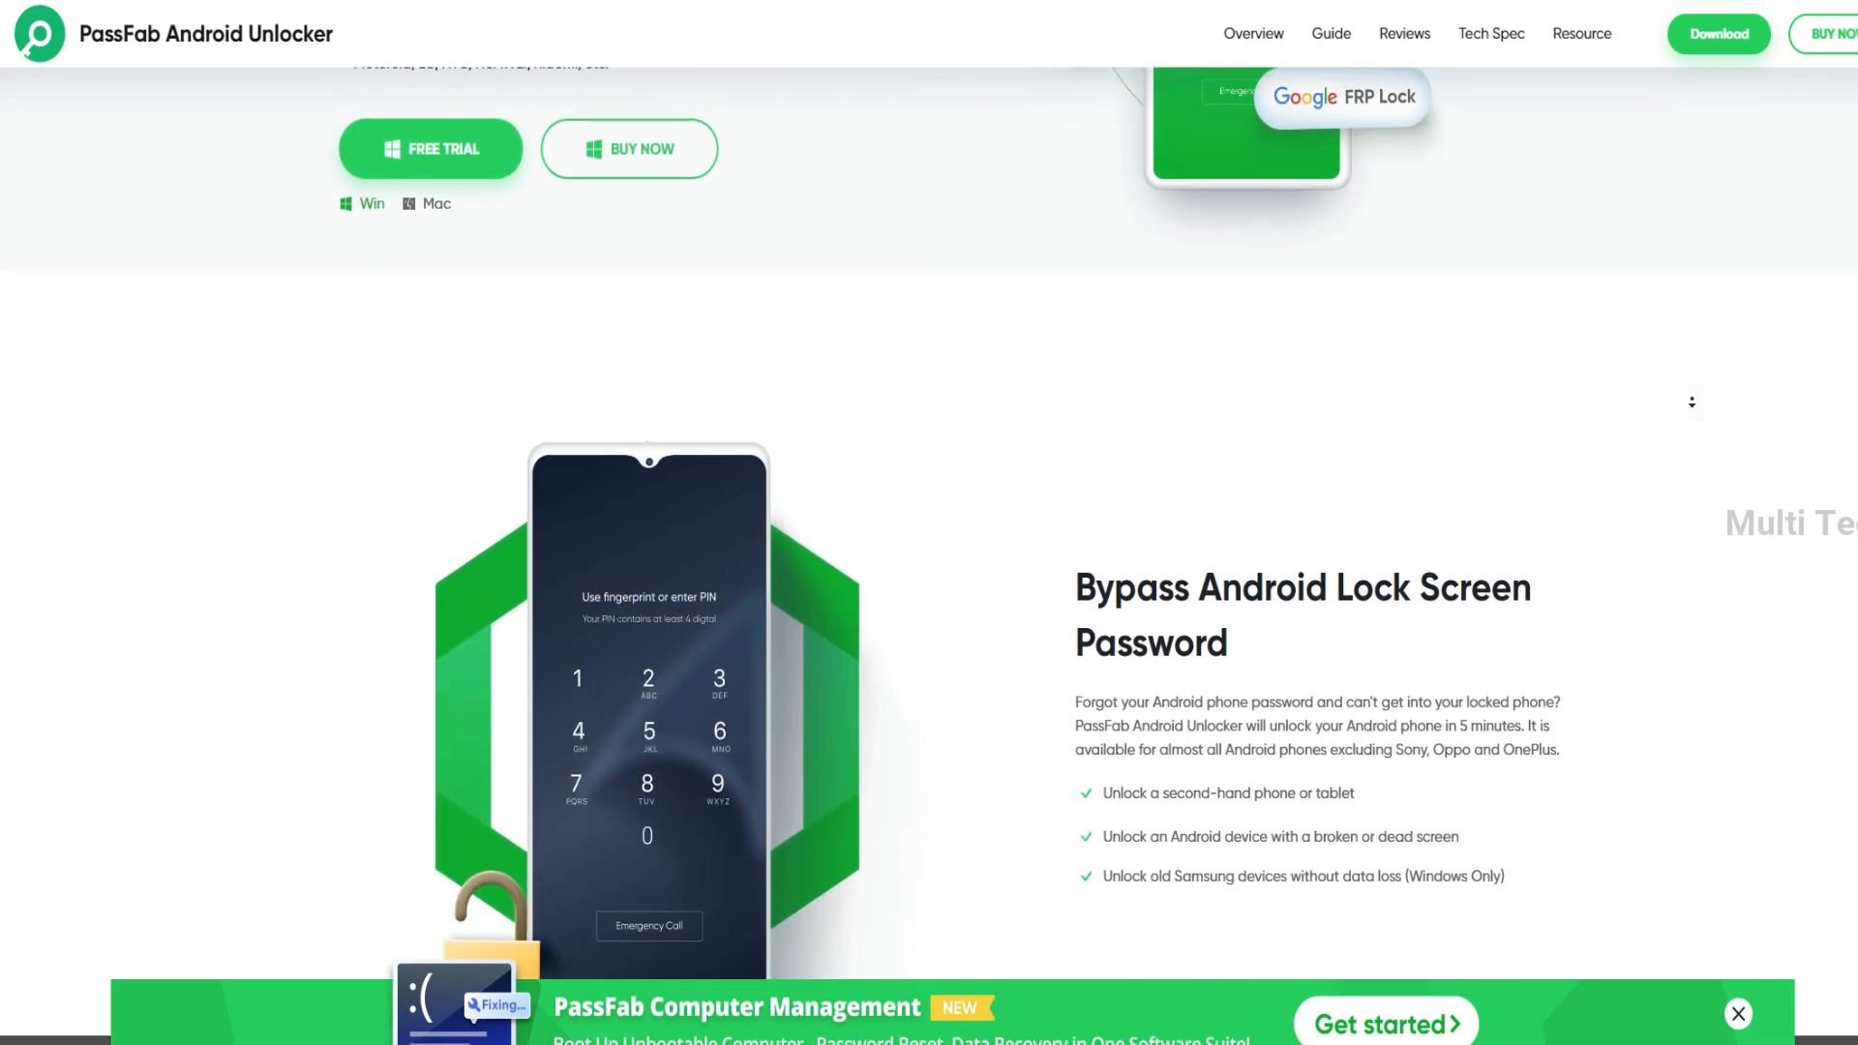
scroll("down", 3)
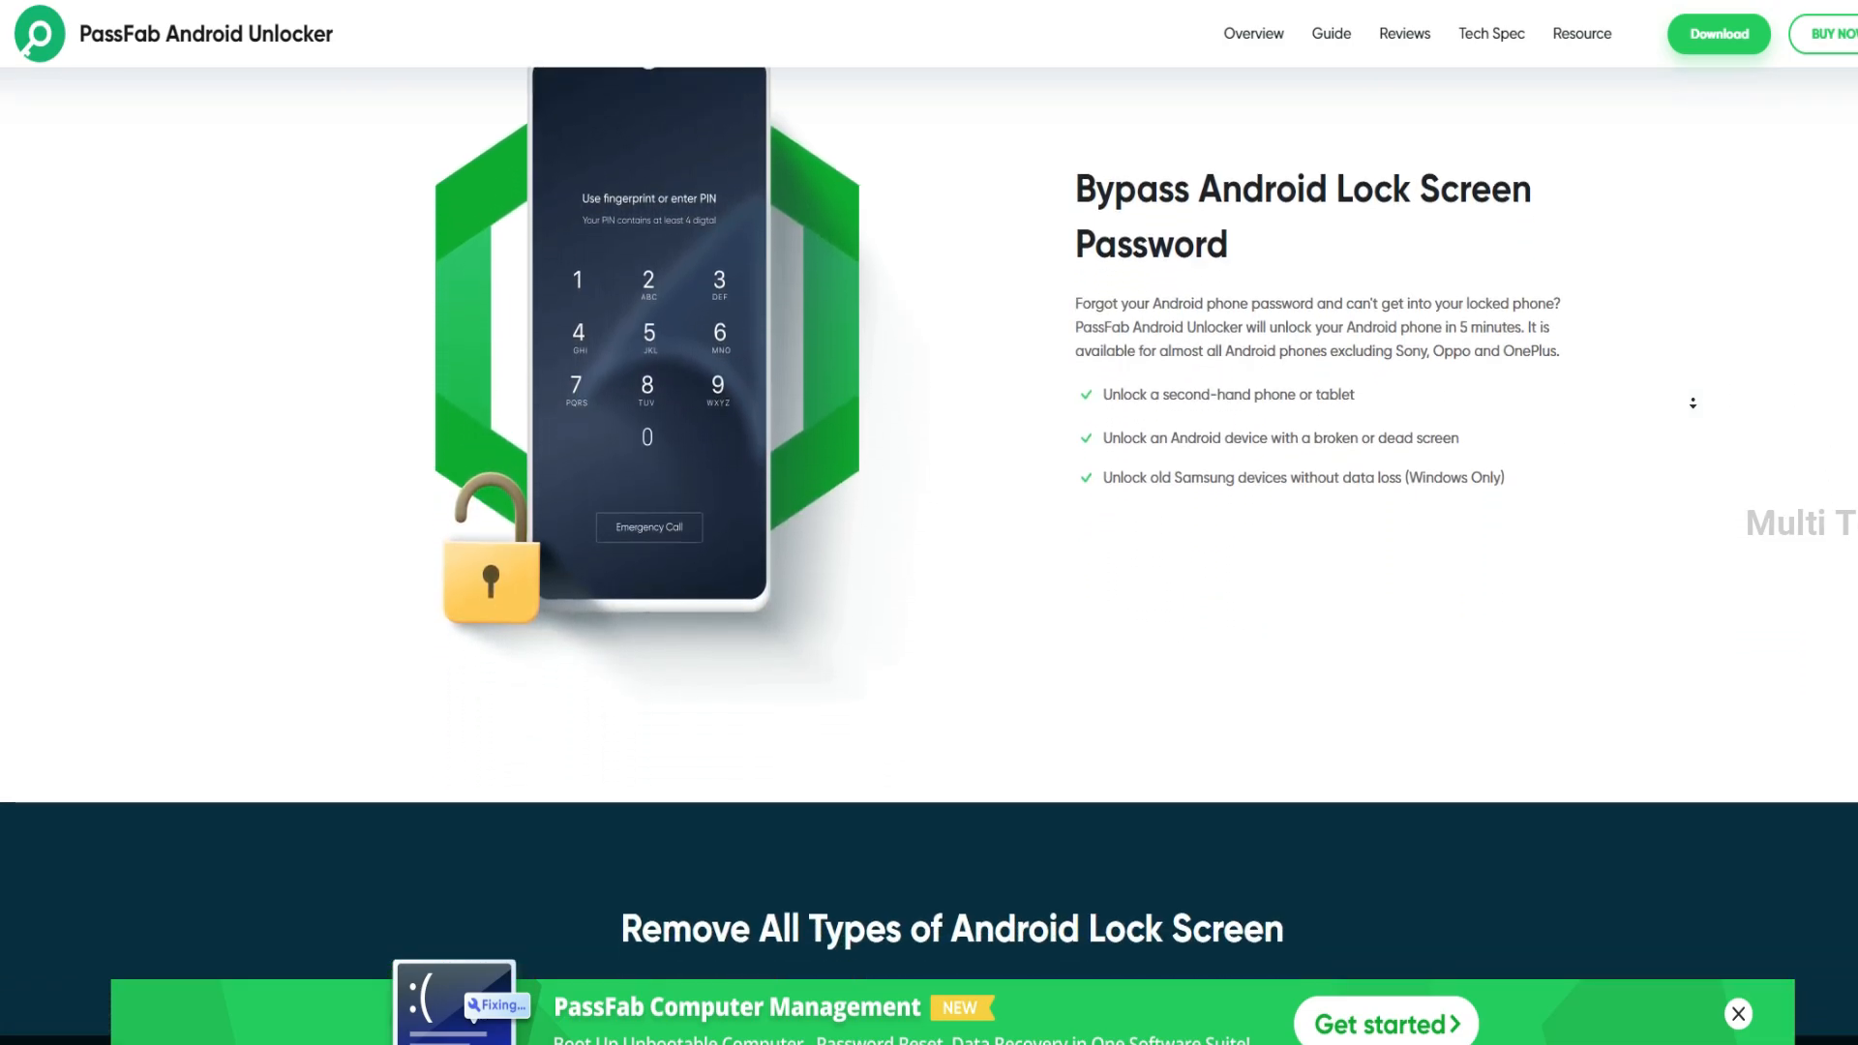
scroll("down", 3)
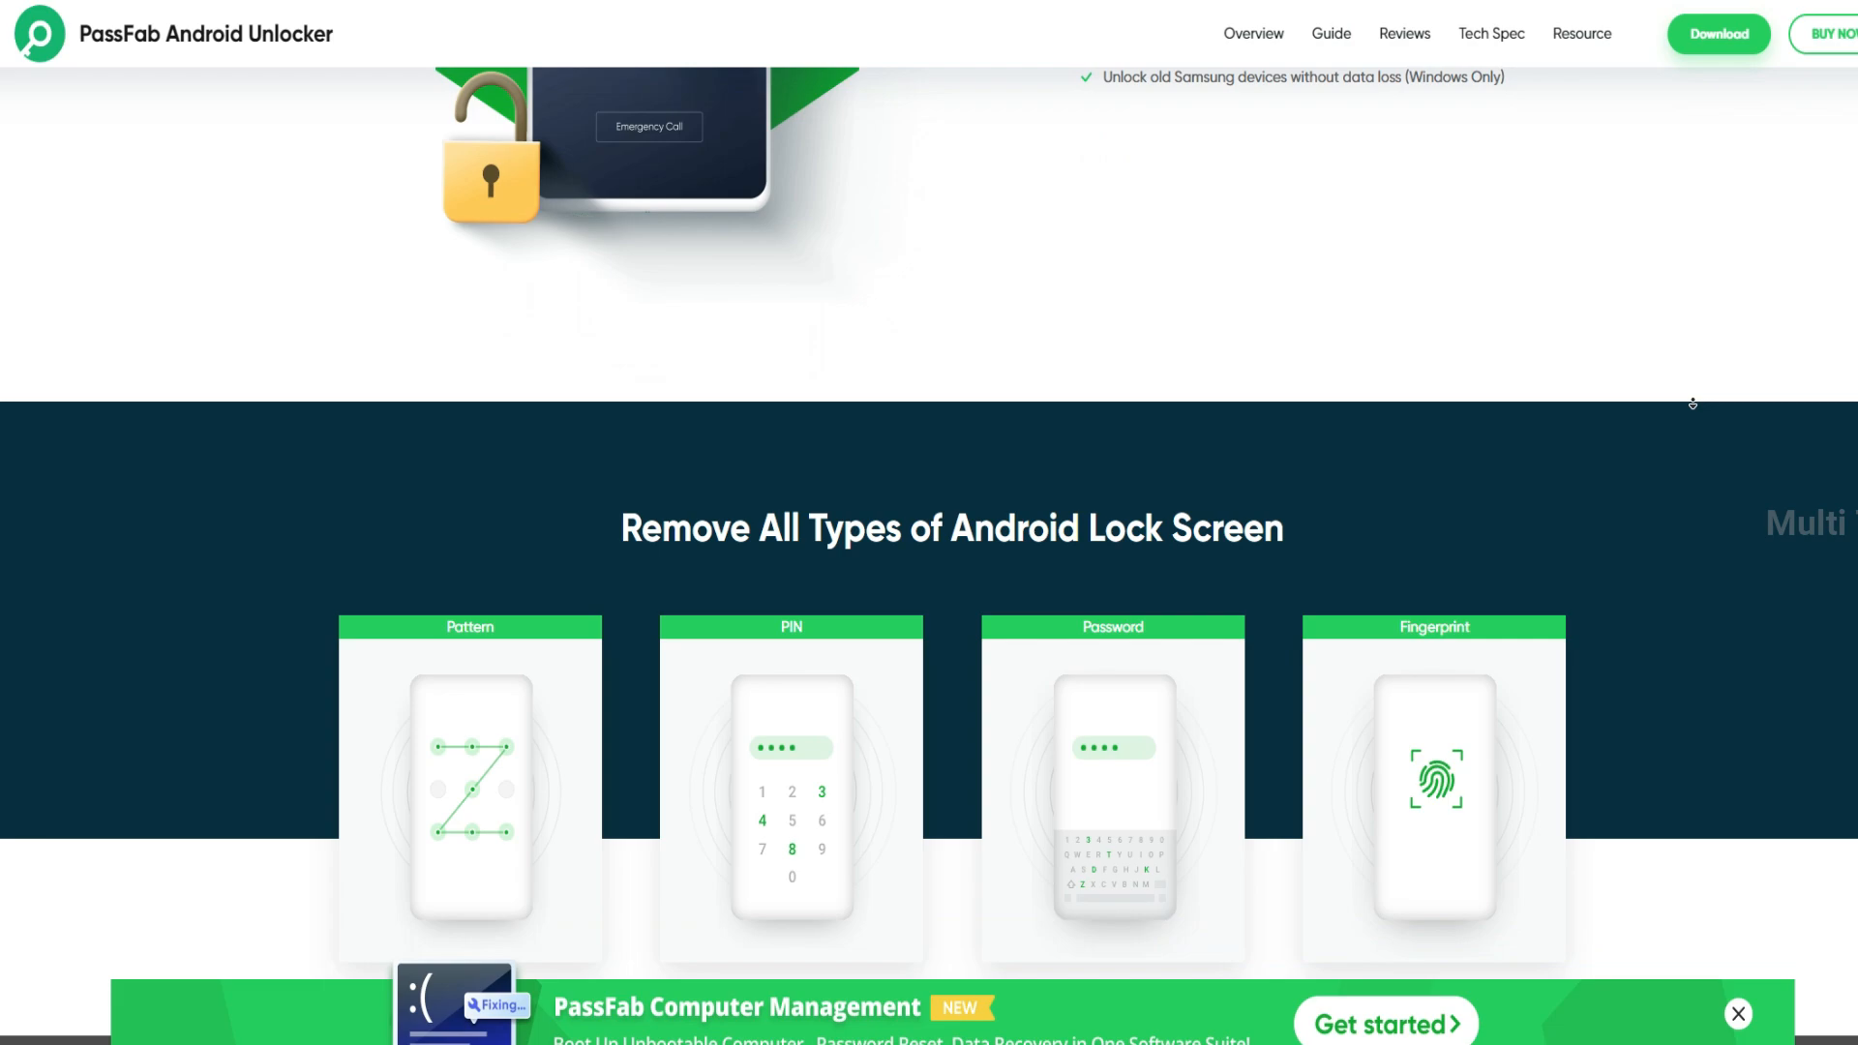
scroll("down", 3)
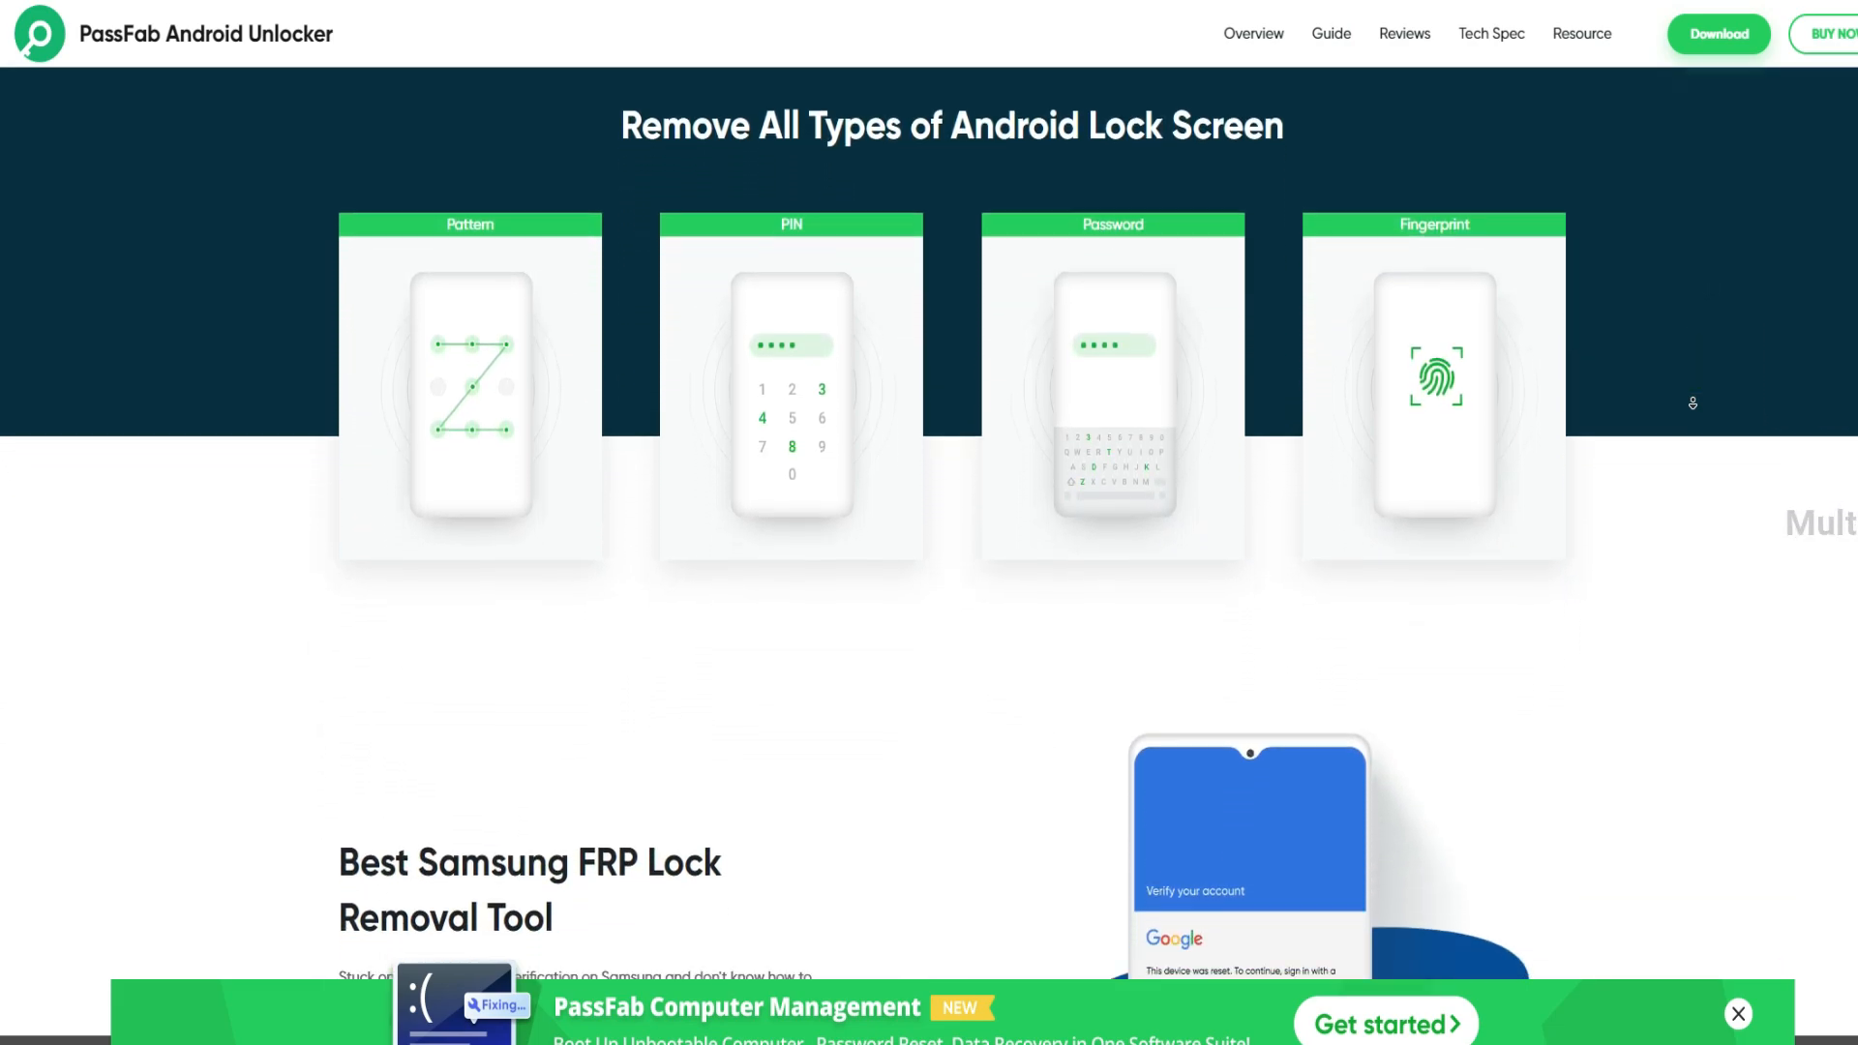
scroll("down", 3)
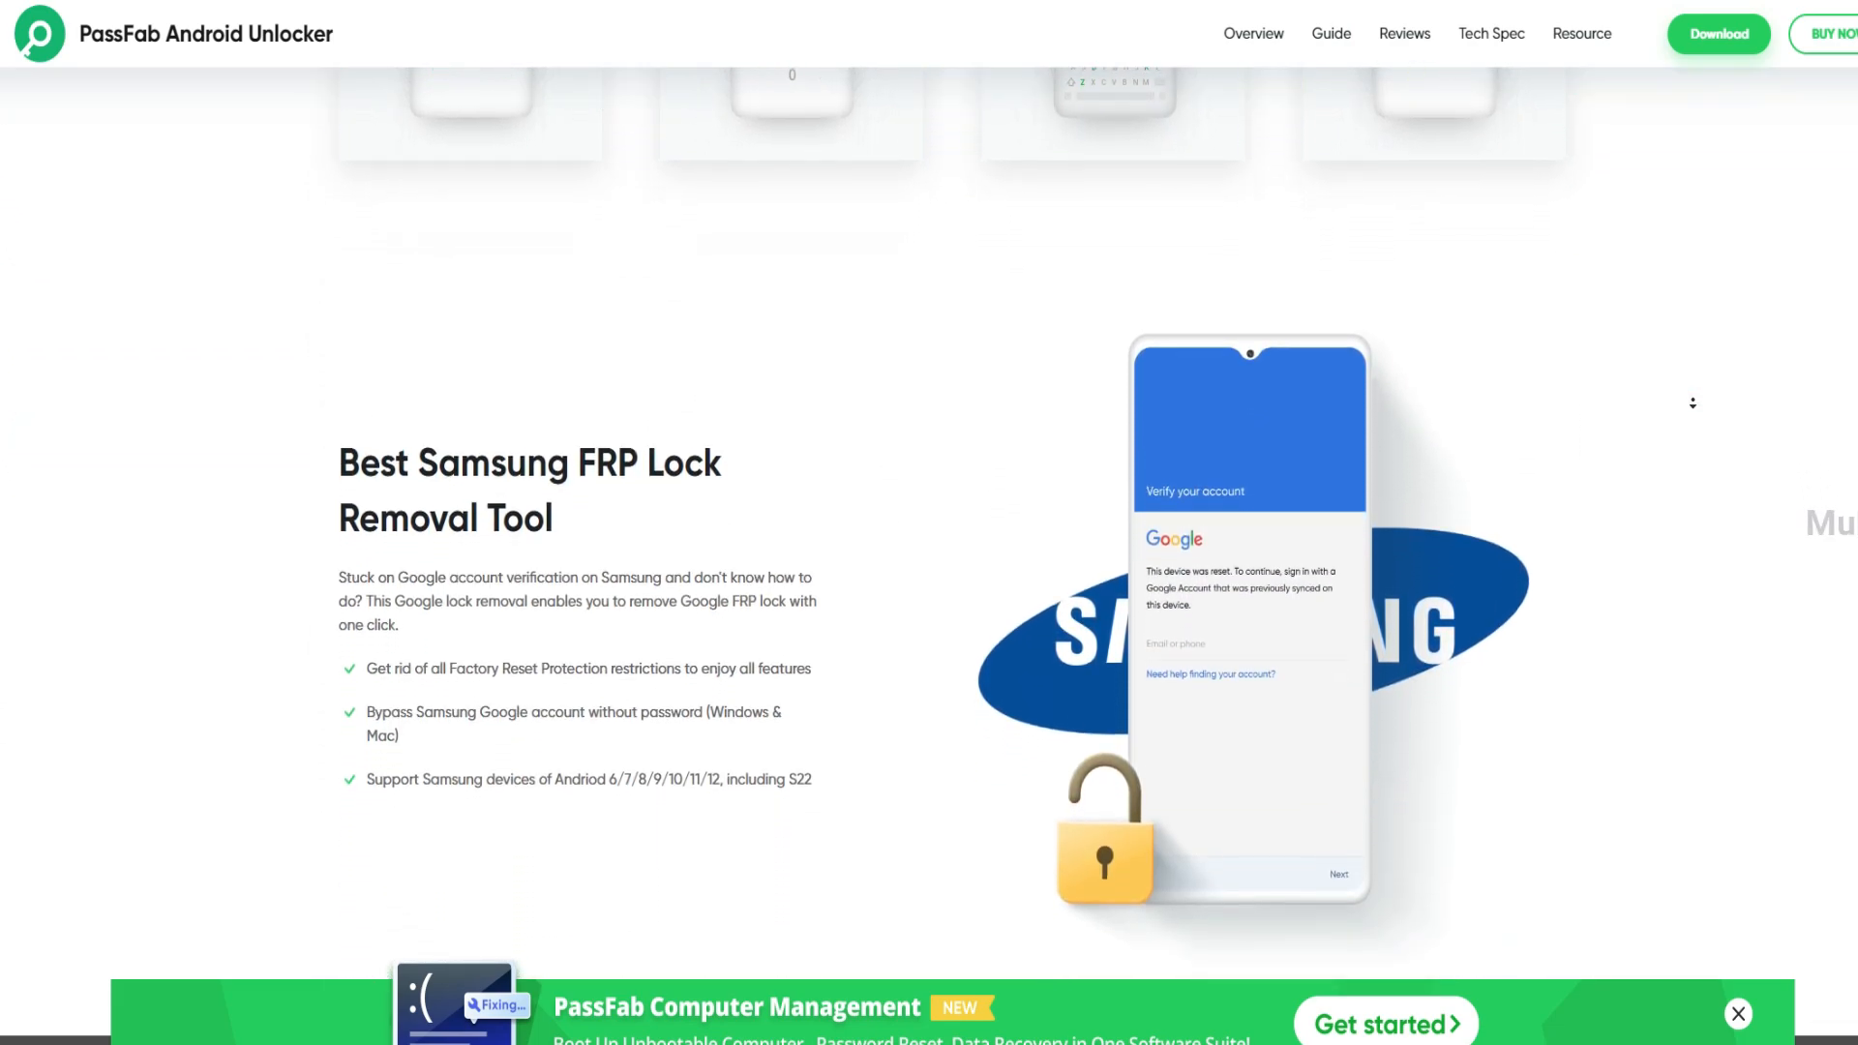
scroll("down", 3)
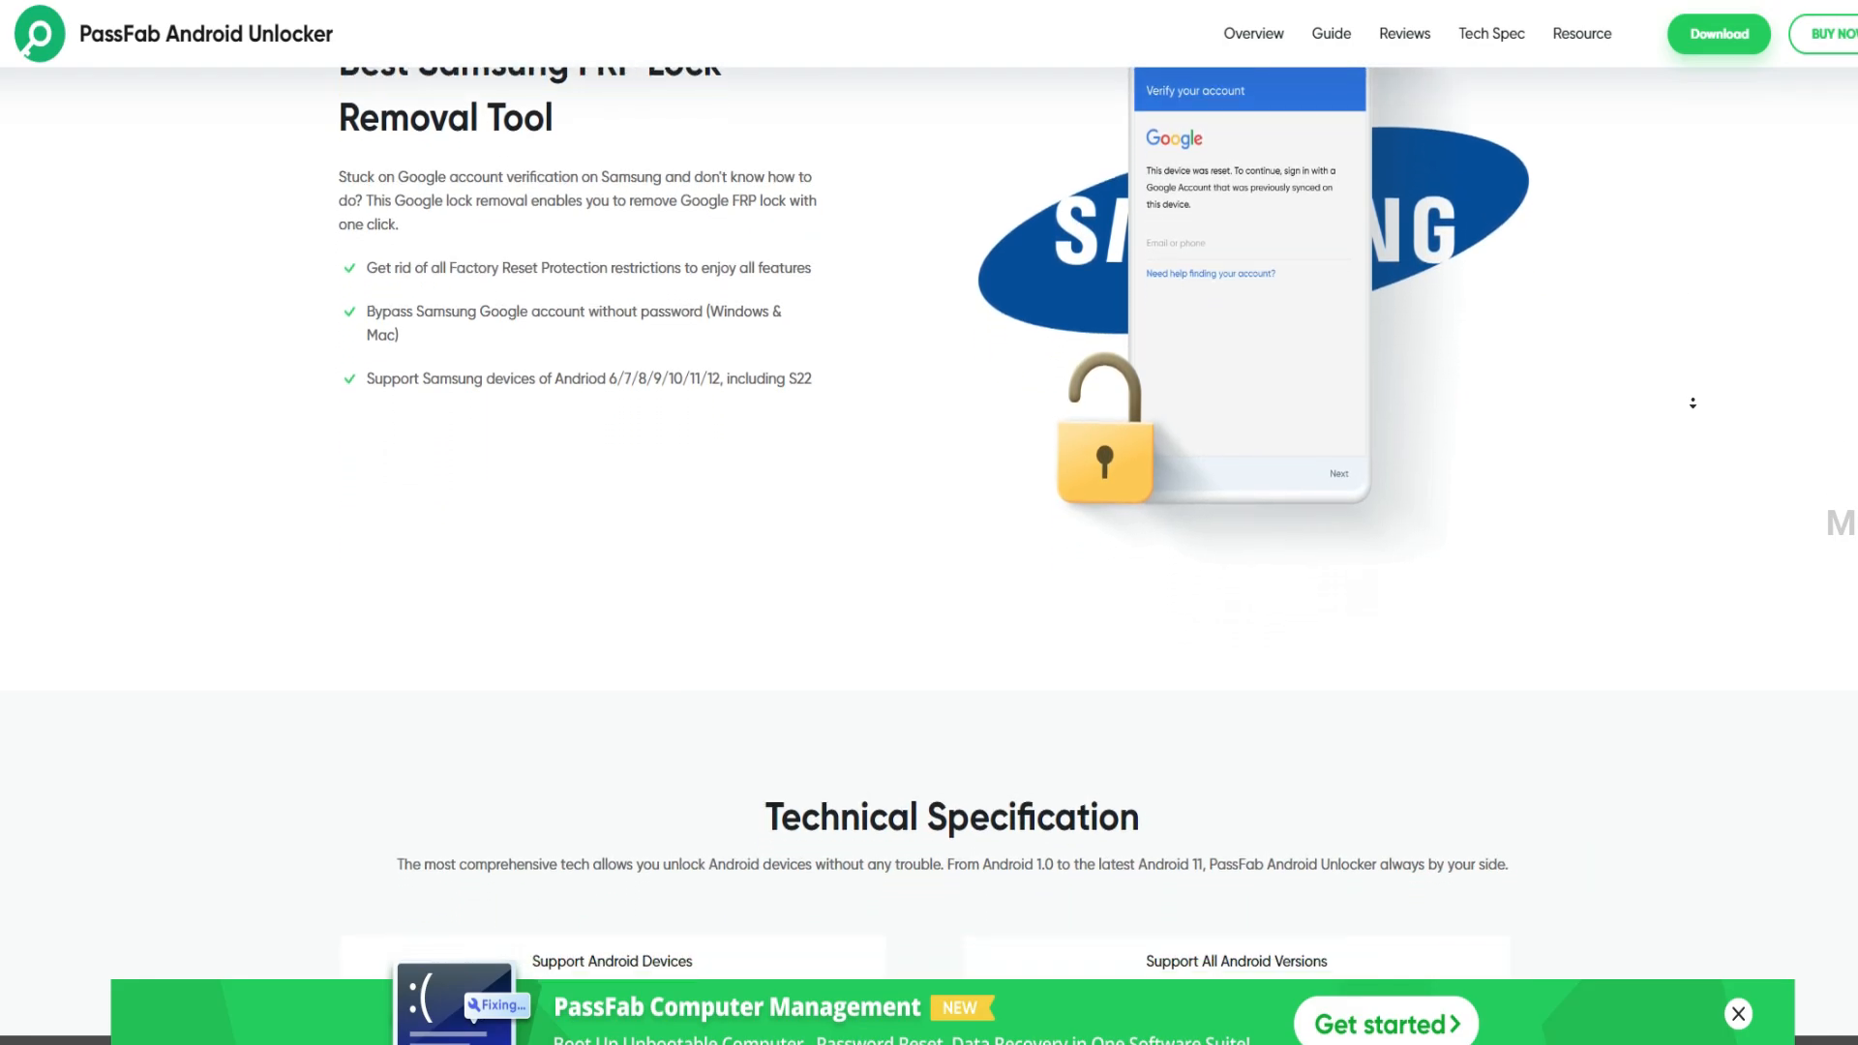
scroll("down", 3)
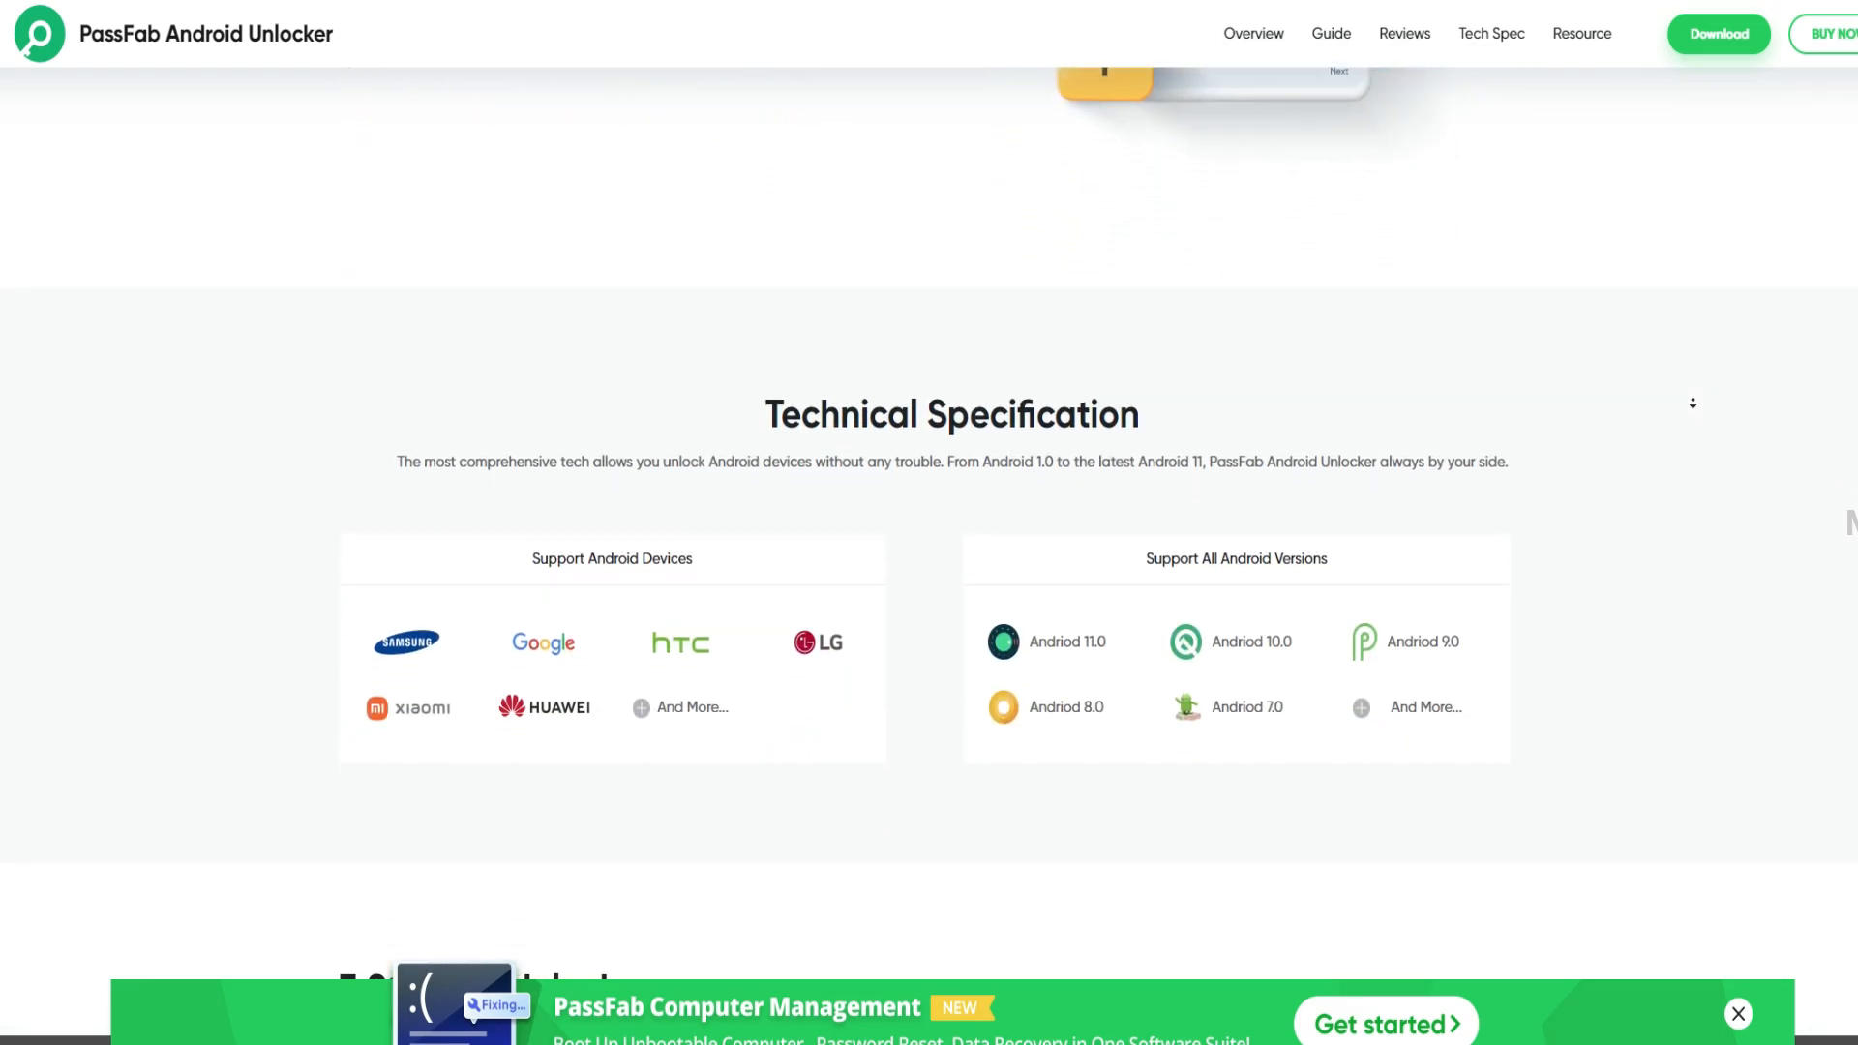